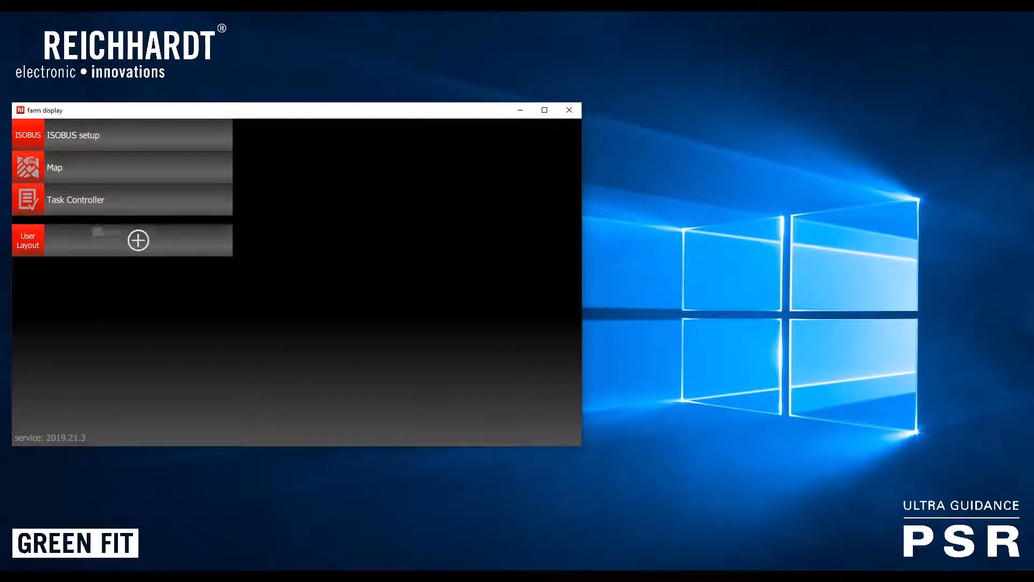
# Open the PSR-Steering / iBox-MC terminal in farm display and acknowledge the caution notice
pyautogui.click(138, 239)
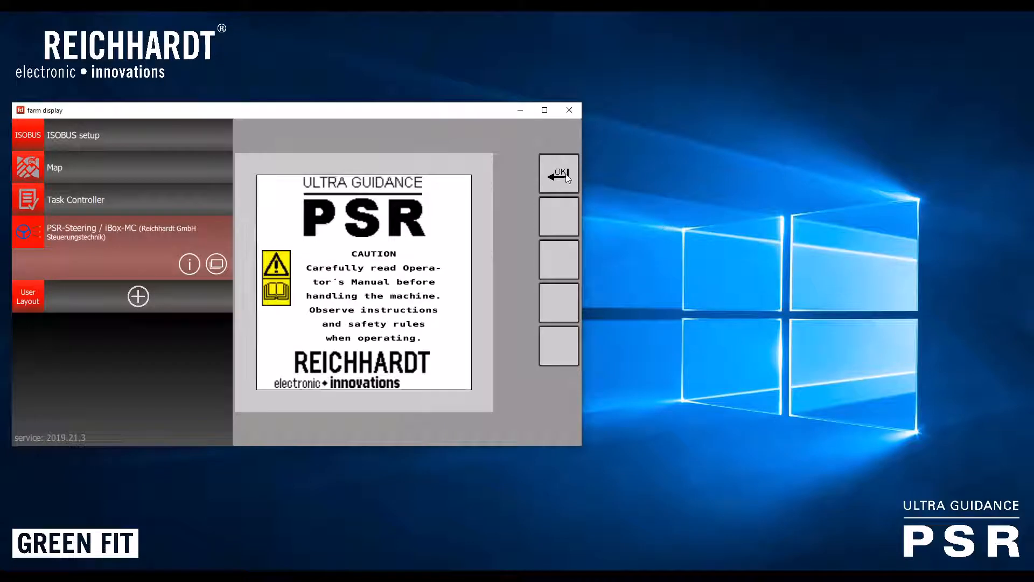
pyautogui.click(558, 173)
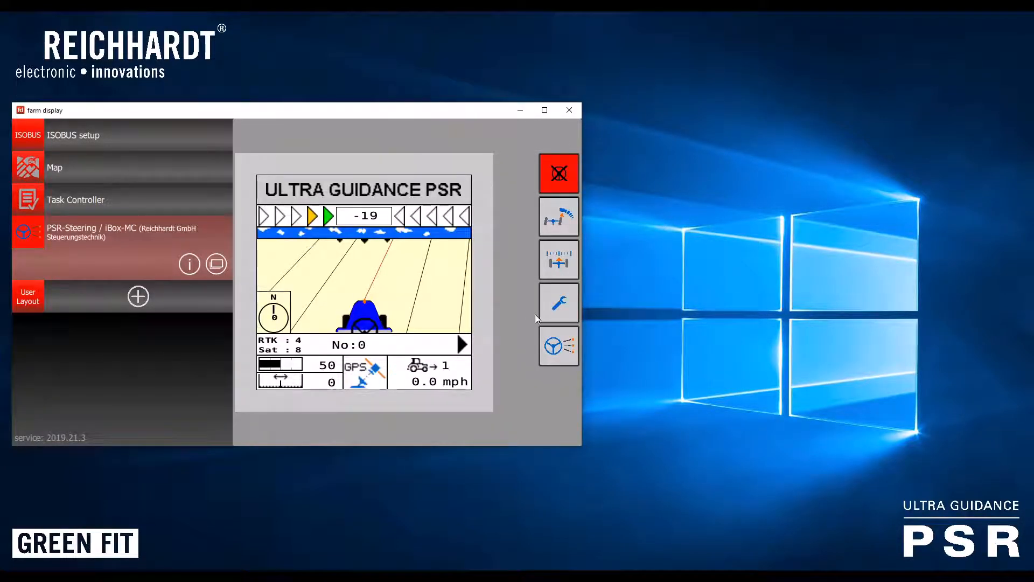
pyautogui.moveTo(547, 307)
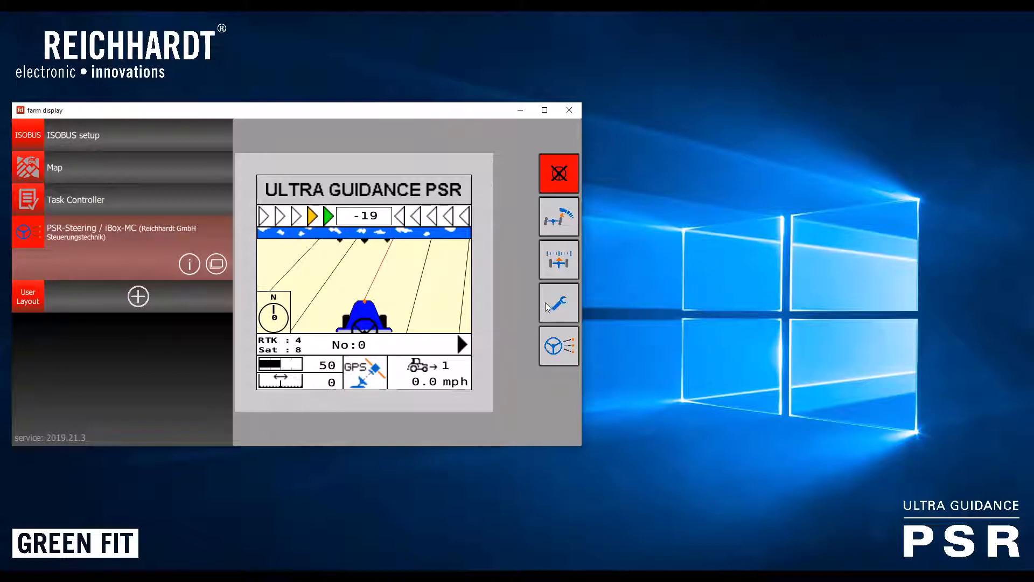
pyautogui.moveTo(559, 304)
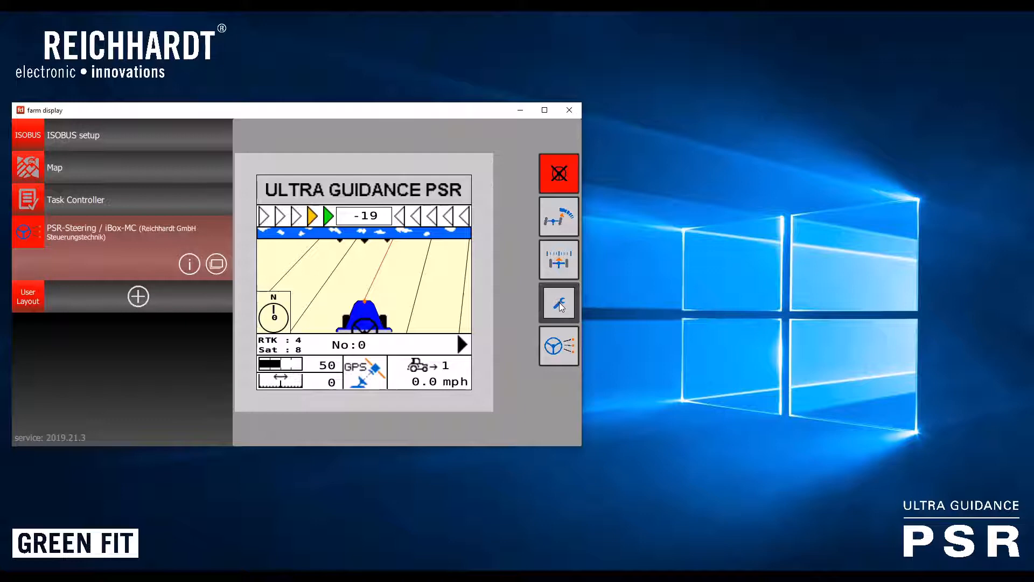
# View the iBox MC info page (SW-Ver 02.164.001-USA), then return to the guidance screen
pyautogui.click(558, 304)
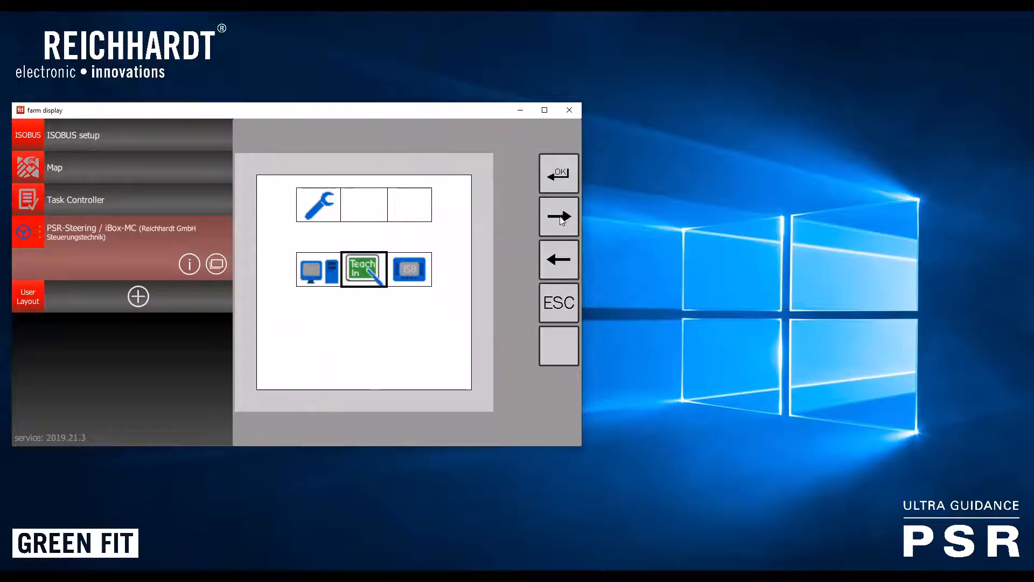
pyautogui.click(559, 217)
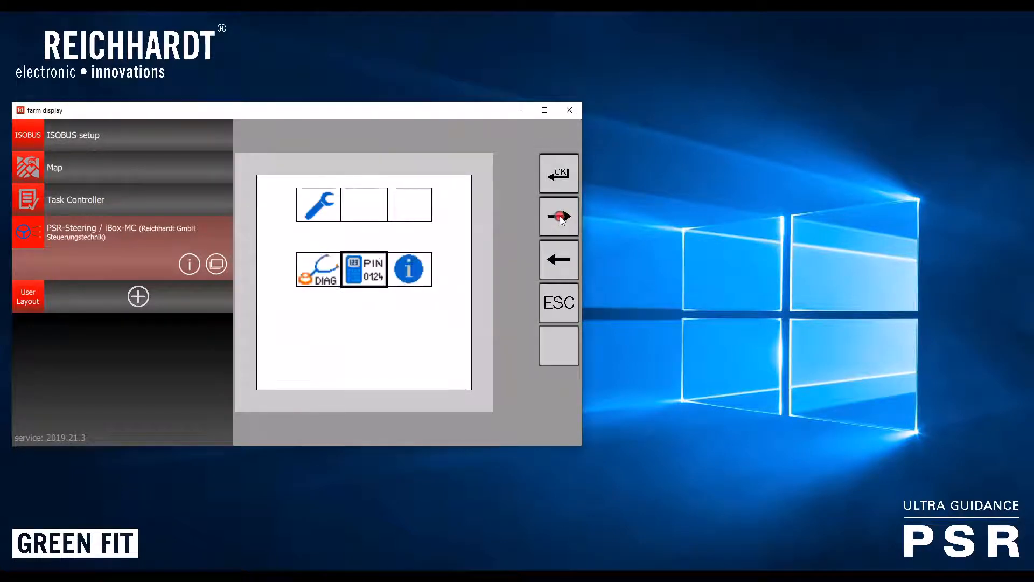
pyautogui.click(558, 216)
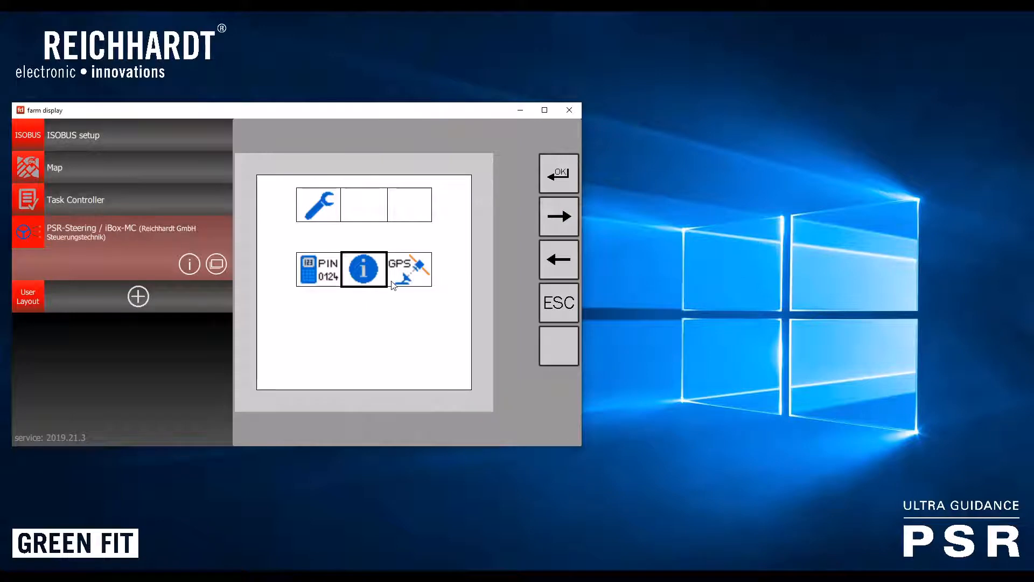
pyautogui.moveTo(396, 287)
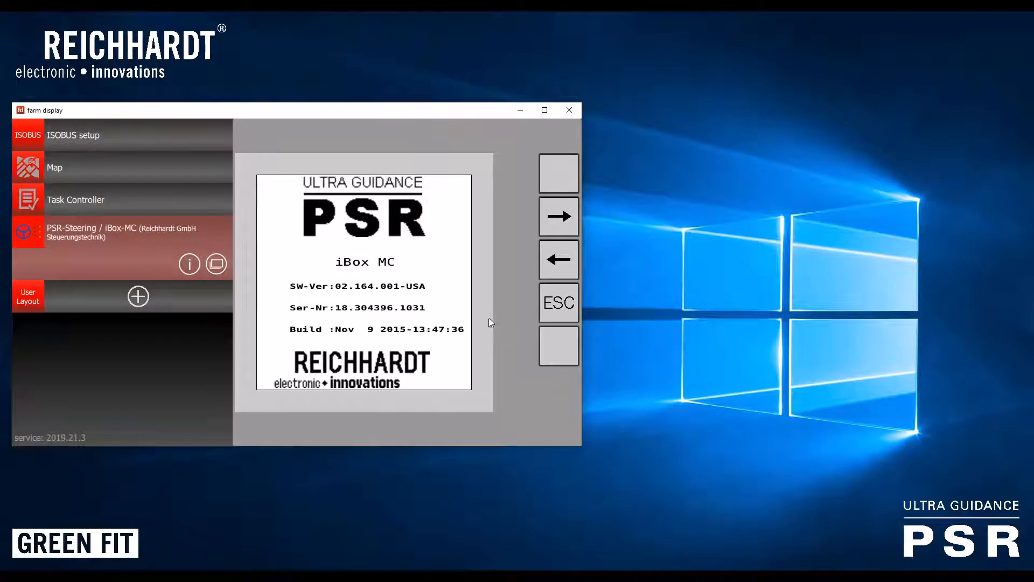
pyautogui.moveTo(346, 296)
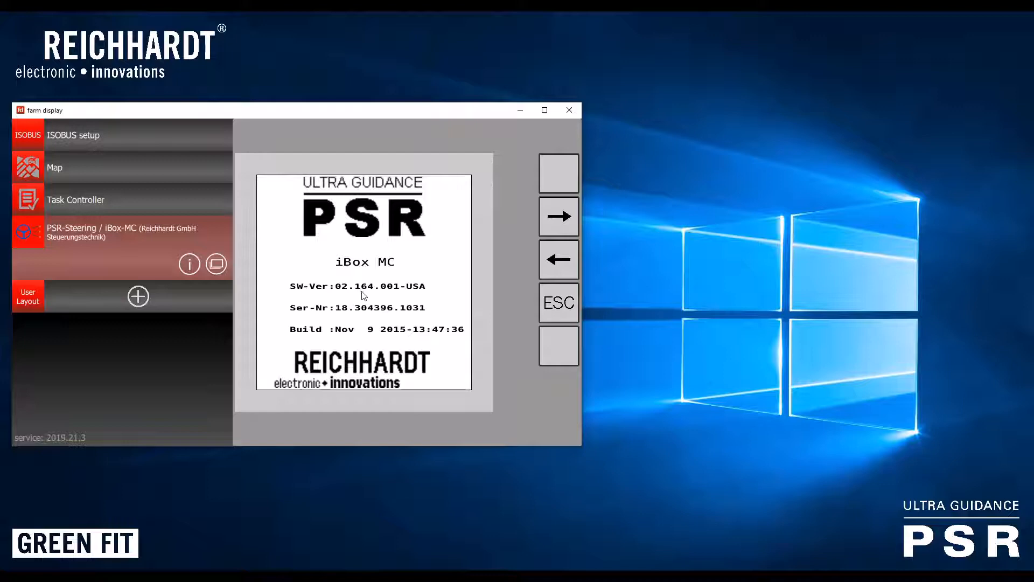
pyautogui.moveTo(440, 288)
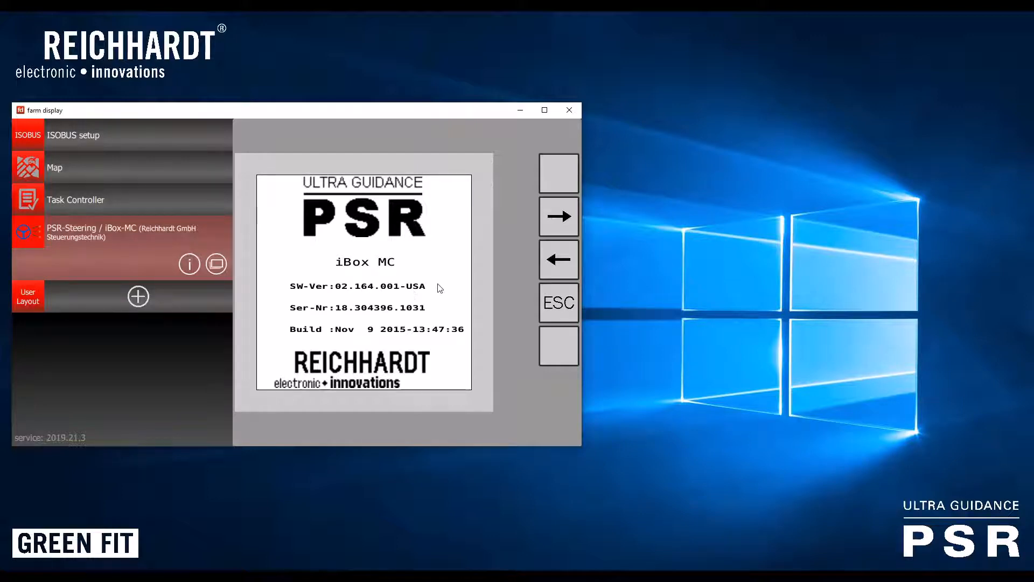
pyautogui.moveTo(424, 296)
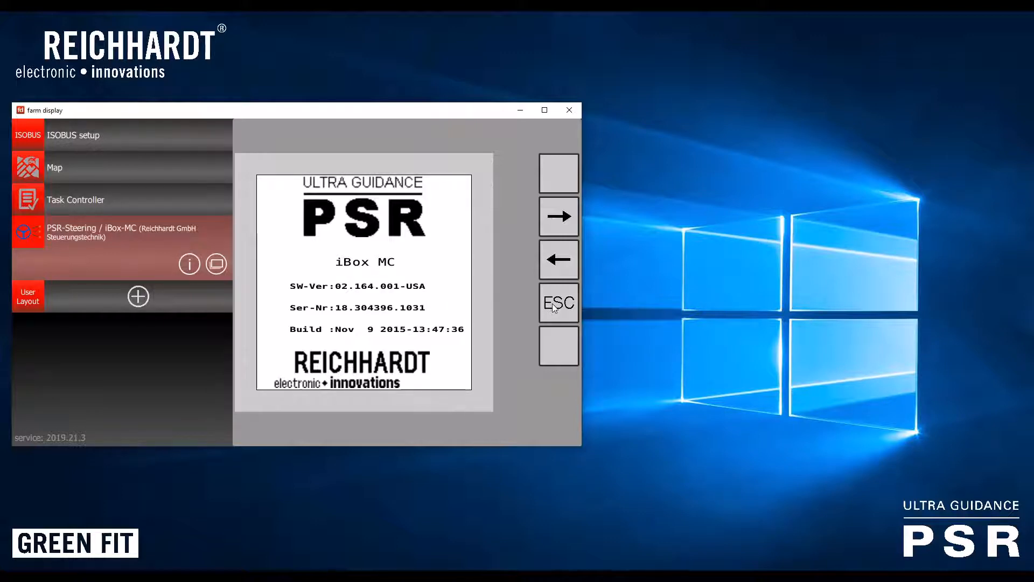
pyautogui.click(557, 302)
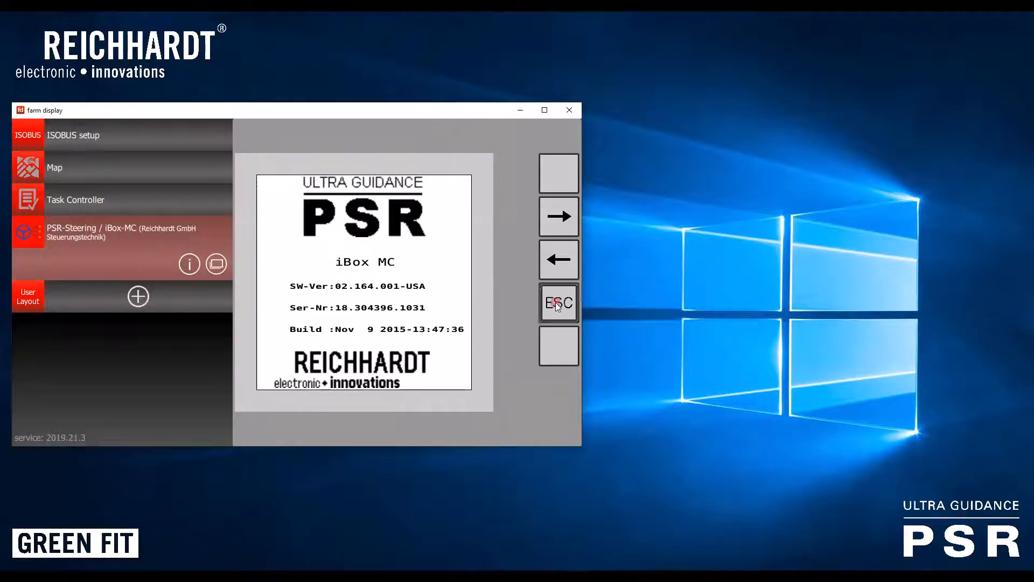
pyautogui.click(558, 303)
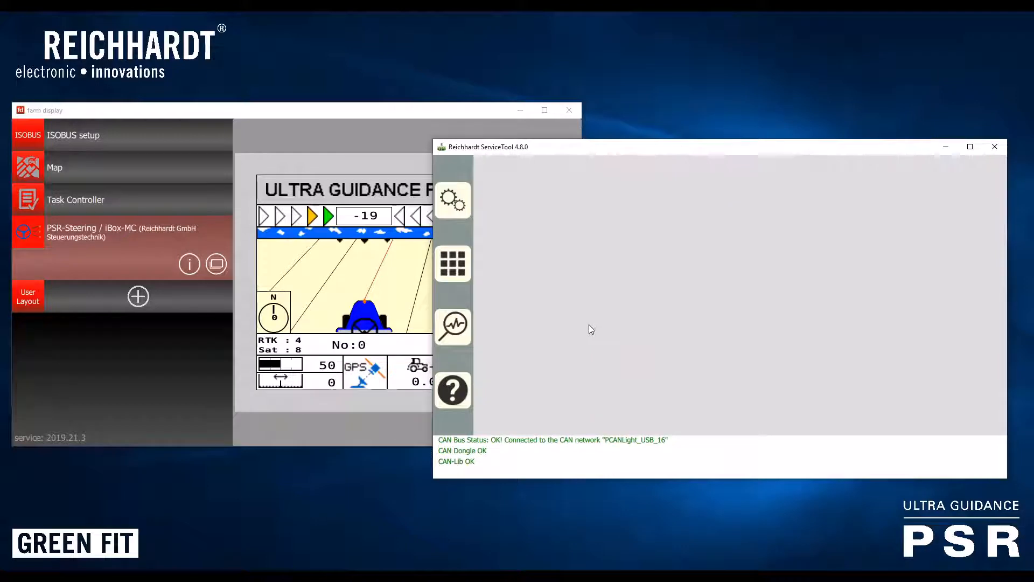
pyautogui.moveTo(602, 320)
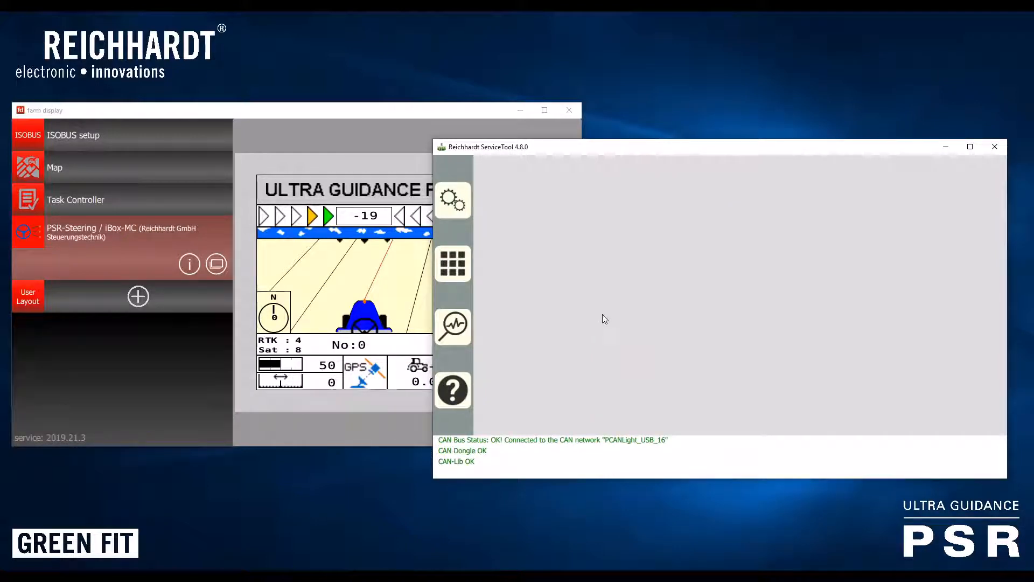
pyautogui.moveTo(560, 312)
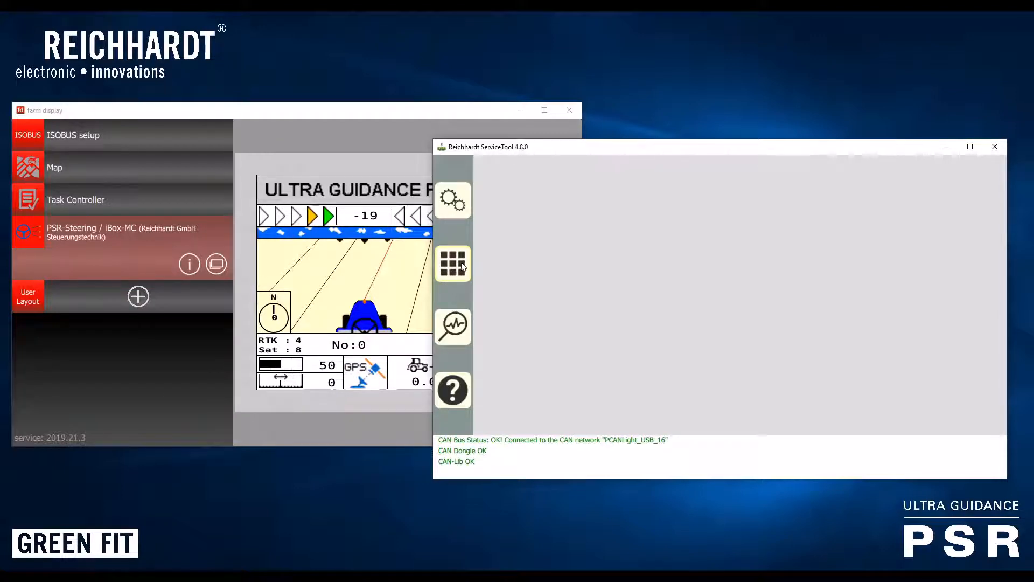
# Show the Reichhardt Applications list with flash and psr_param from the sidebar grid
pyautogui.click(453, 263)
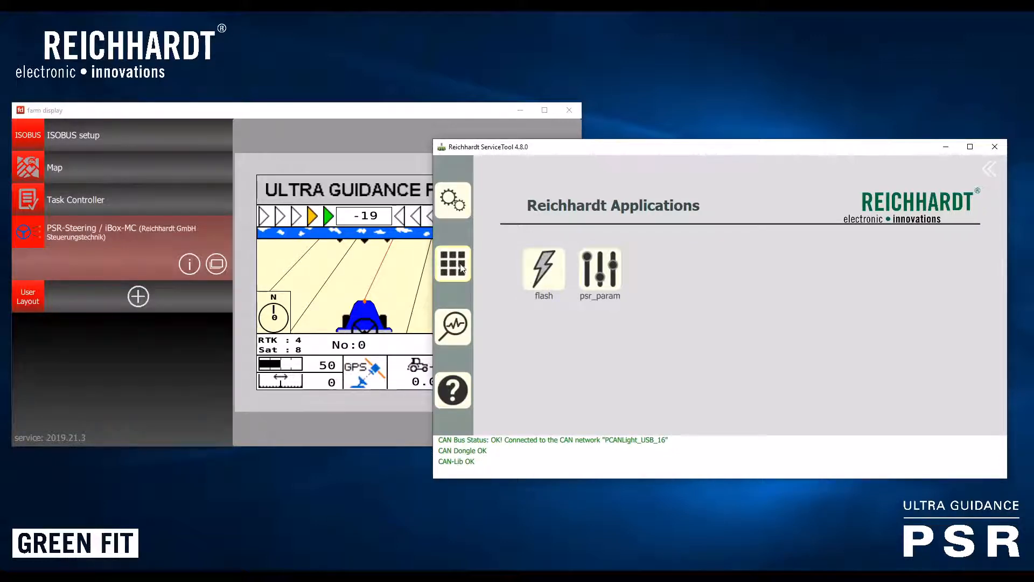
pyautogui.moveTo(625, 343)
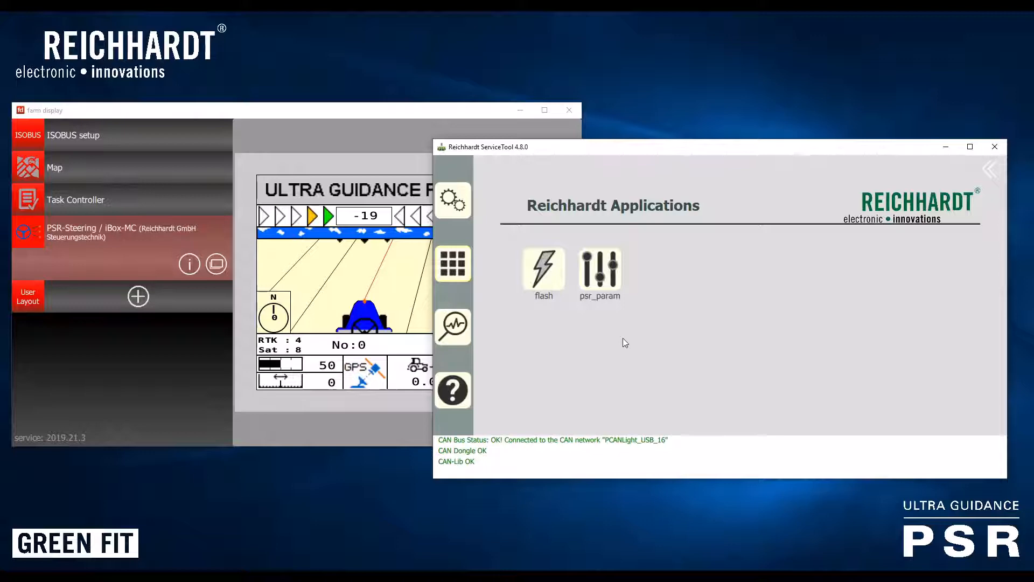
pyautogui.moveTo(640, 321)
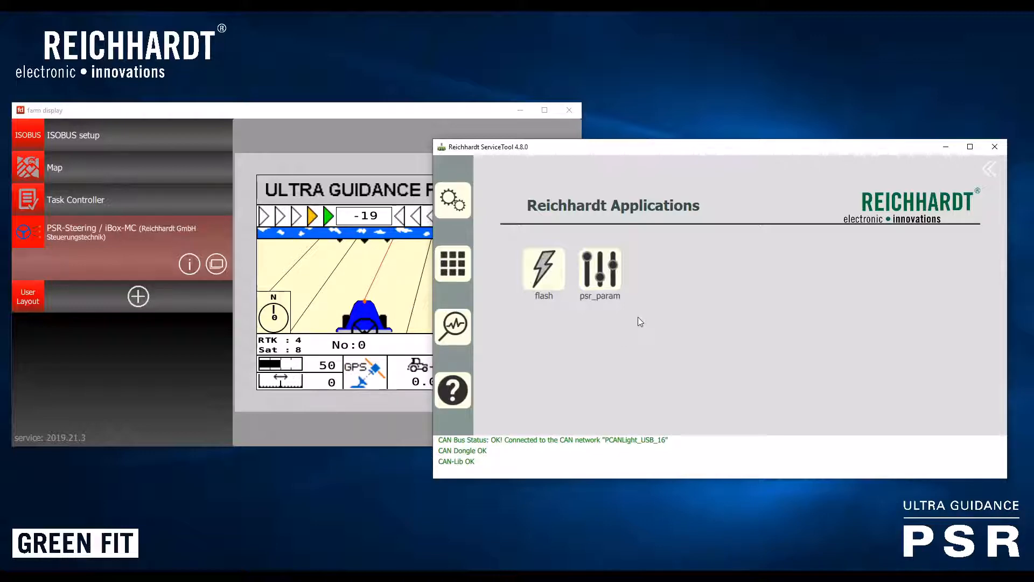
pyautogui.moveTo(667, 323)
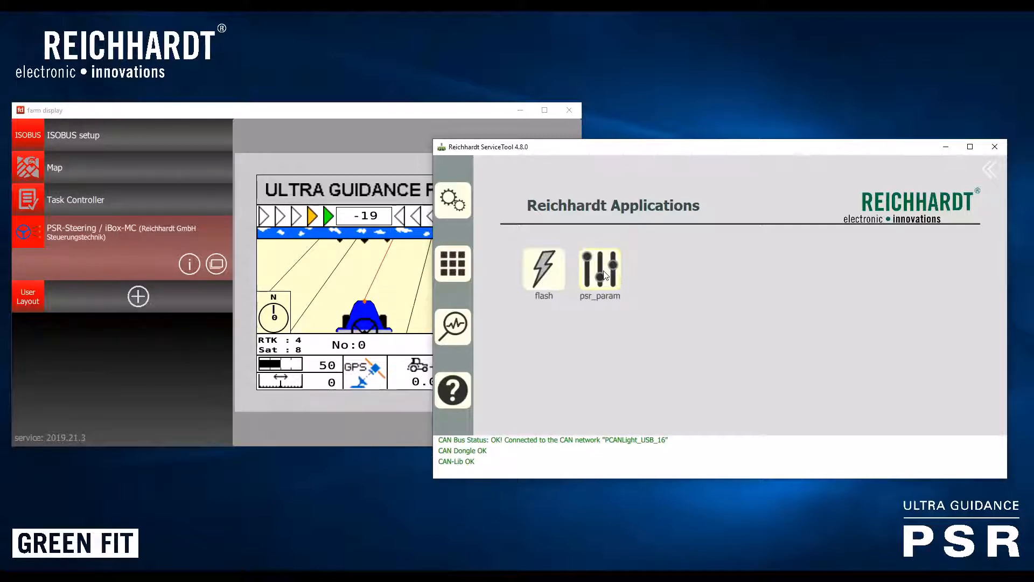
pyautogui.moveTo(673, 316)
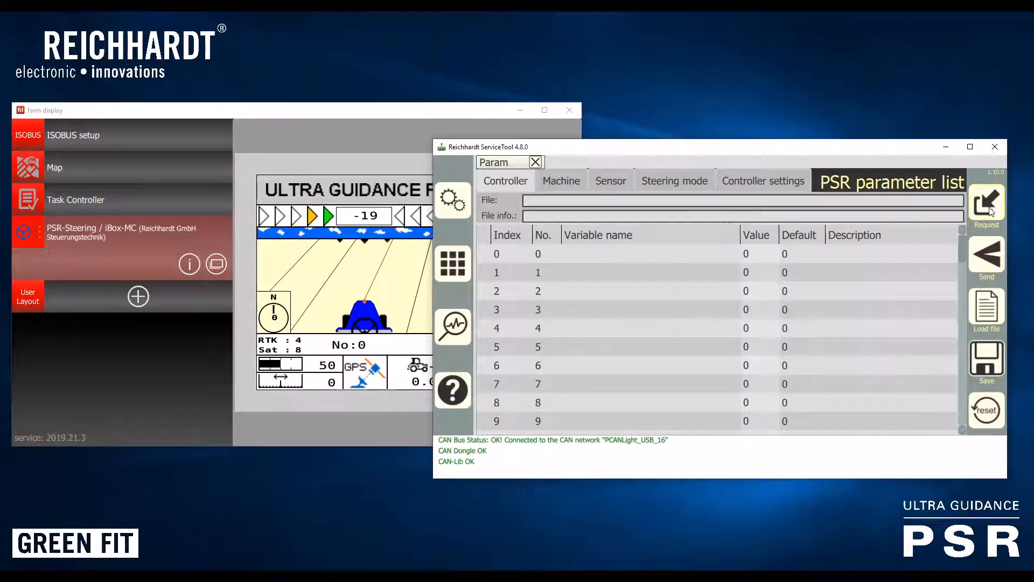
pyautogui.moveTo(986, 310)
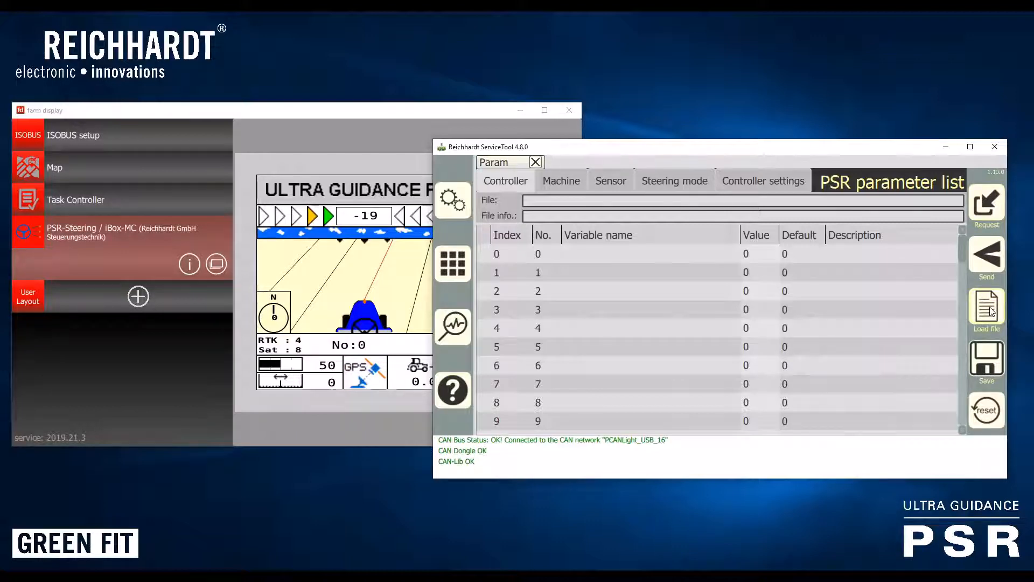
pyautogui.moveTo(812, 277)
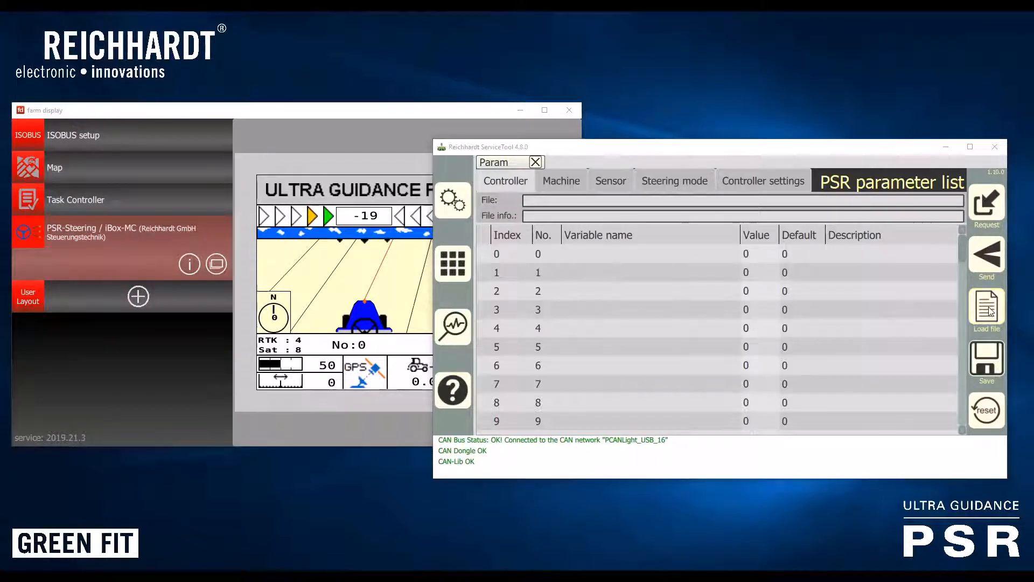
# Load Parameter List EN.psr to show parameter names and descriptions
pyautogui.click(986, 310)
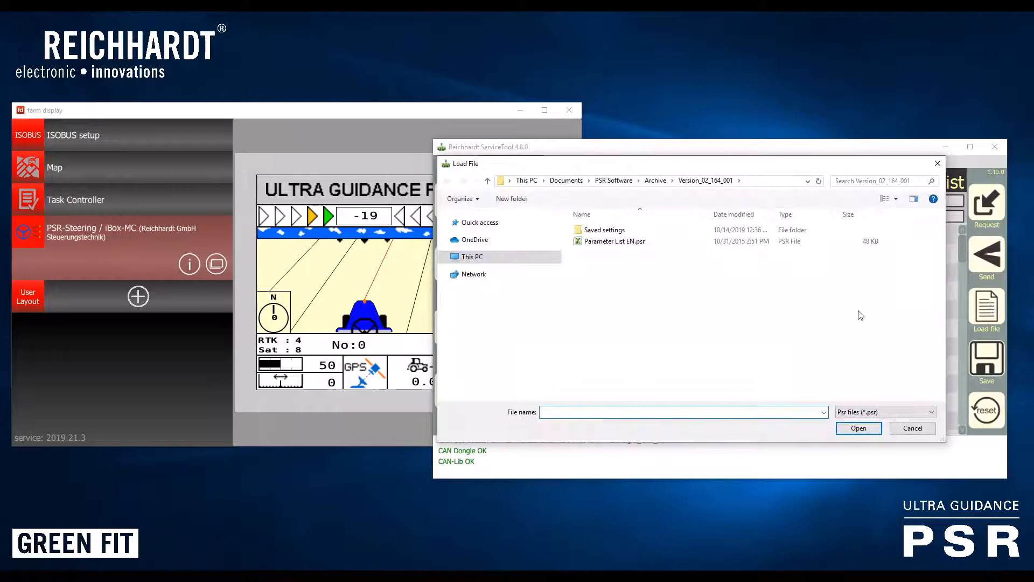
pyautogui.moveTo(685, 232)
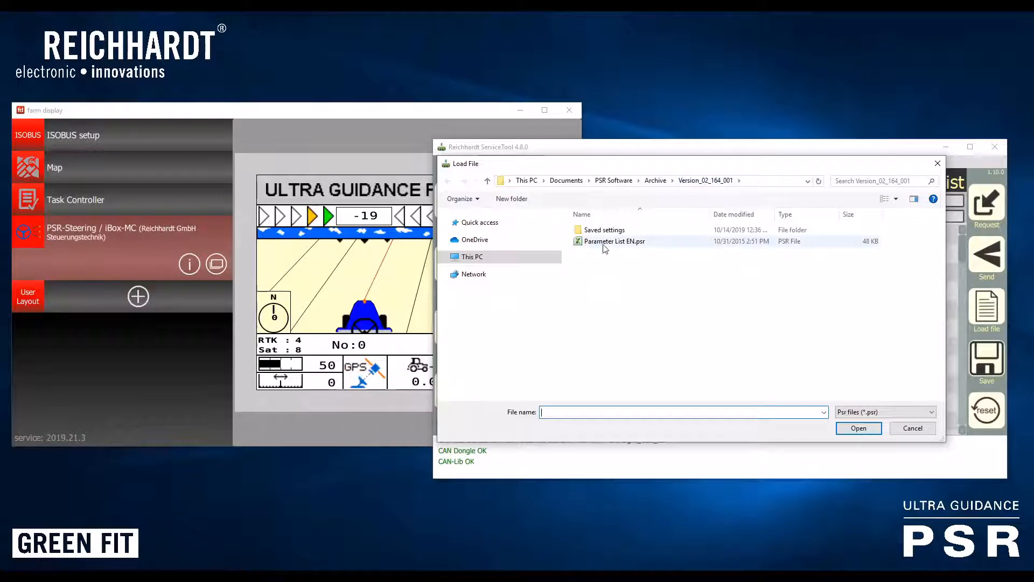
pyautogui.moveTo(613, 241)
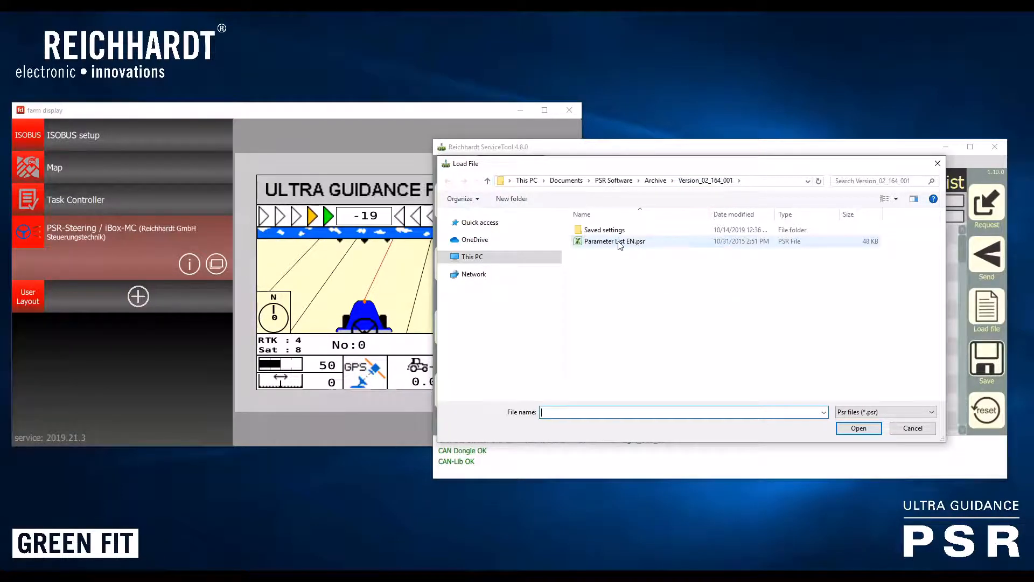
pyautogui.click(858, 428)
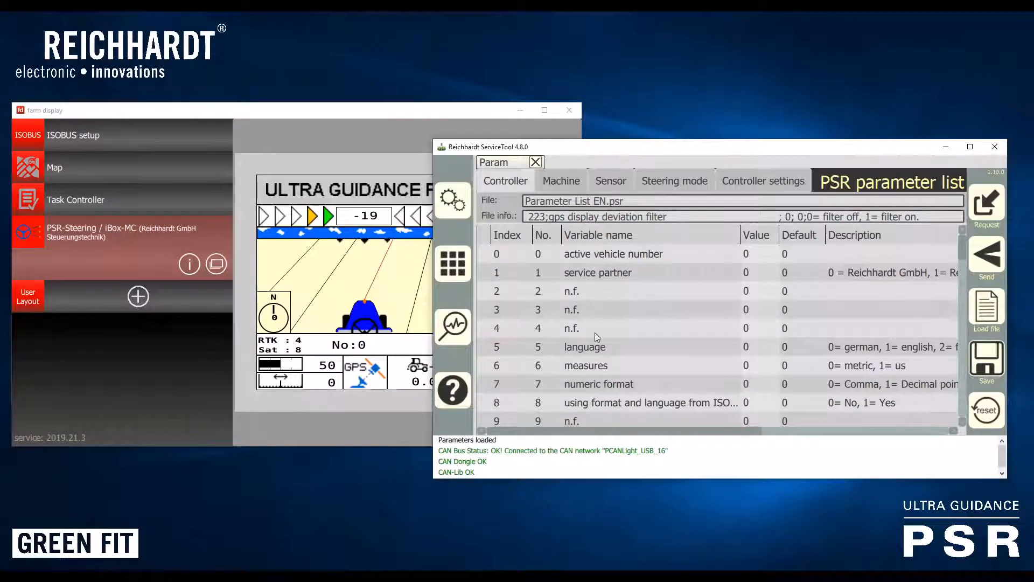
pyautogui.moveTo(867, 387)
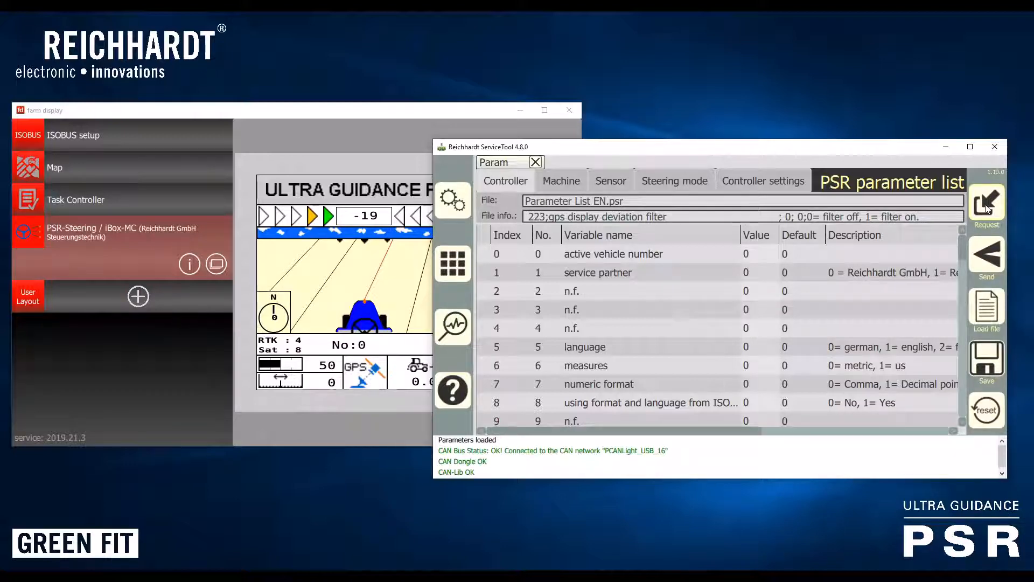
# Read all parameters from the iBox MC and save them as 'Test before update.psr'
pyautogui.click(985, 204)
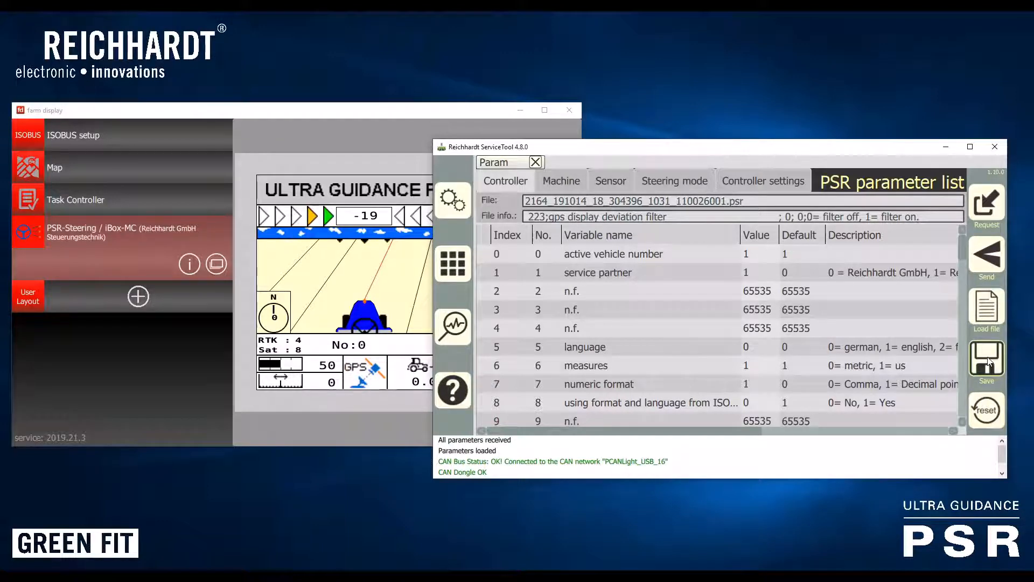
pyautogui.click(986, 361)
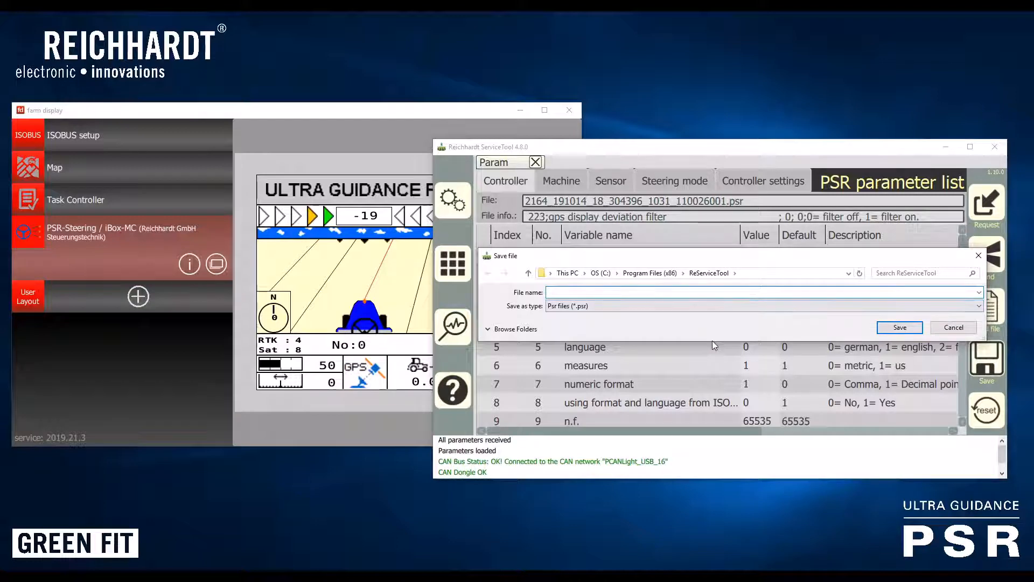
pyautogui.write('Test before upda')
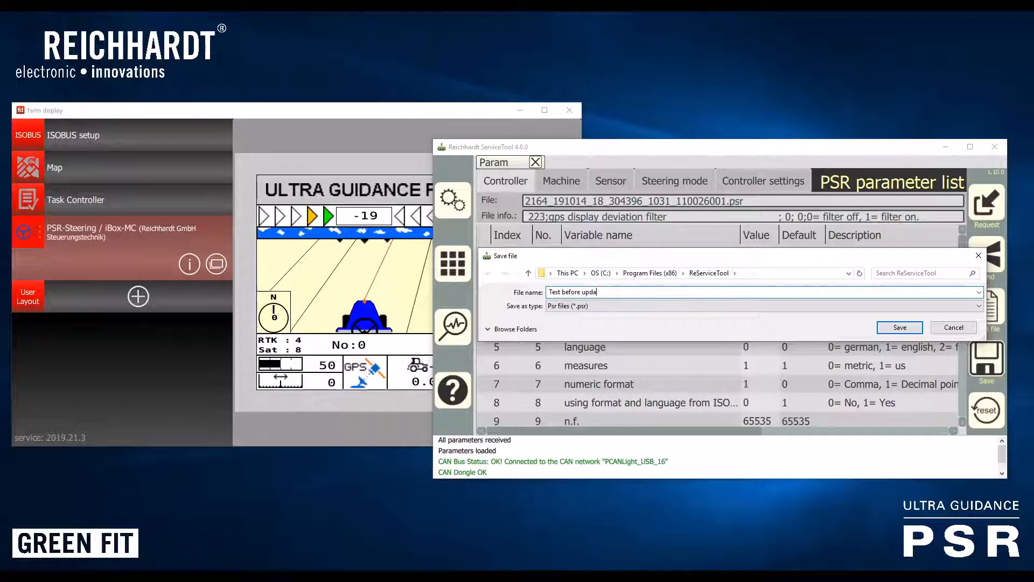
pyautogui.write('te')
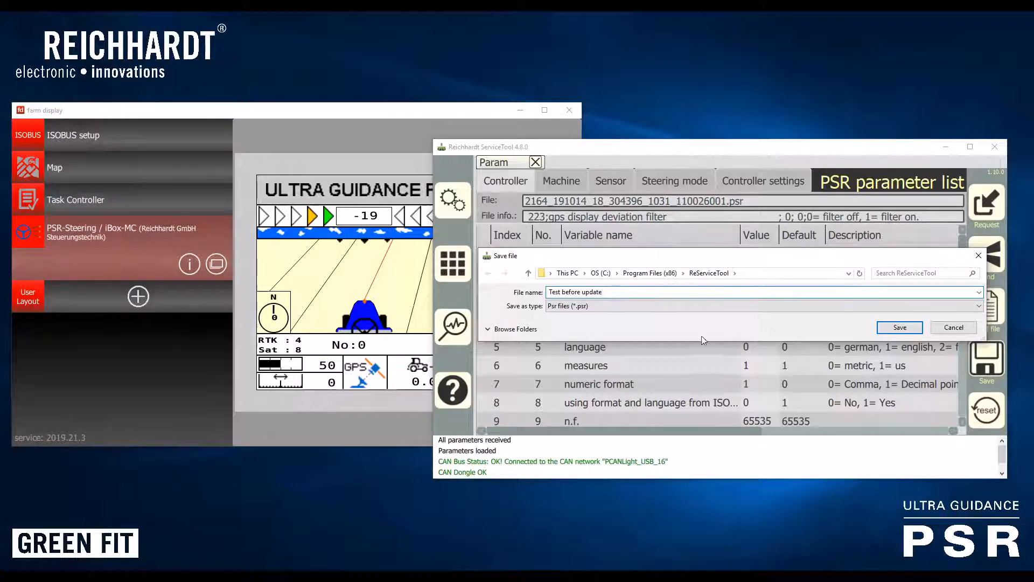
pyautogui.moveTo(716, 332)
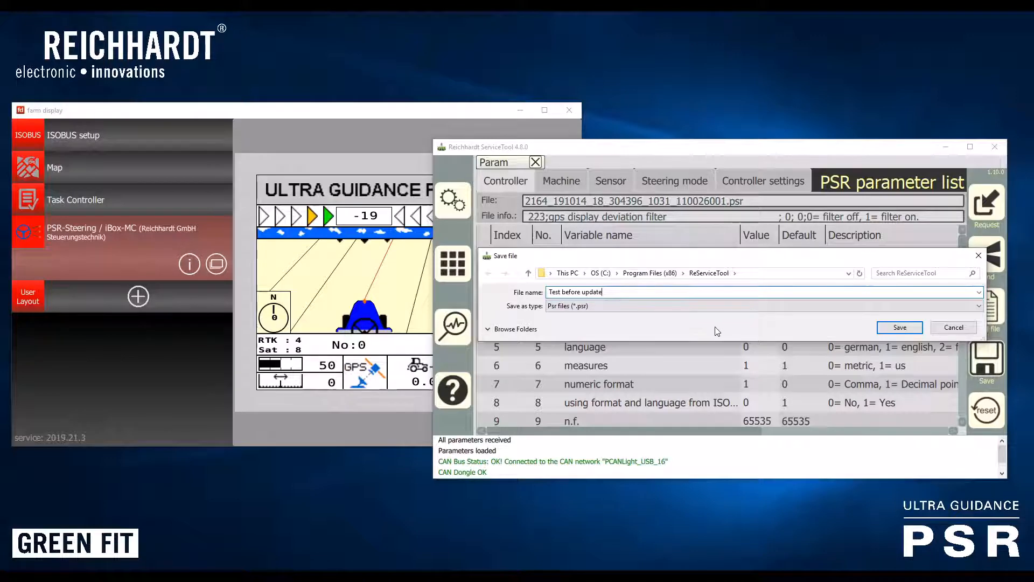
pyautogui.moveTo(722, 323)
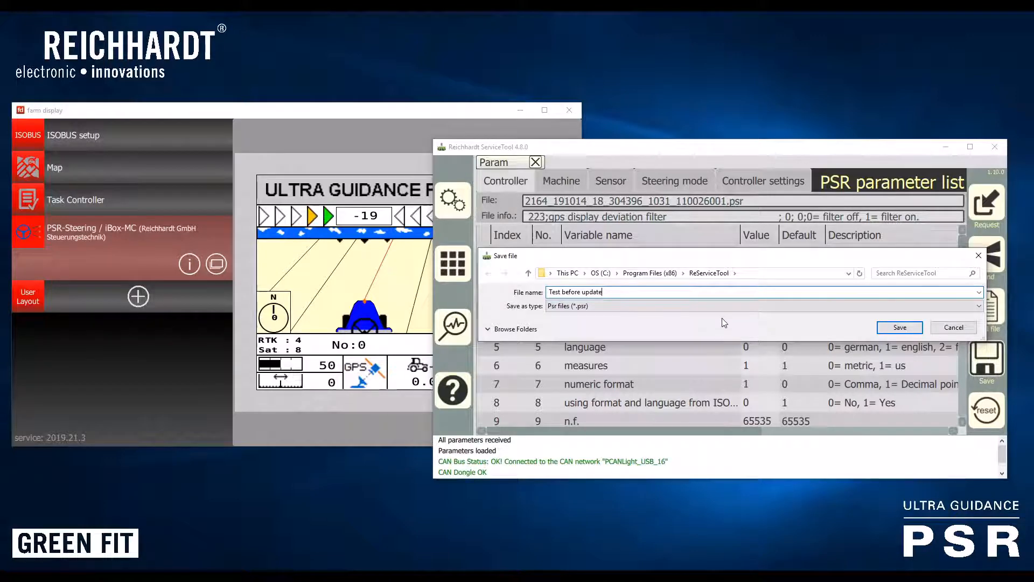
pyautogui.moveTo(720, 317)
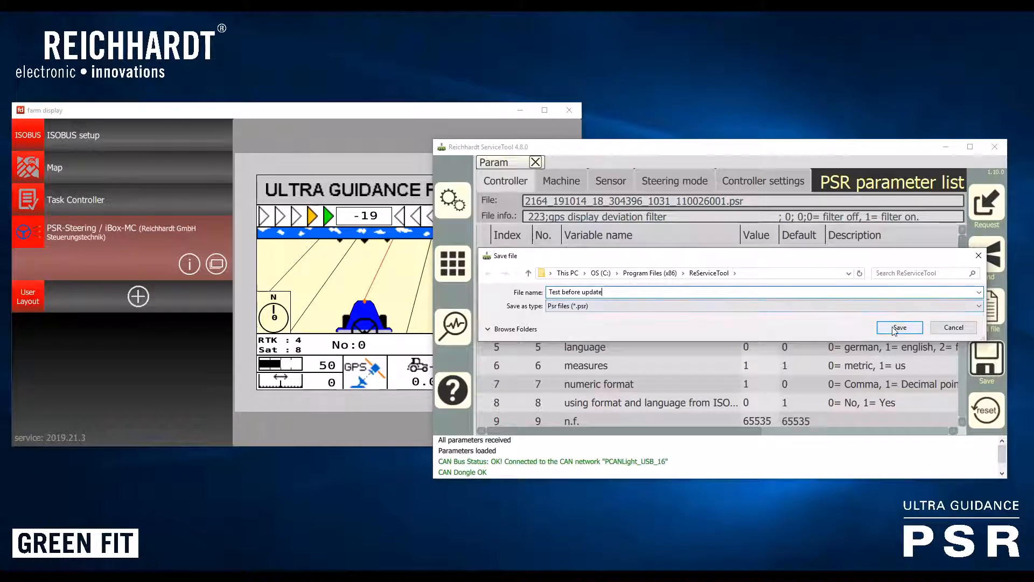
pyautogui.click(899, 327)
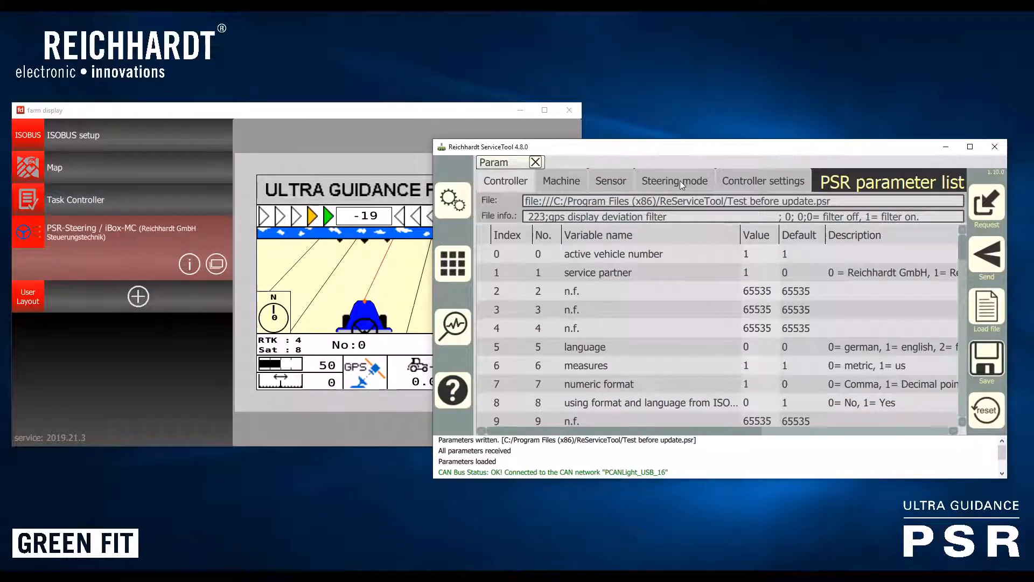
pyautogui.moveTo(667, 188)
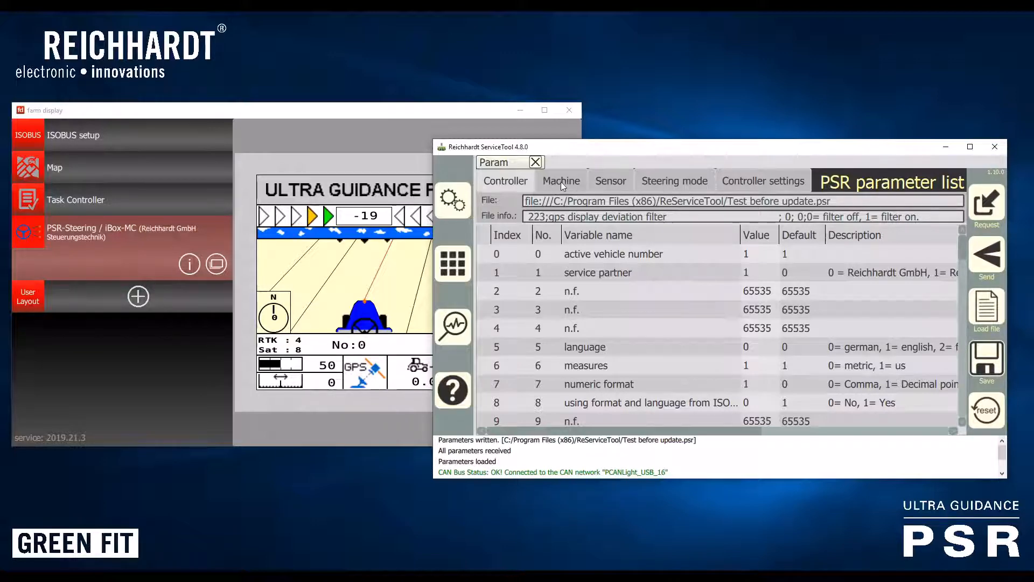
# Browse the Machine and Controller parameters, then move the farm display window left
pyautogui.click(560, 181)
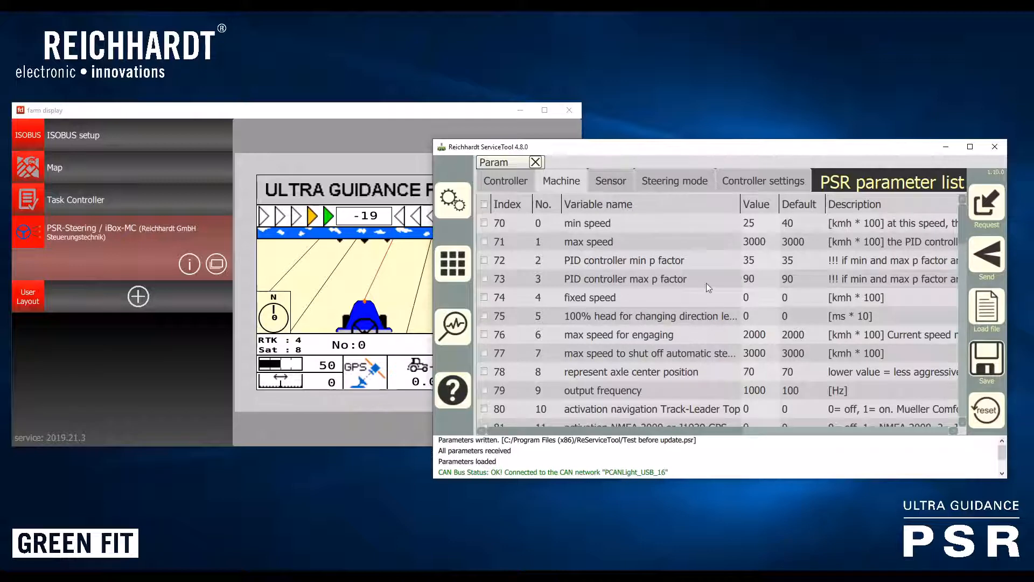
pyautogui.scroll(-3)
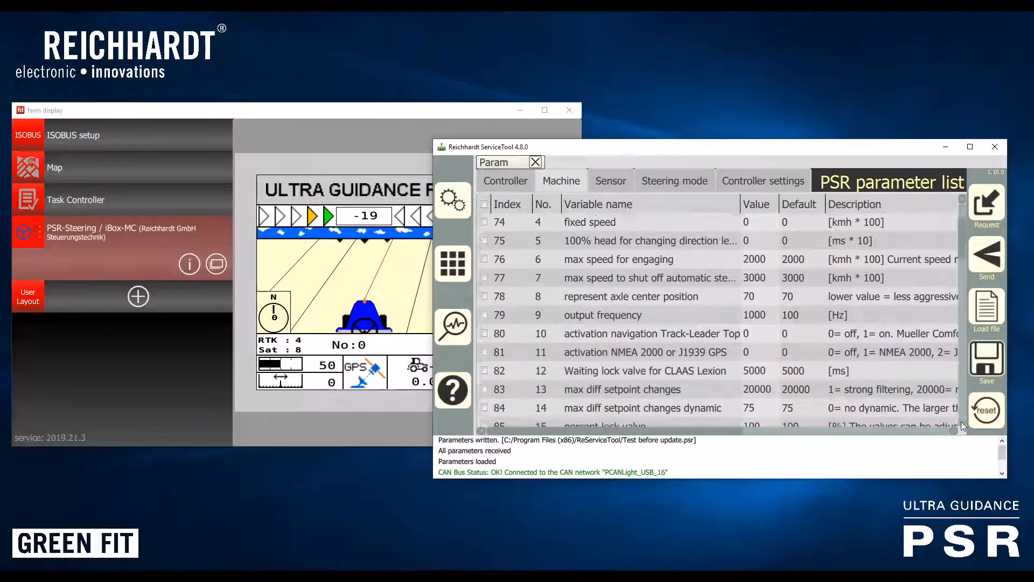
pyautogui.scroll(-3)
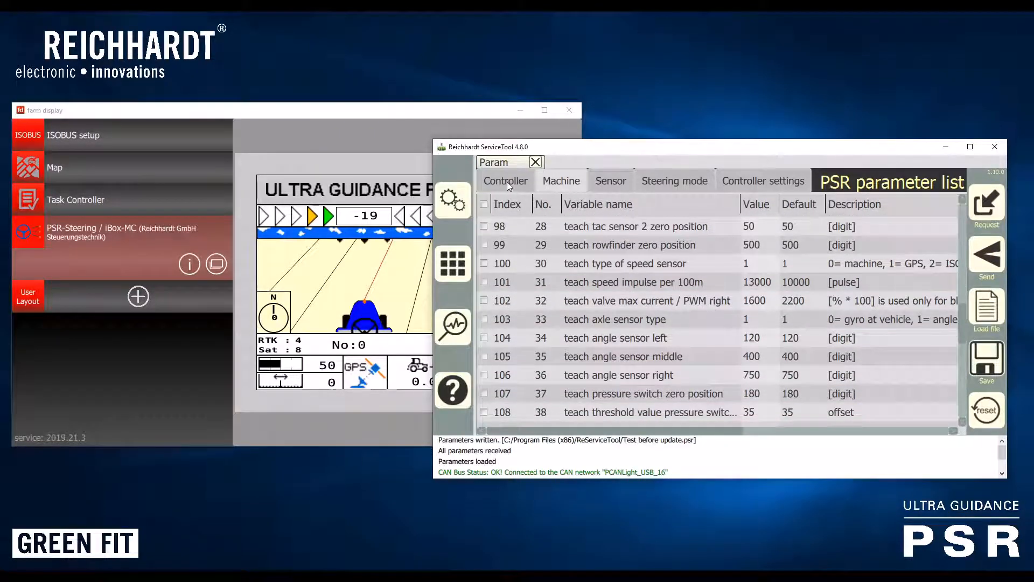
pyautogui.click(505, 181)
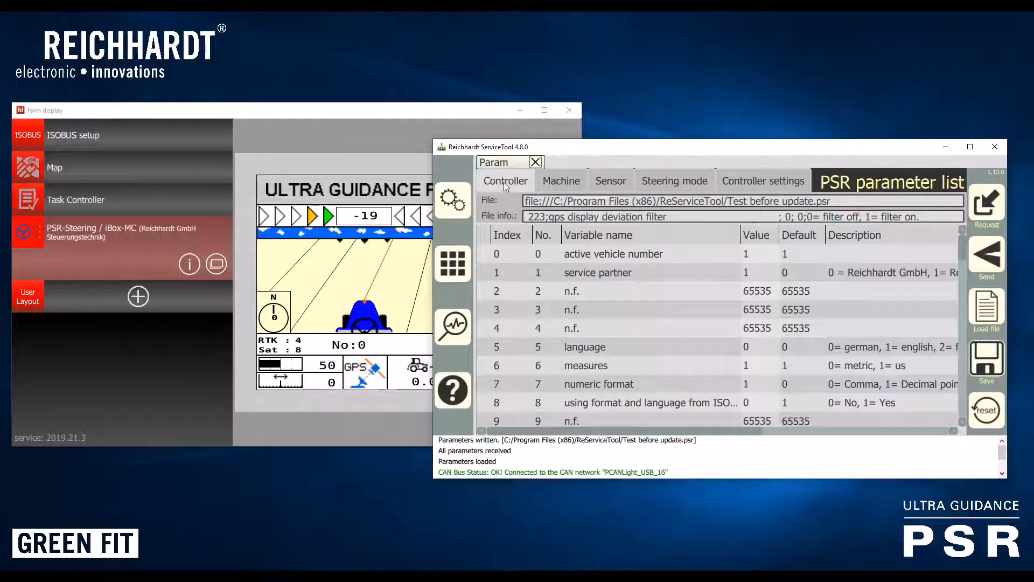
pyautogui.moveTo(557, 183)
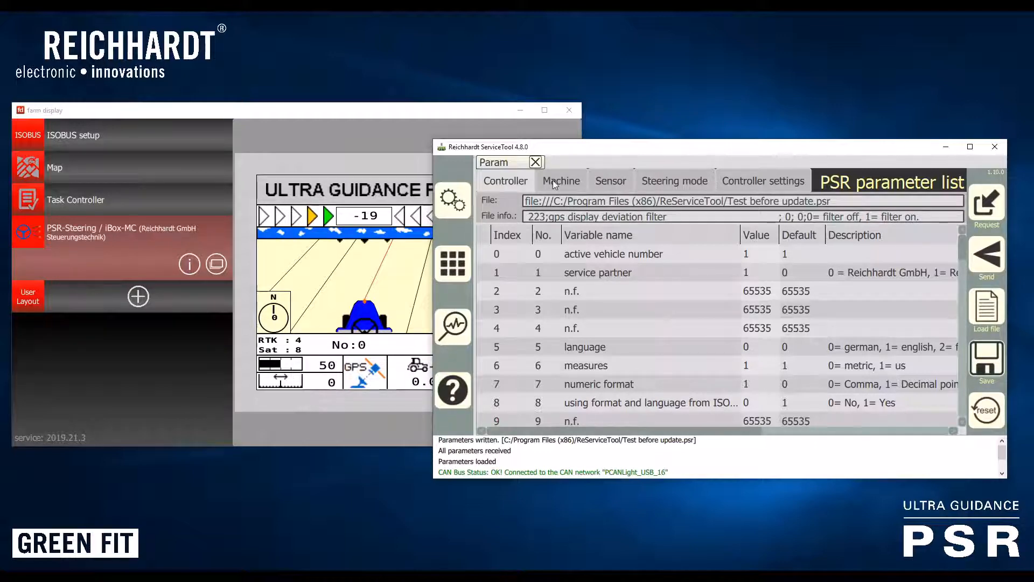
pyautogui.moveTo(632, 156)
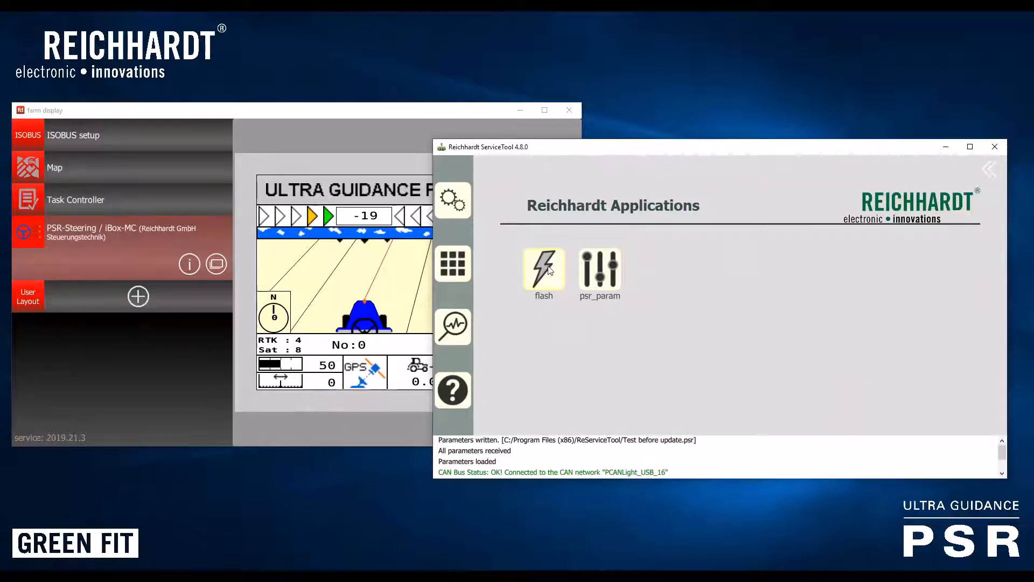
pyautogui.moveTo(550, 280)
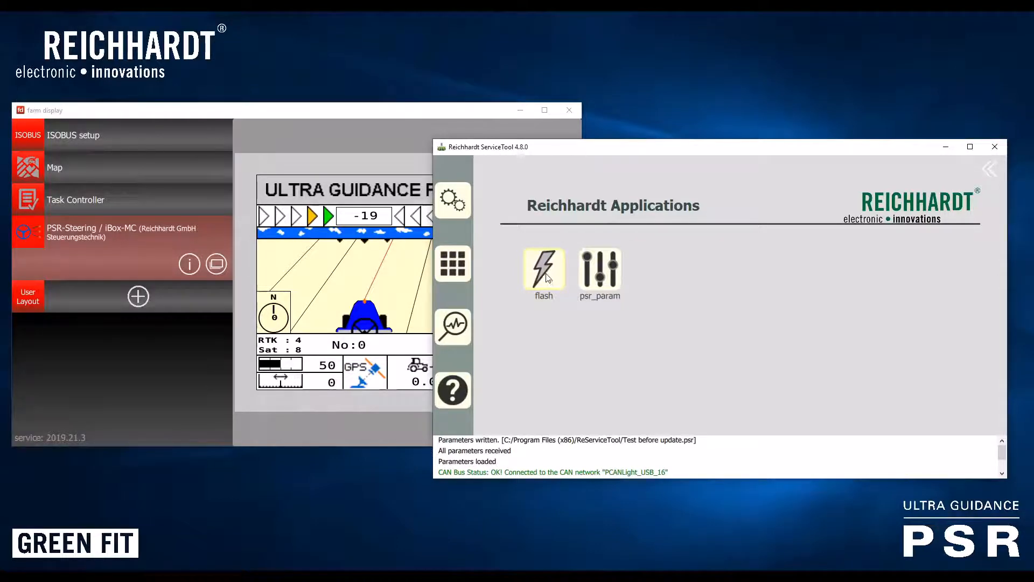
pyautogui.moveTo(353, 105)
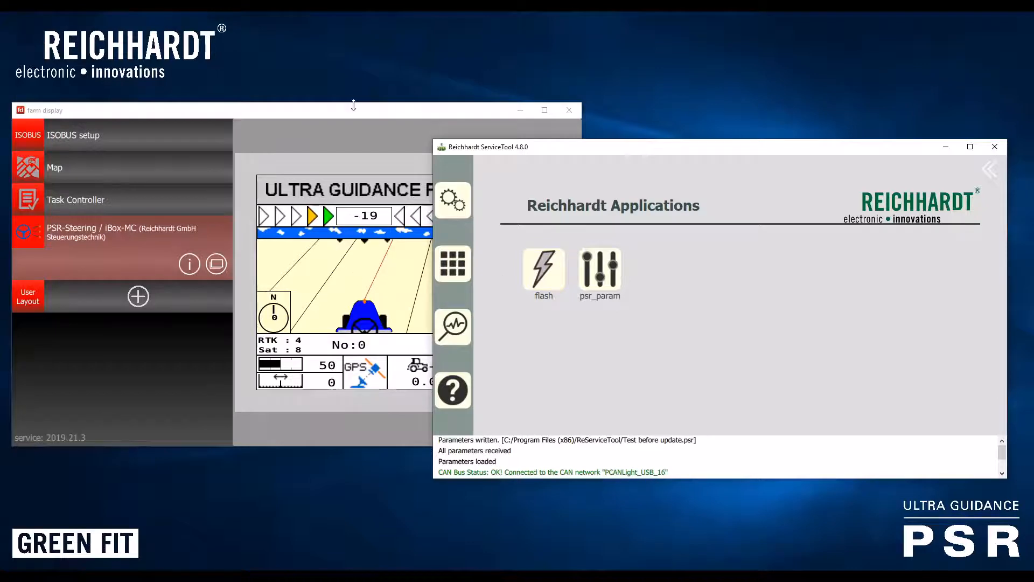
pyautogui.moveTo(352, 110); pyautogui.dragTo(221, 119)
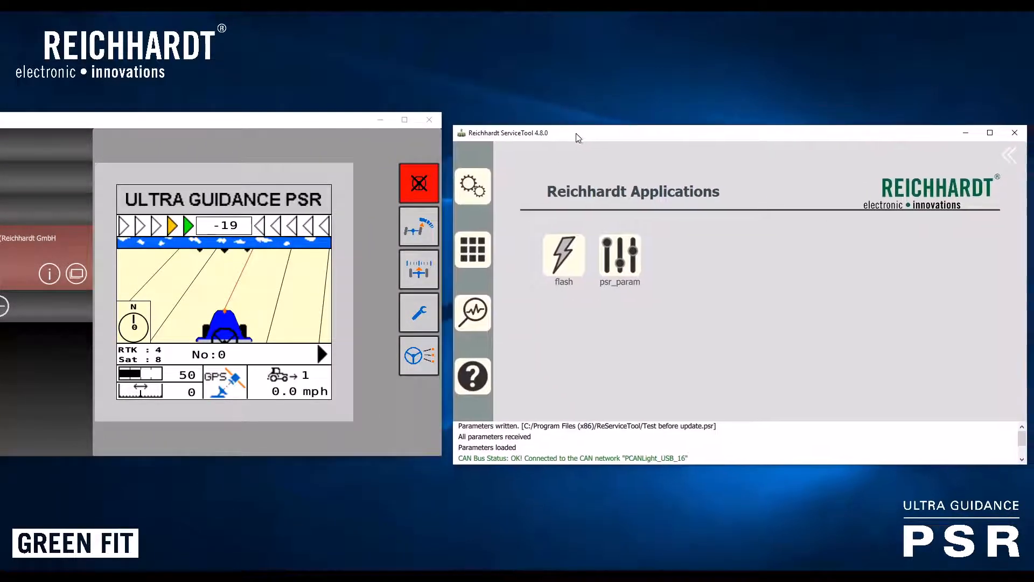
# Launch the flash application and accept the PSR software update on the terminal
pyautogui.click(562, 254)
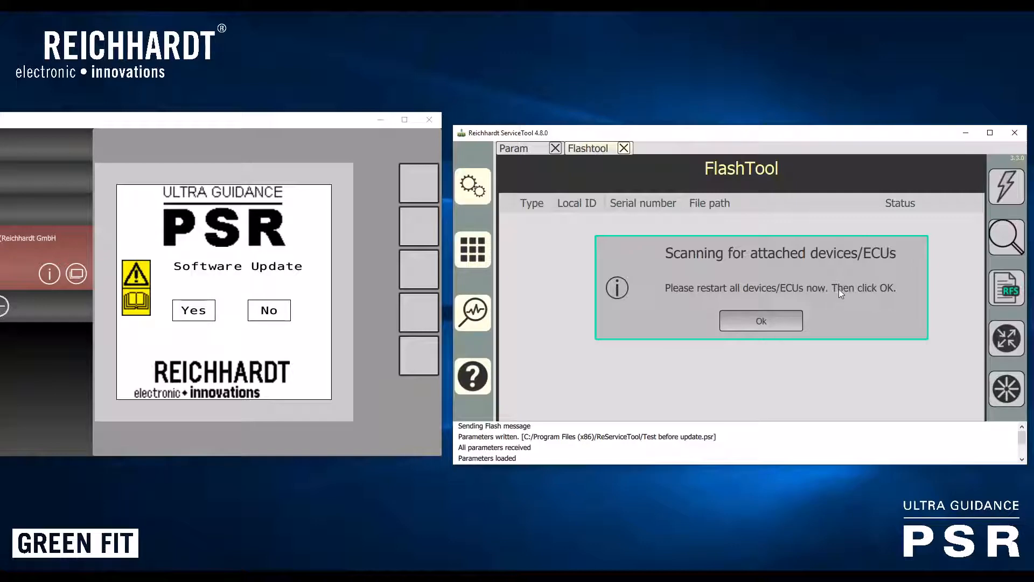
pyautogui.moveTo(653, 384)
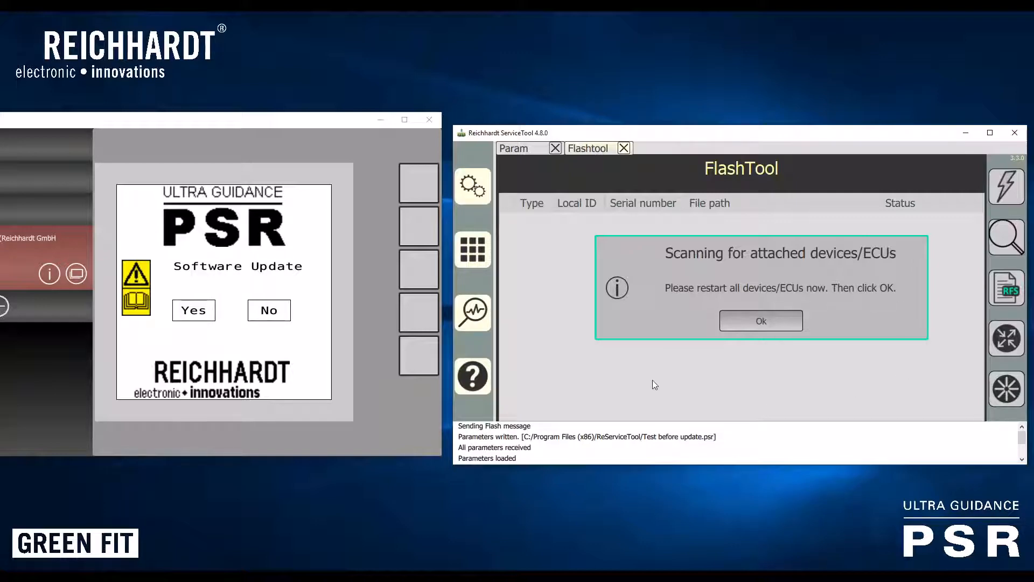
pyautogui.moveTo(159, 264)
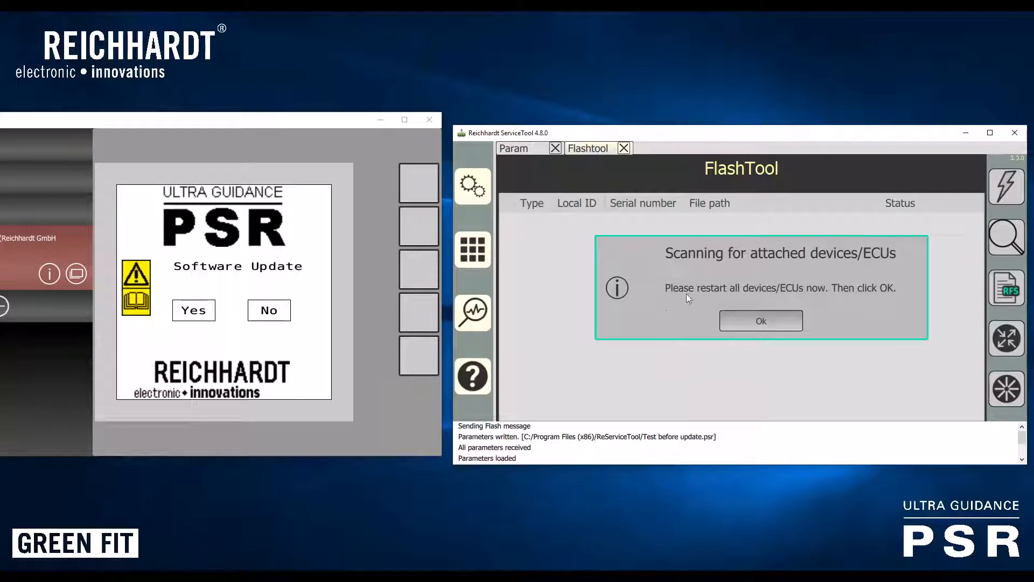
pyautogui.moveTo(761, 320)
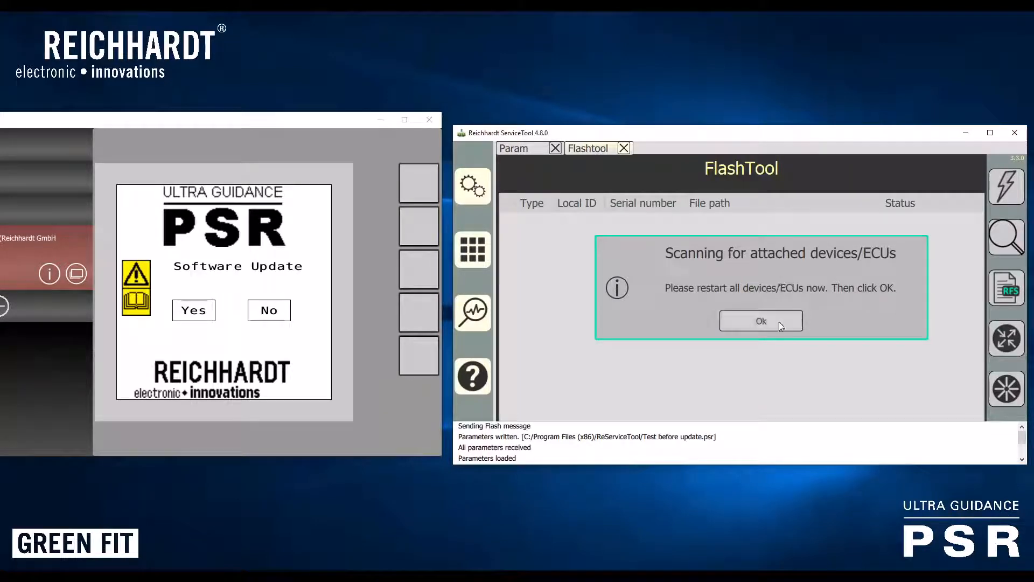
pyautogui.moveTo(280, 247)
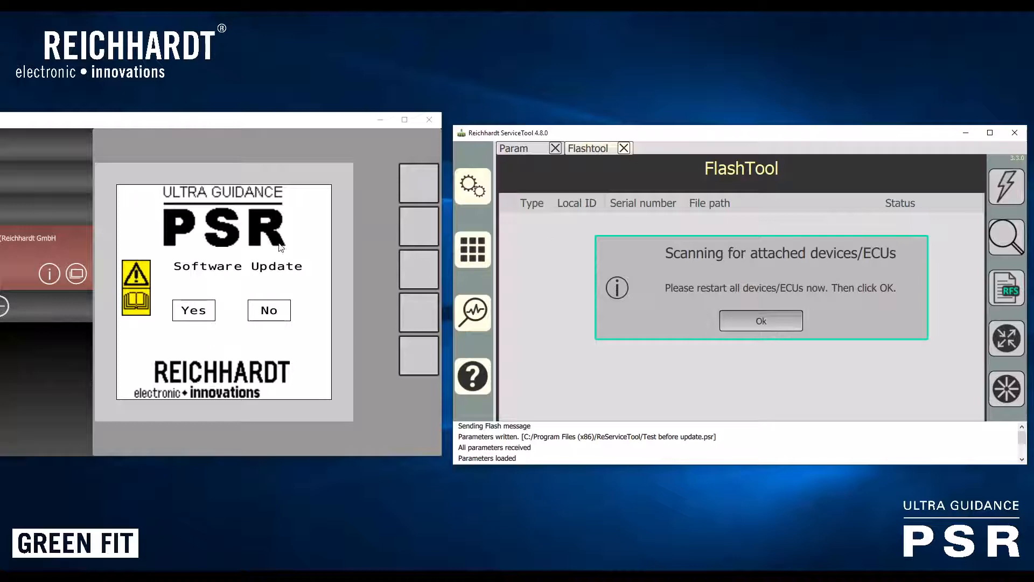
pyautogui.moveTo(203, 314)
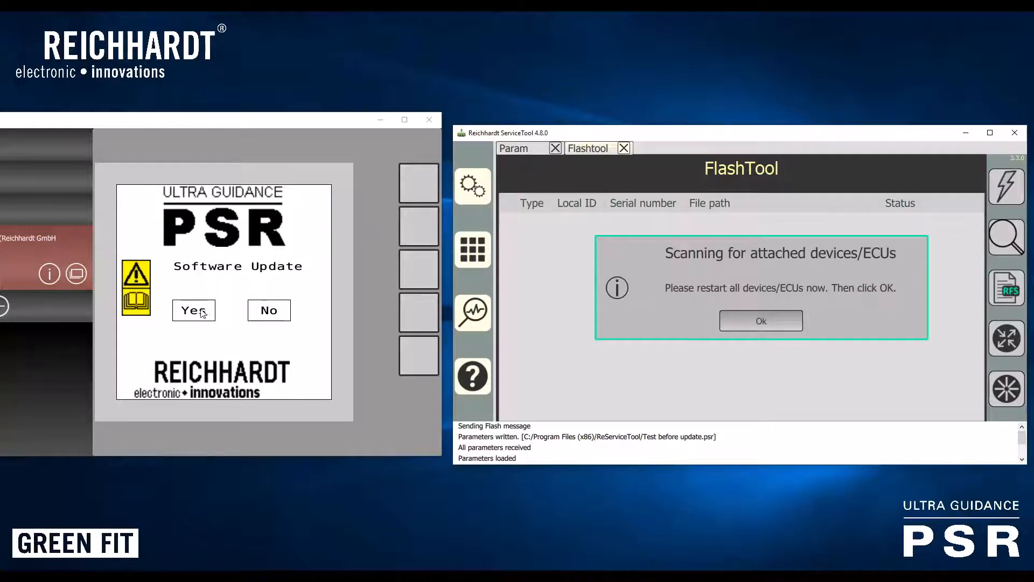
pyautogui.moveTo(176, 314)
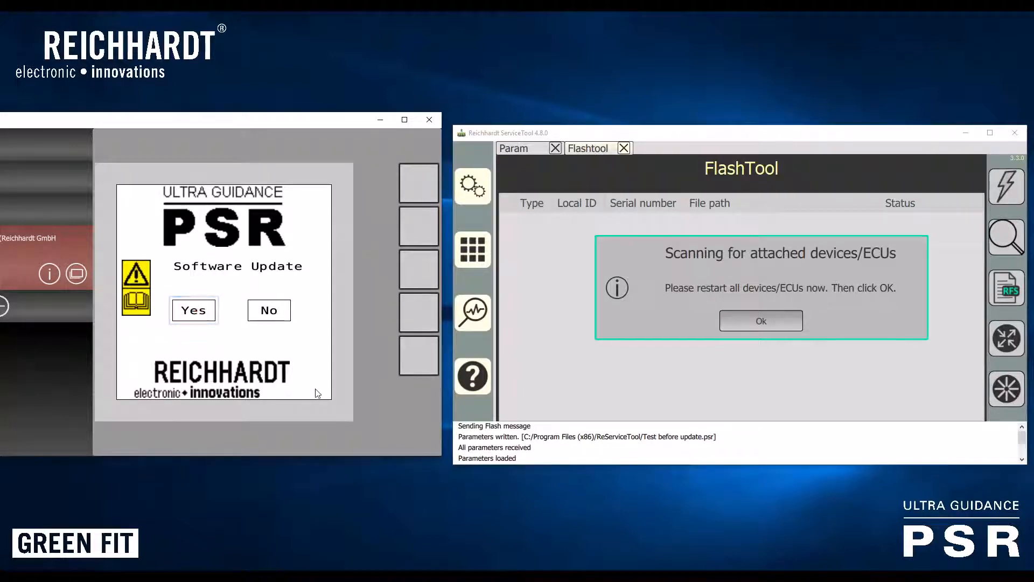
pyautogui.click(193, 311)
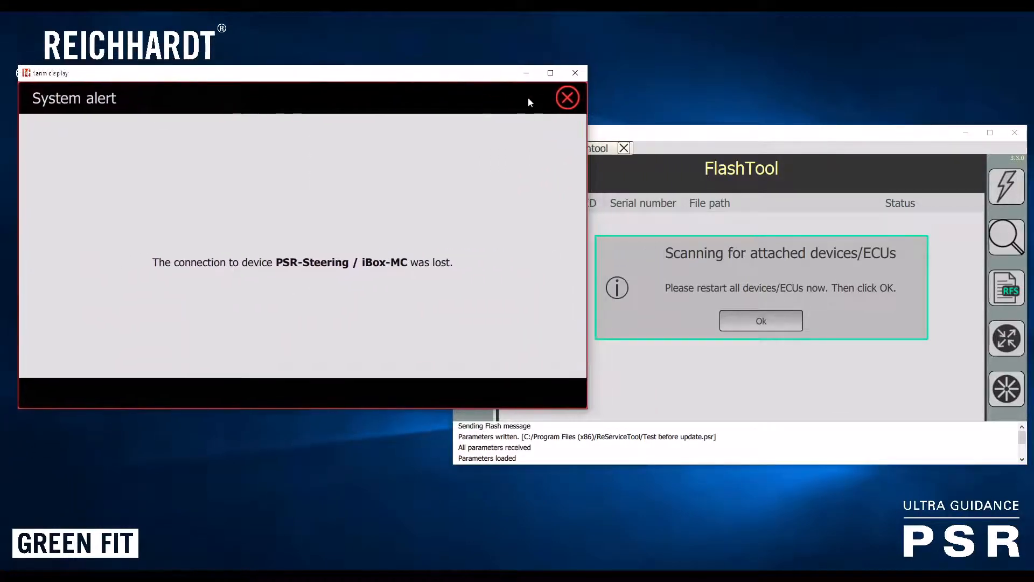
# Dismiss the lost-connection alert and confirm restart so FlashTool scans for devices
pyautogui.click(566, 97)
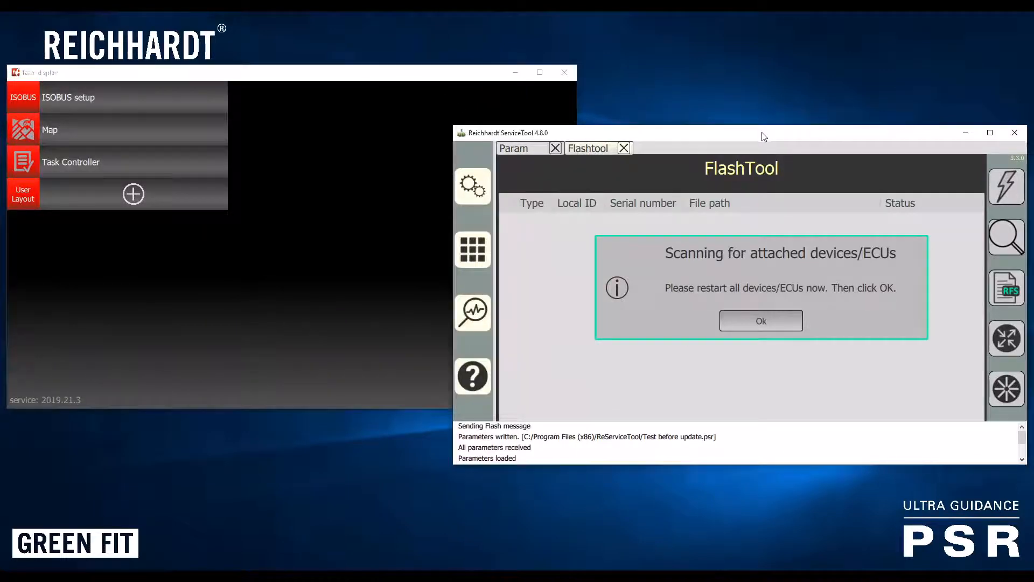
pyautogui.moveTo(778, 323)
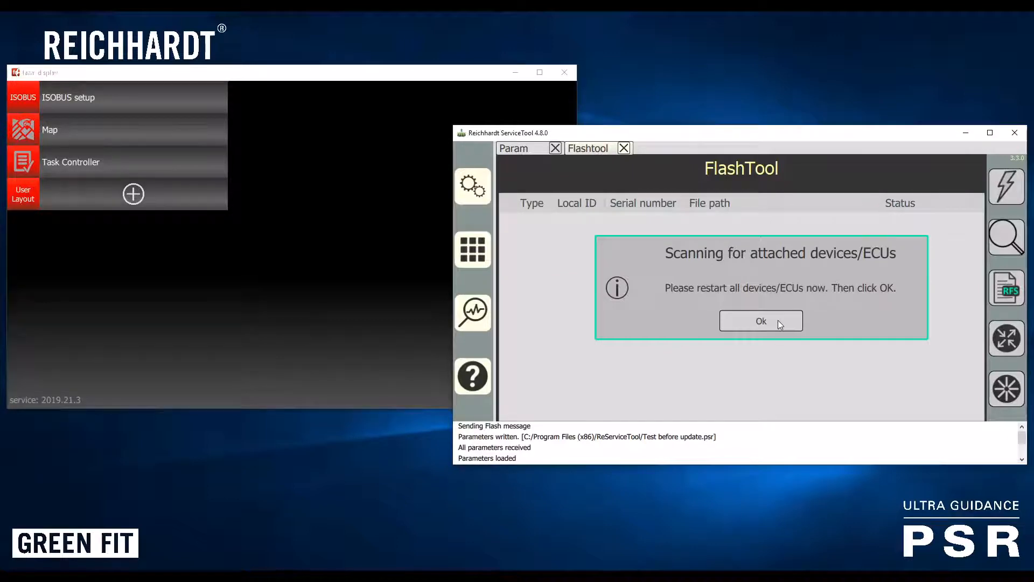
pyautogui.click(760, 321)
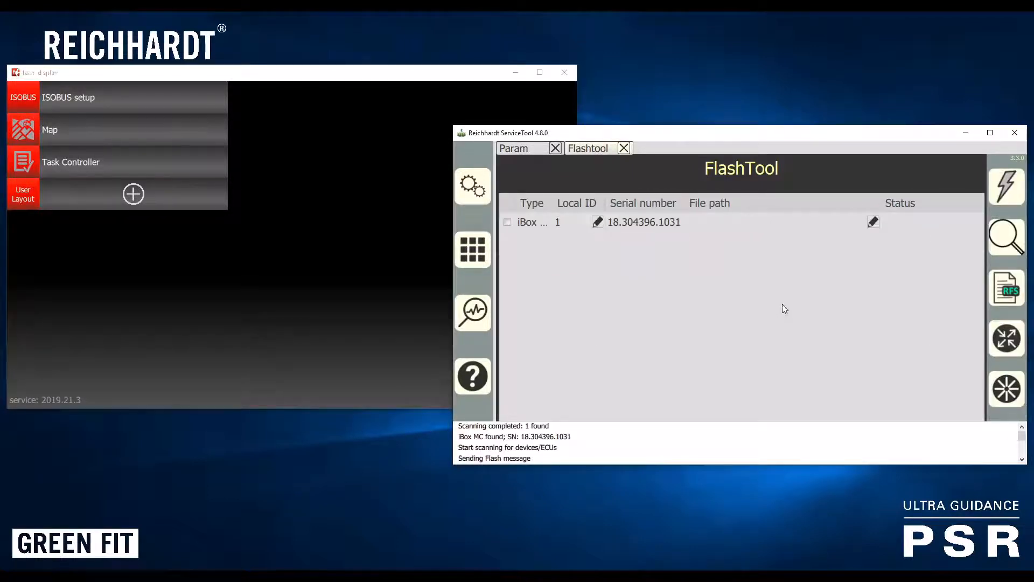
pyautogui.moveTo(620, 224)
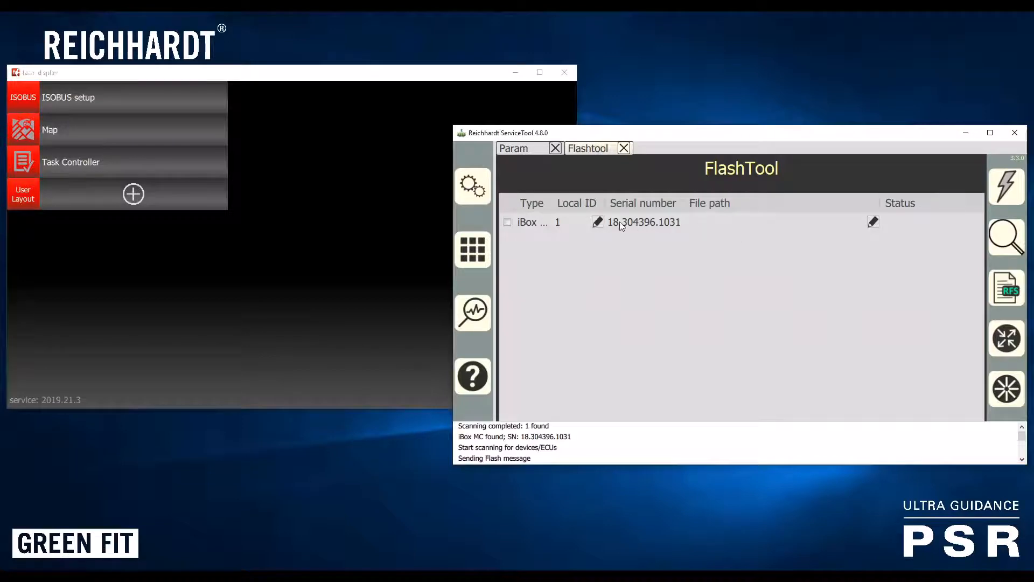
pyautogui.moveTo(603, 235)
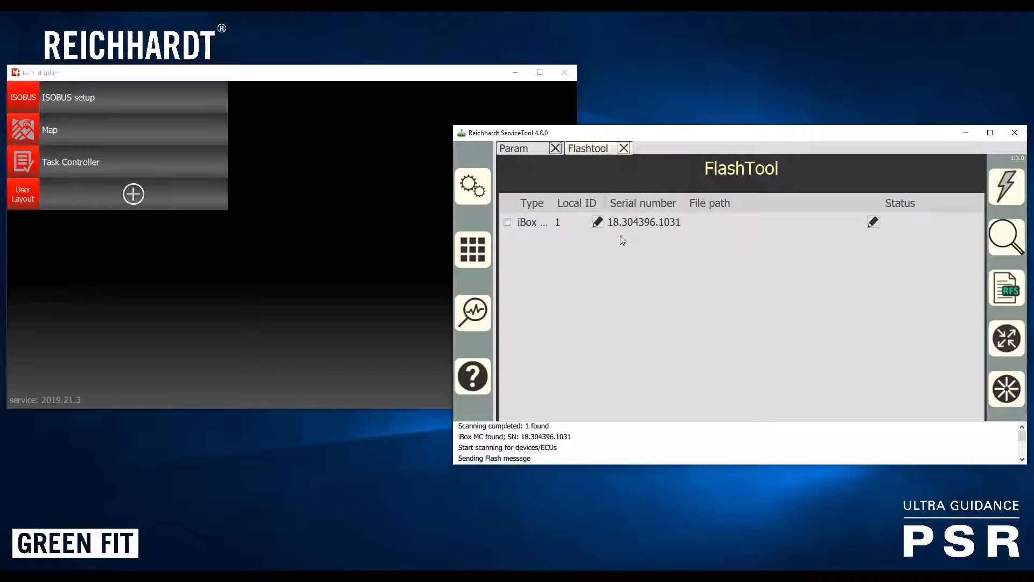
pyautogui.moveTo(747, 226)
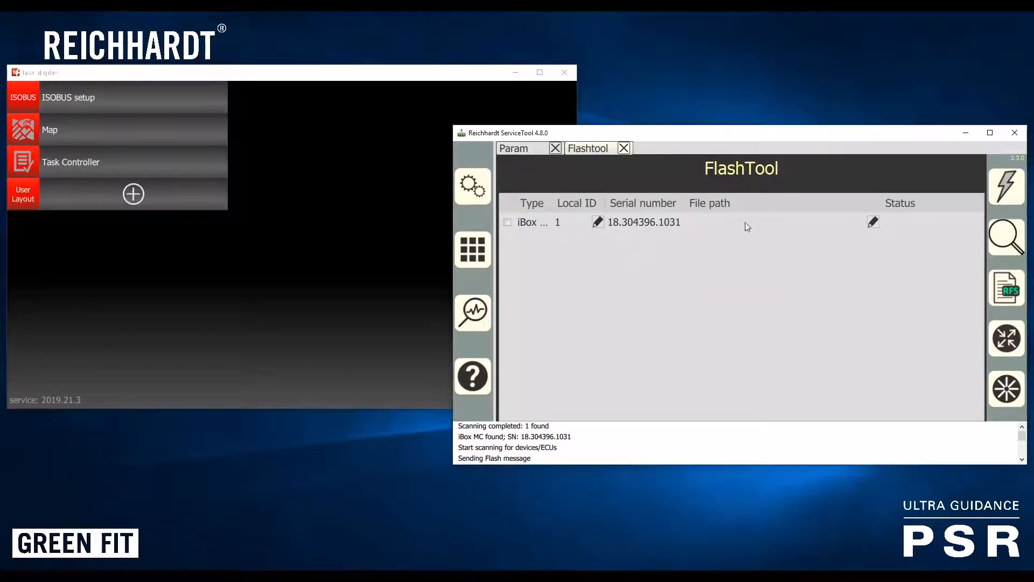
pyautogui.moveTo(658, 229)
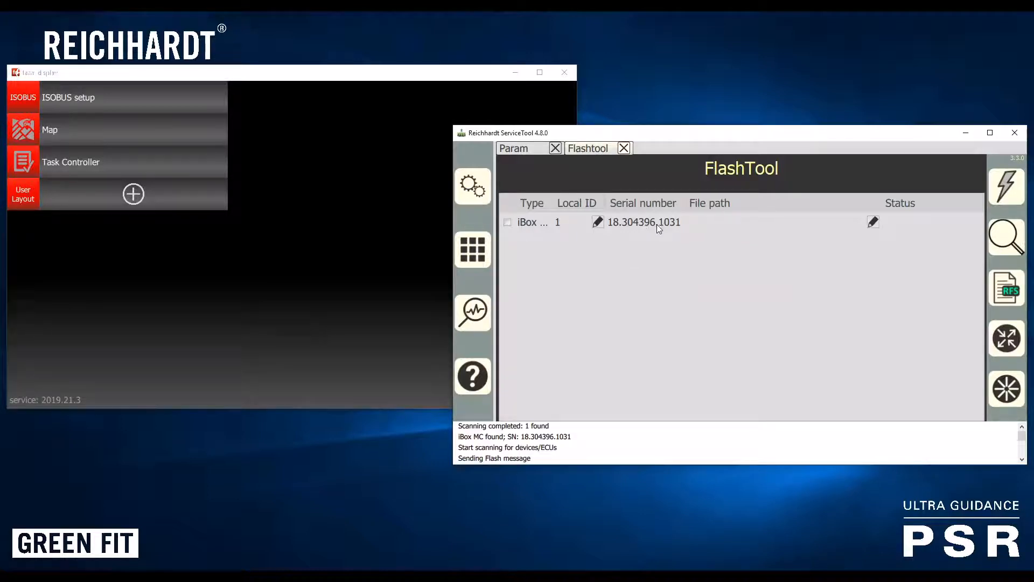
pyautogui.moveTo(793, 232)
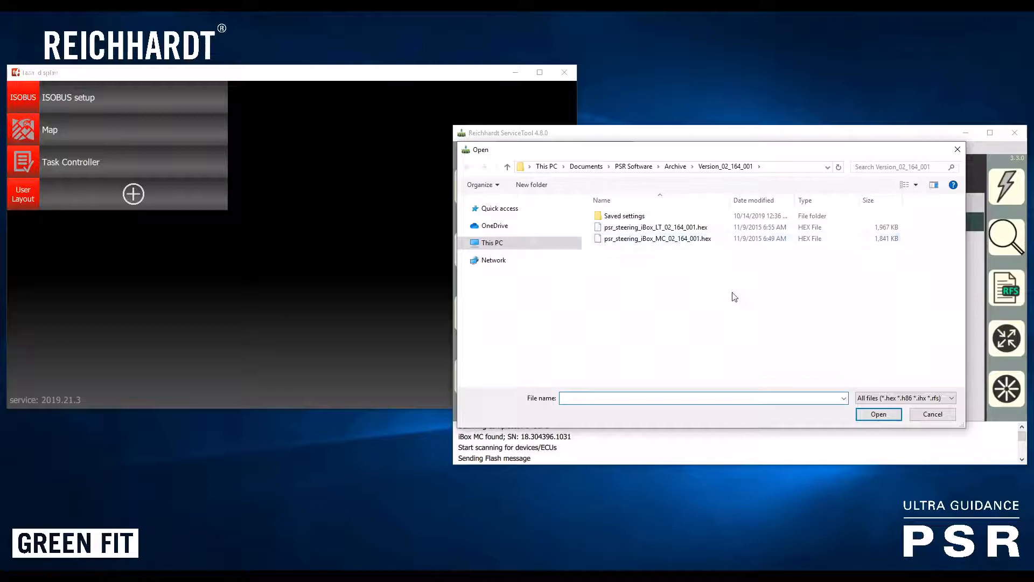
# Browse from PSR Software into the Version_2.180.0 folder to pick the iBox MC hex file
pyautogui.click(656, 238)
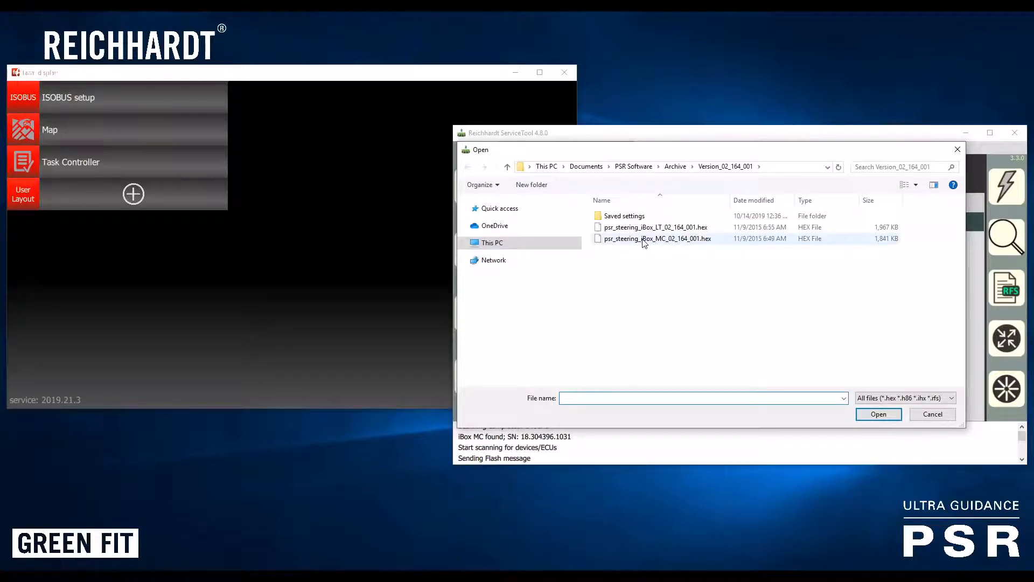
pyautogui.moveTo(716, 259)
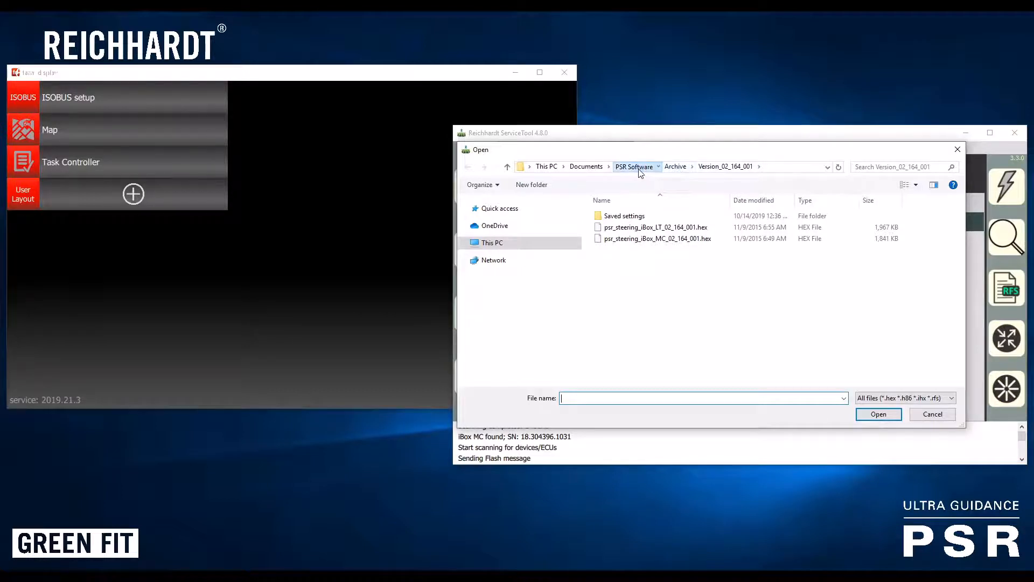
pyautogui.click(632, 166)
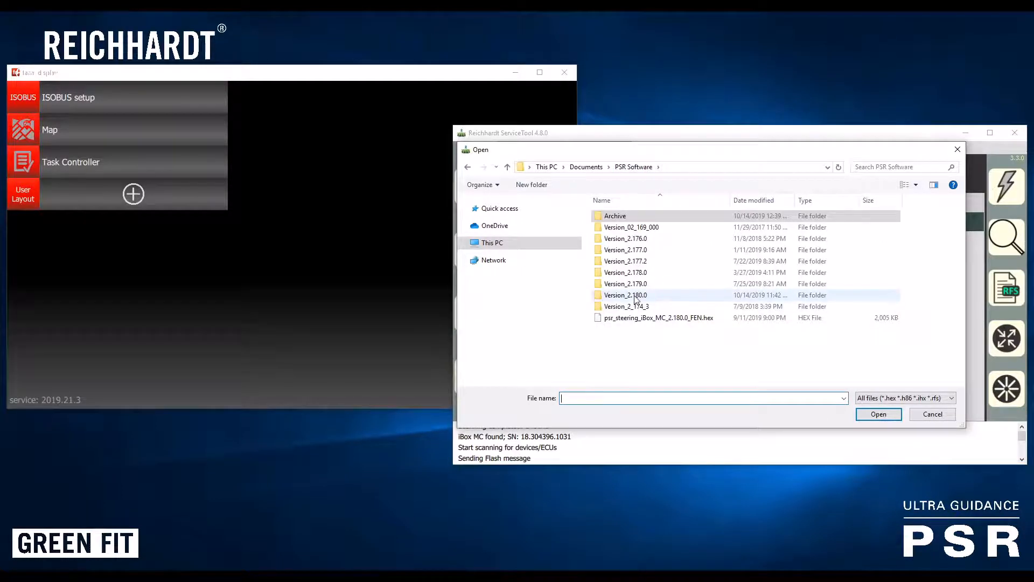
pyautogui.click(625, 294)
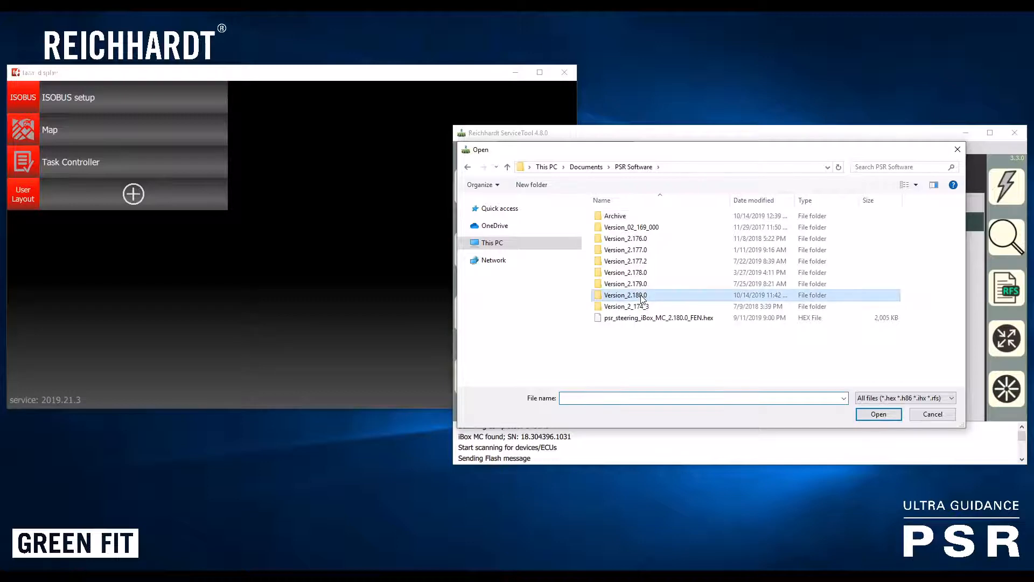
pyautogui.doubleClick(625, 295)
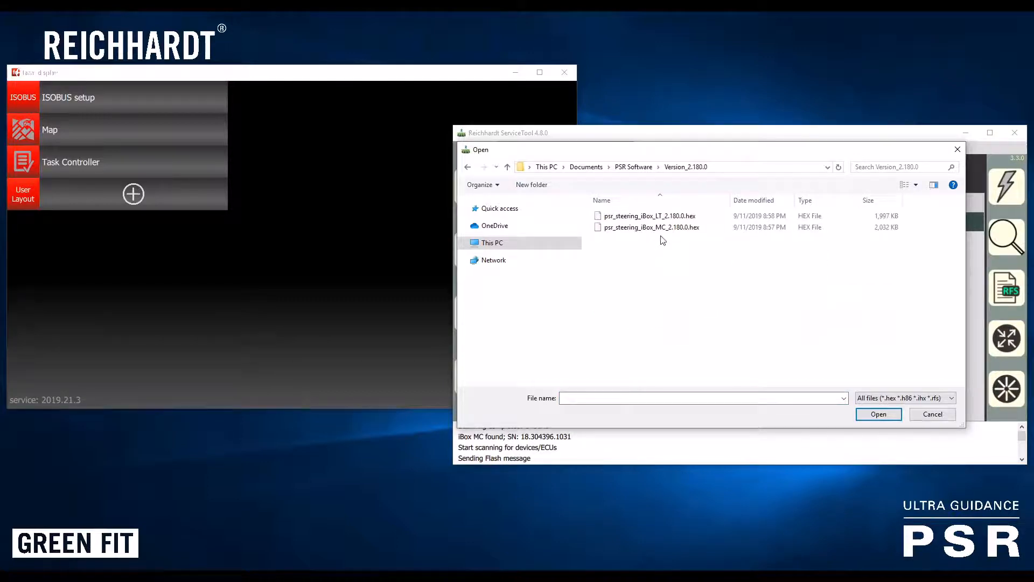
pyautogui.moveTo(668, 226)
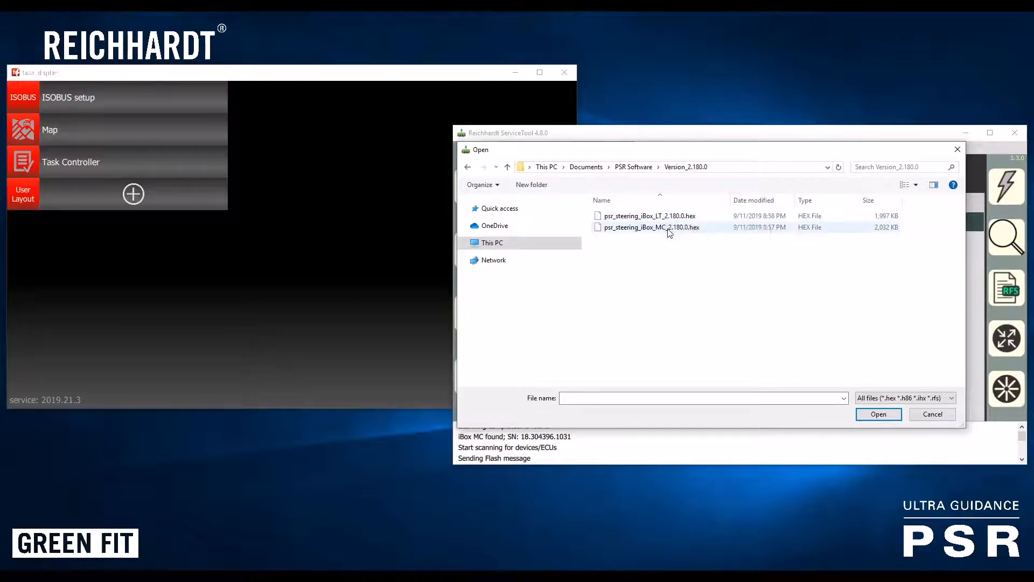
pyautogui.moveTo(650, 215)
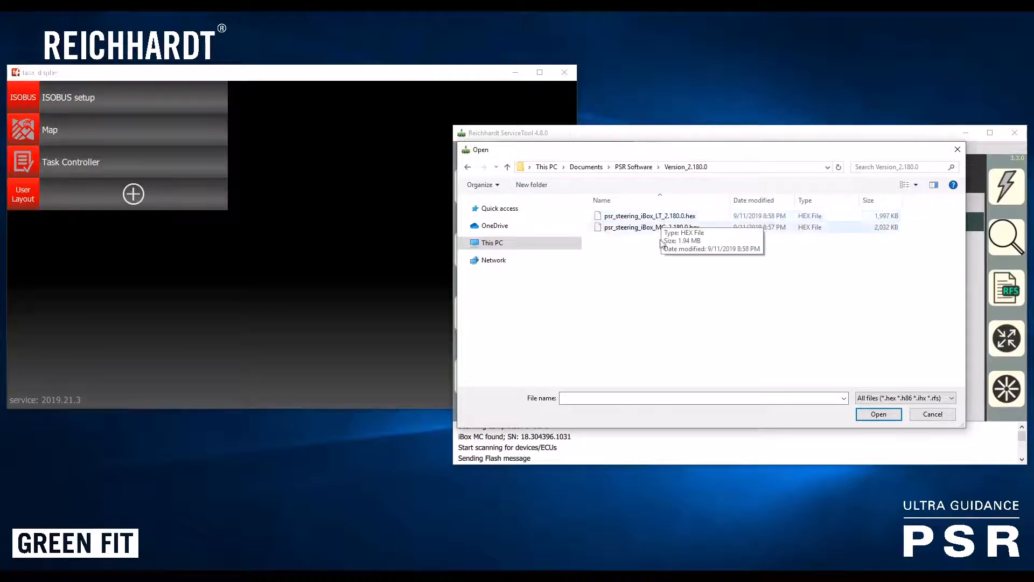
pyautogui.moveTo(699, 317)
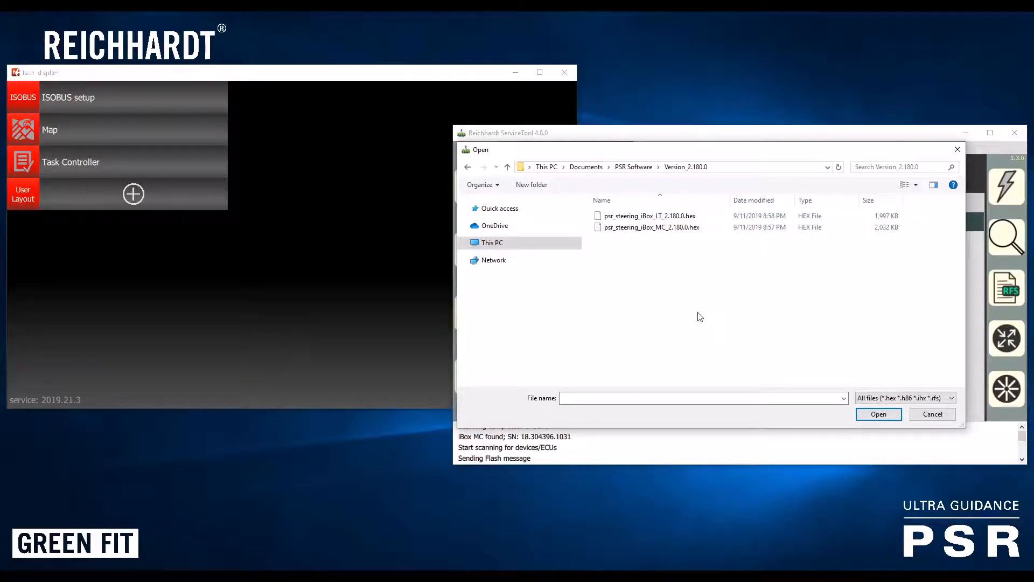
pyautogui.moveTo(696, 293)
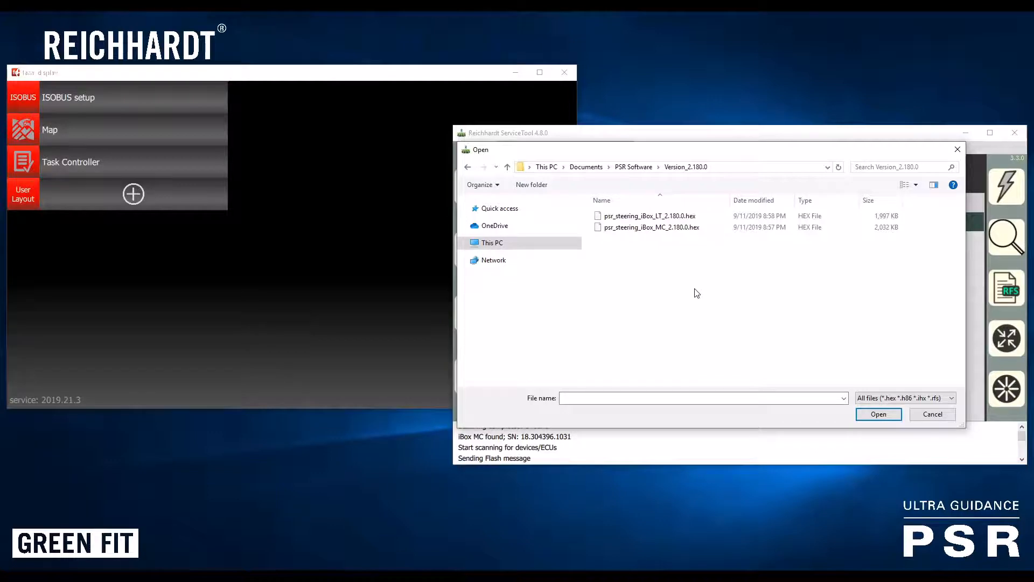
pyautogui.moveTo(700, 273)
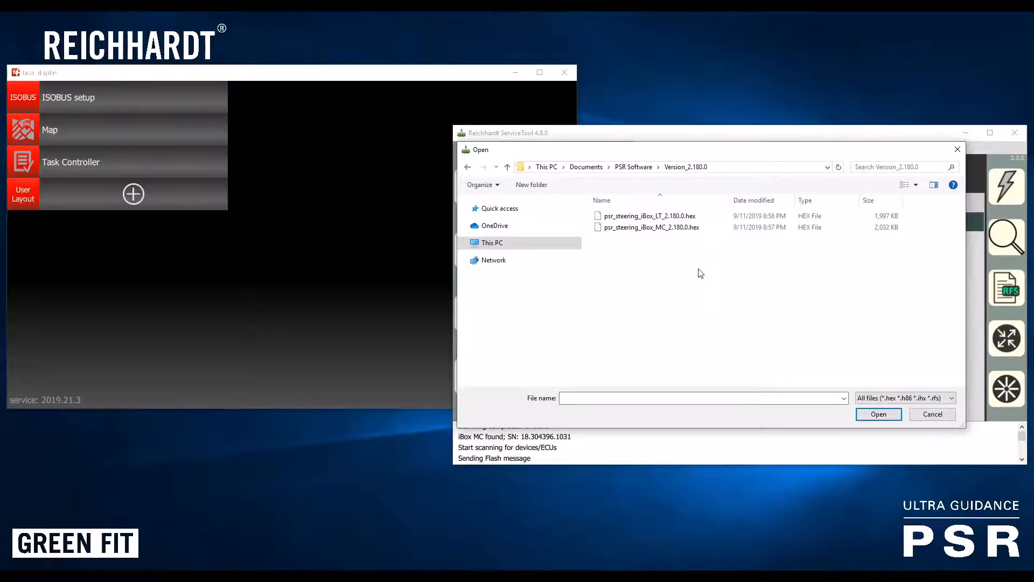
pyautogui.moveTo(649, 226)
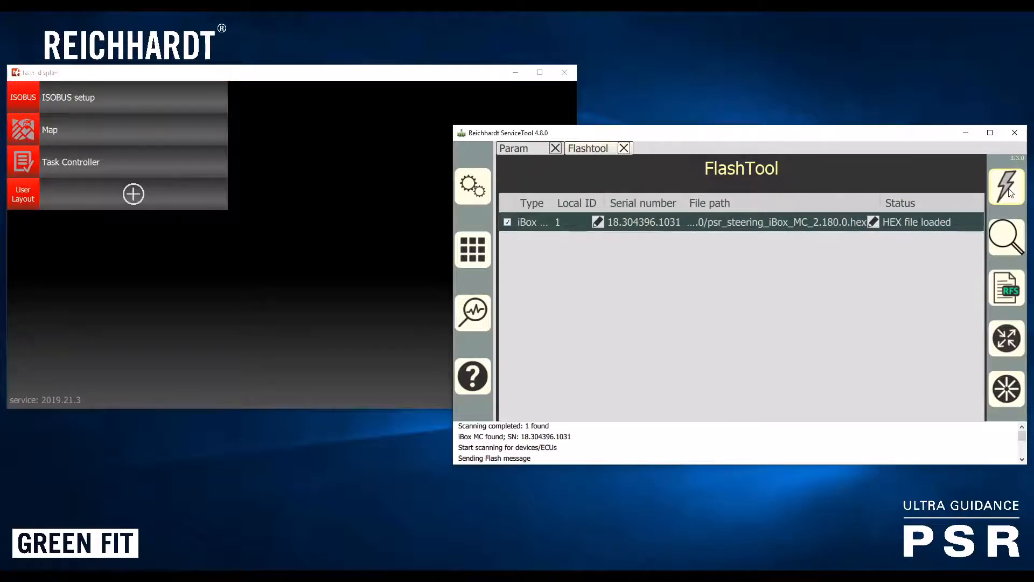
# Flash psr_steering_iBox_MC_2.180.0.hex onto the iBox MC until programming completes
pyautogui.click(1007, 186)
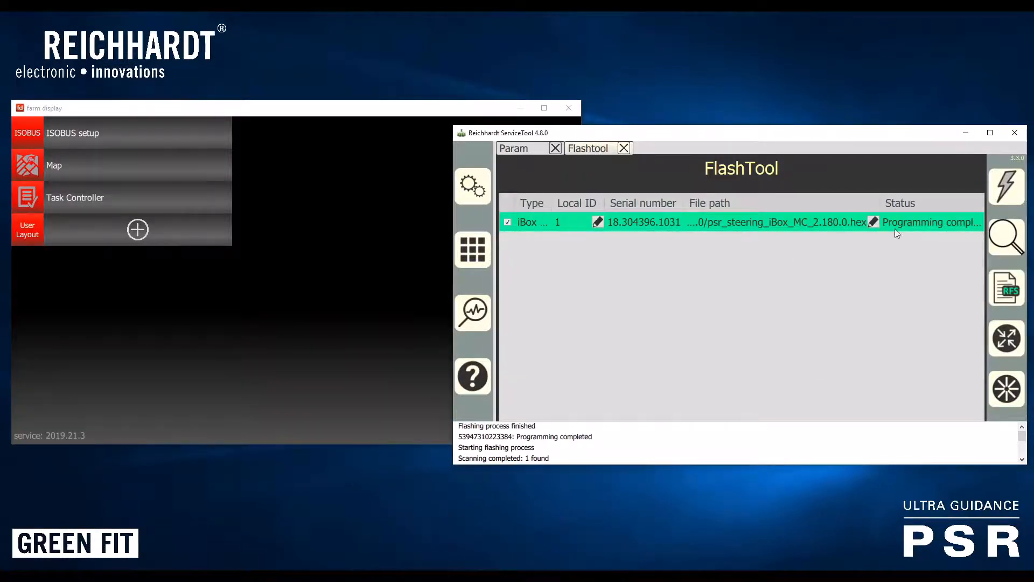
pyautogui.moveTo(947, 270)
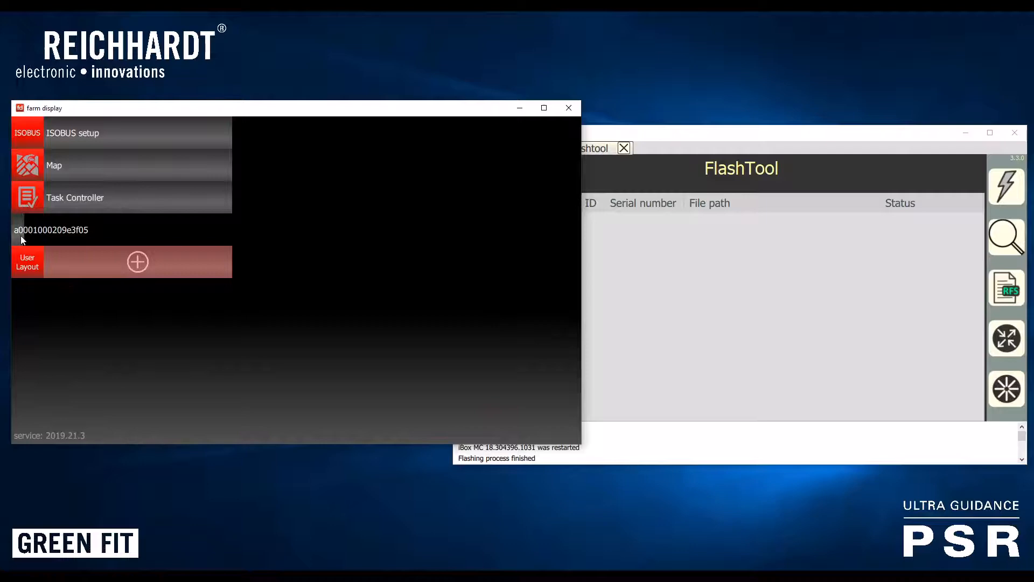
pyautogui.moveTo(138, 236)
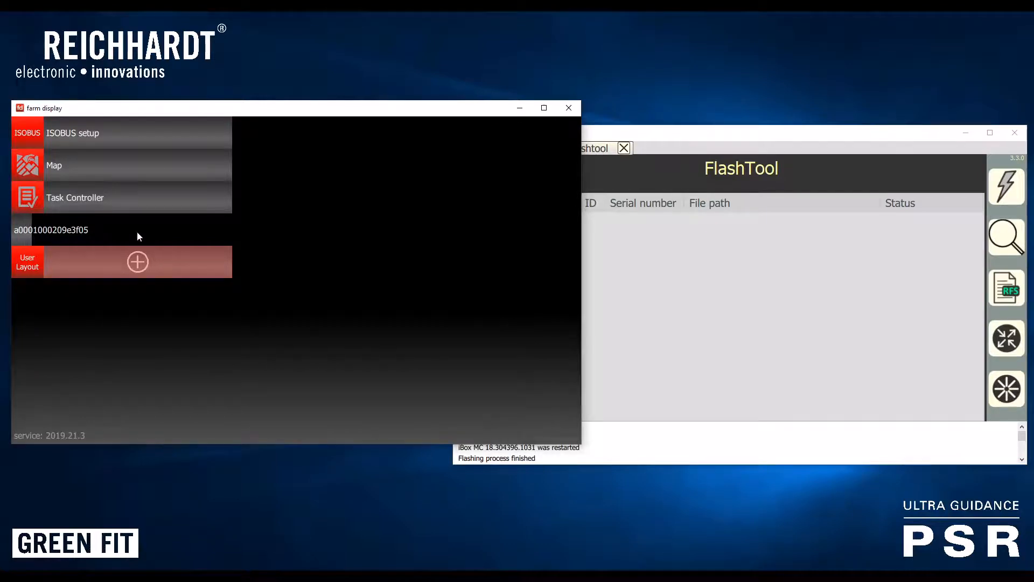
pyautogui.moveTo(326, 350)
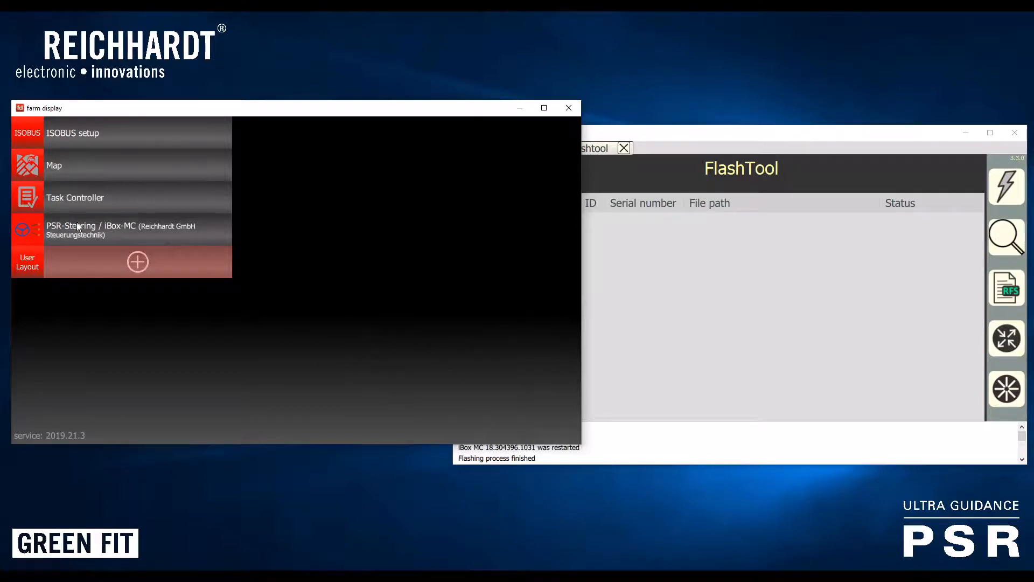
# Open the restarted PSR-Steering / iBox-MC terminal from the farm display sidebar
pyautogui.click(121, 230)
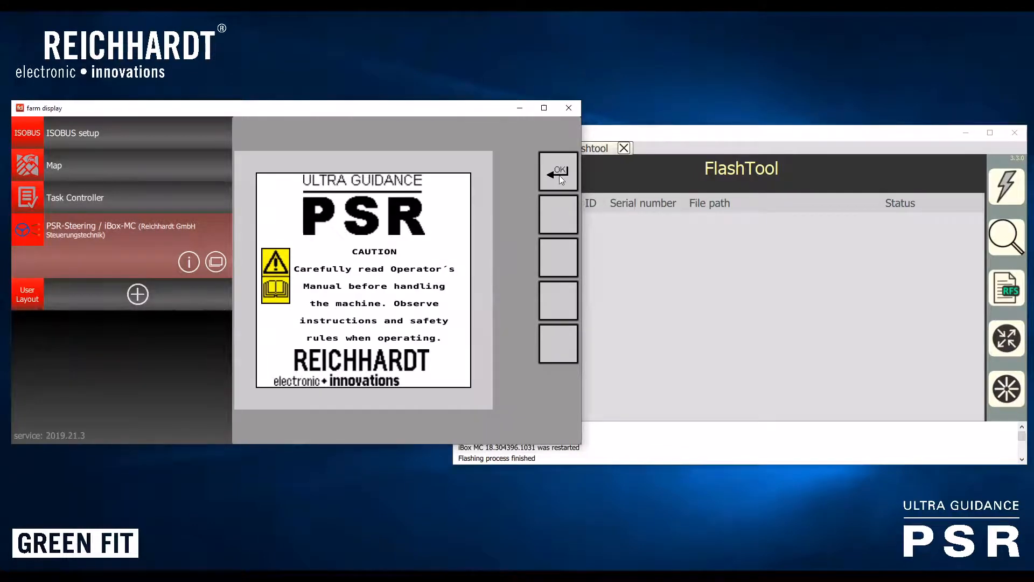
# Dismiss the caution start screen and acknowledge EEPROM warnings 9103 and 9104
pyautogui.click(557, 171)
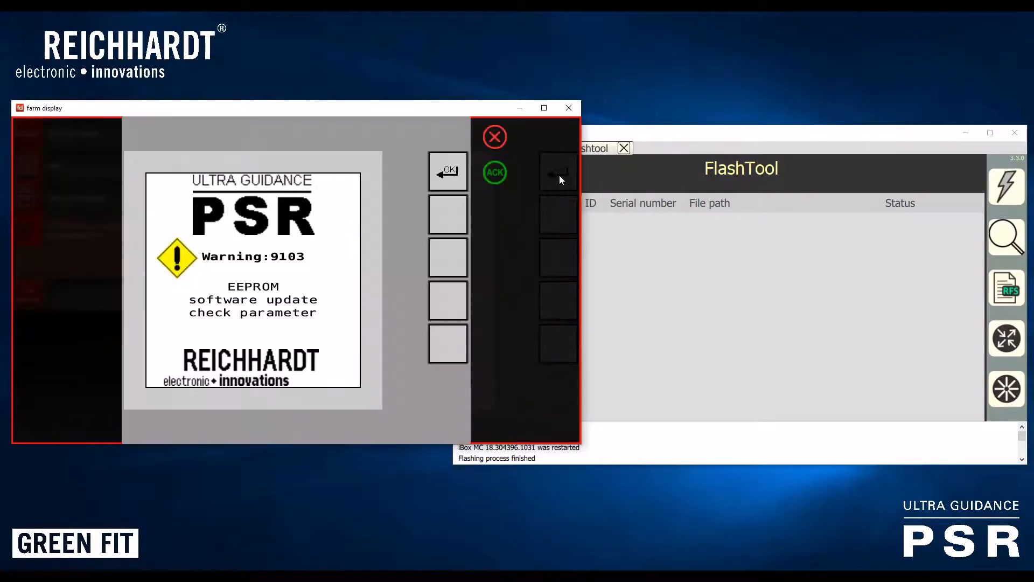
pyautogui.moveTo(507, 277)
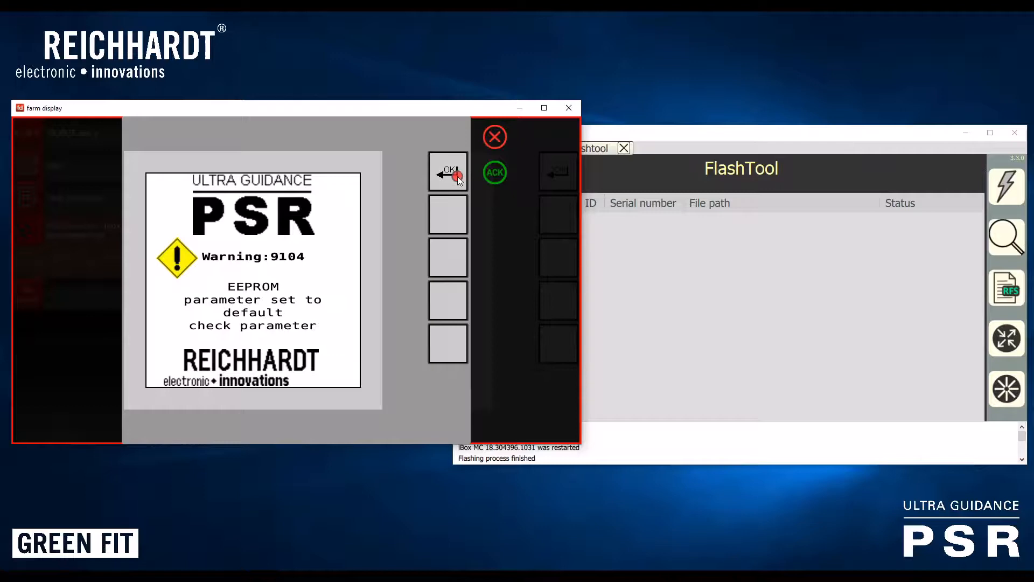
pyautogui.click(447, 170)
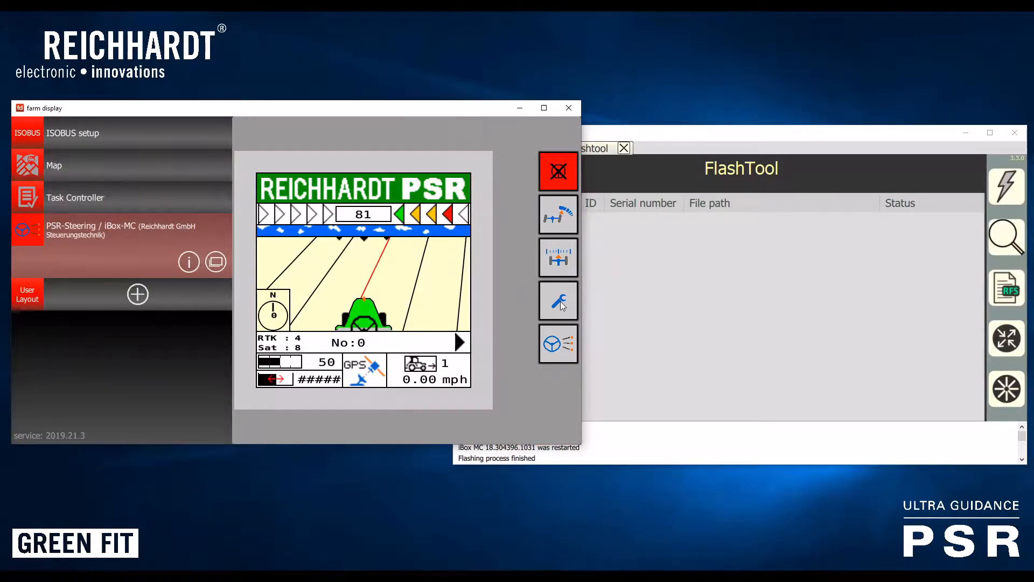
# Unlock the terminal's service menu by entering the PIN code from the Main Menu
pyautogui.click(558, 300)
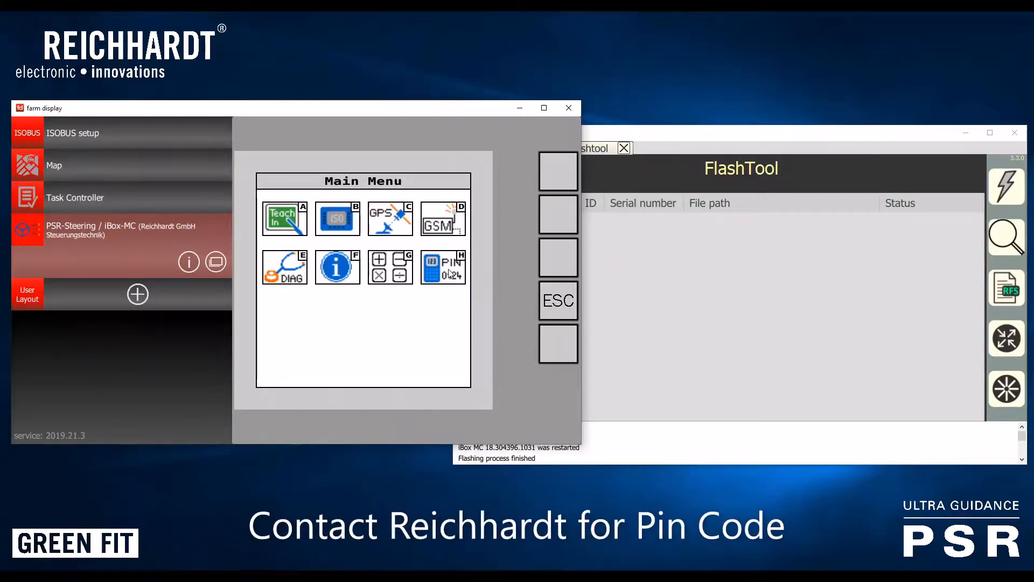
pyautogui.click(443, 266)
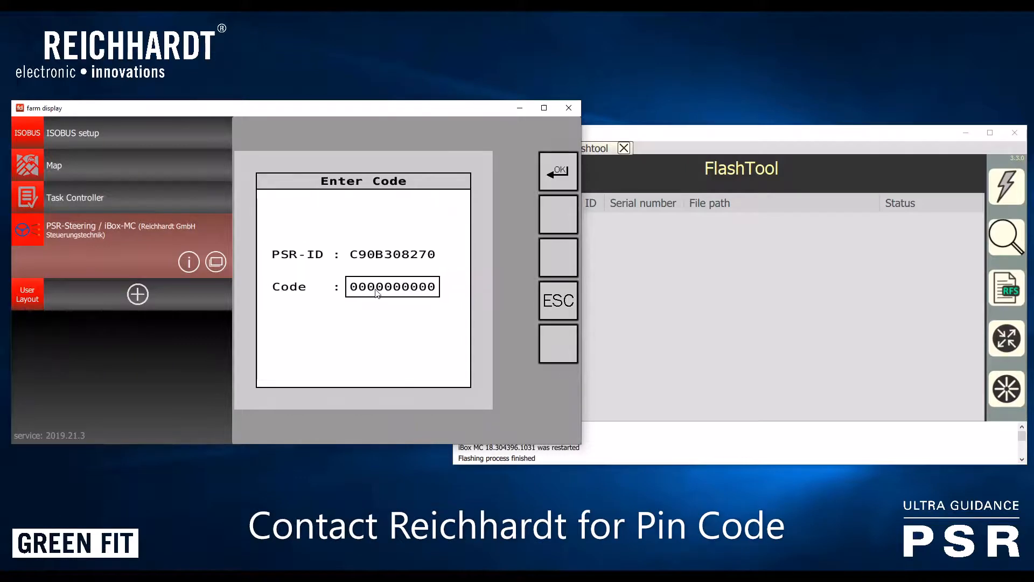
pyautogui.click(557, 170)
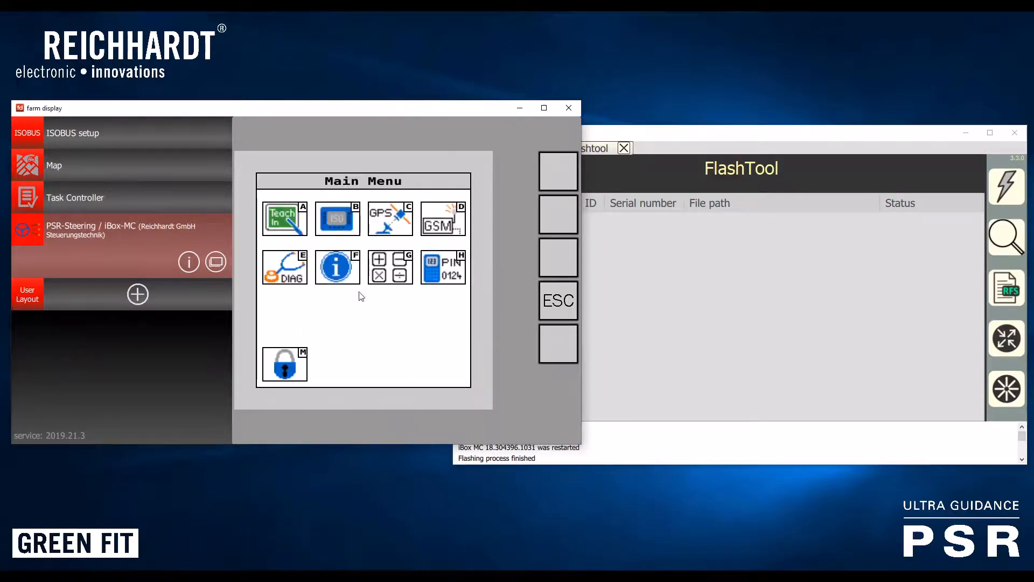
# Go through Teach In to the Teach Vehicle Code page for Vehicle 1
pyautogui.click(284, 218)
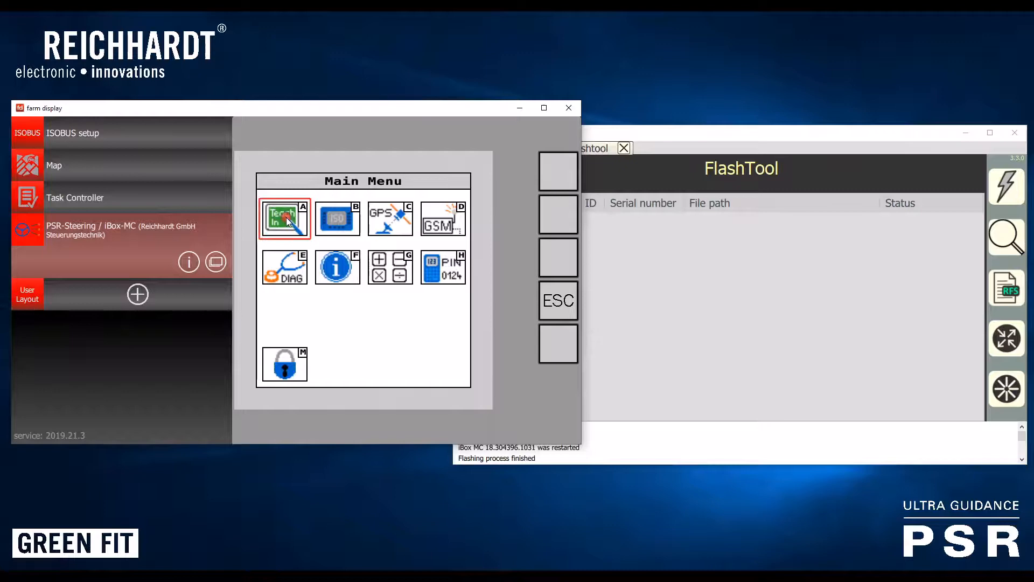
pyautogui.click(284, 218)
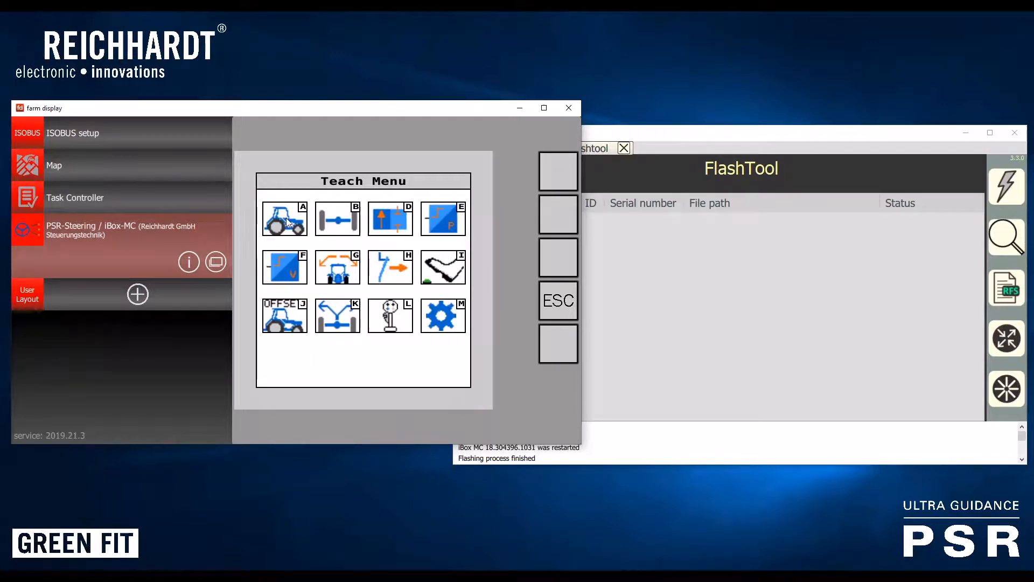
pyautogui.click(284, 218)
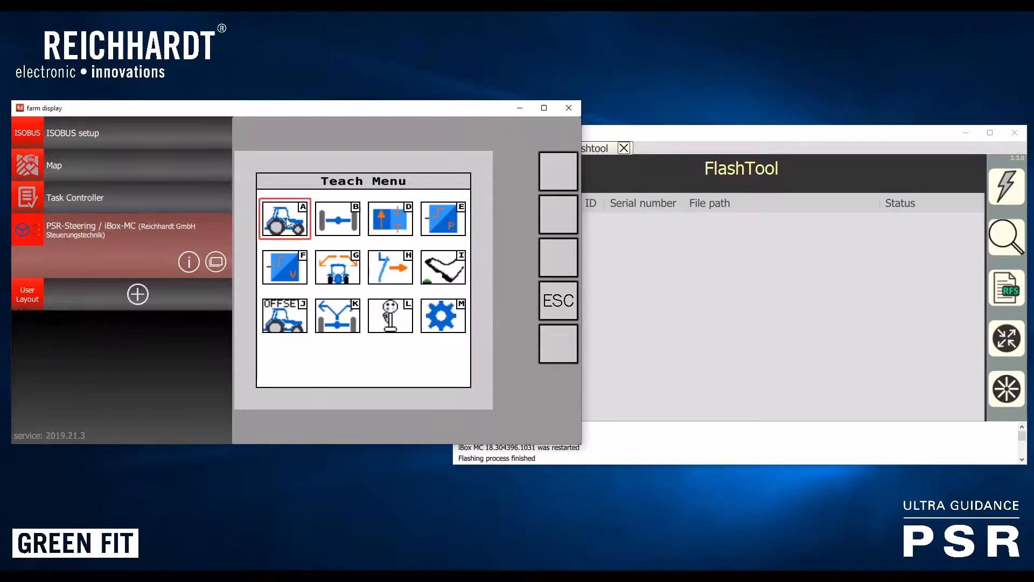
pyautogui.click(284, 218)
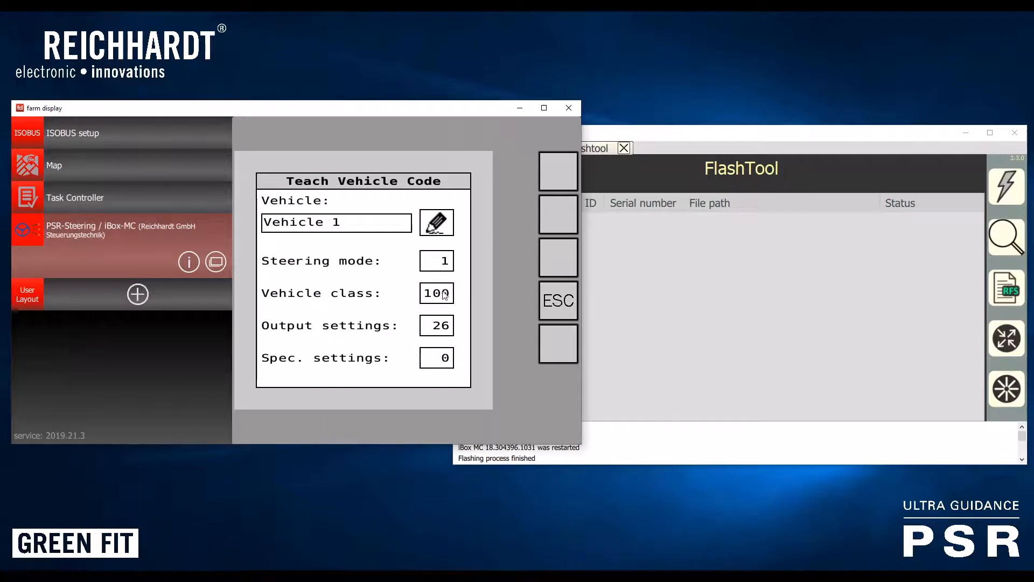
pyautogui.moveTo(448, 268)
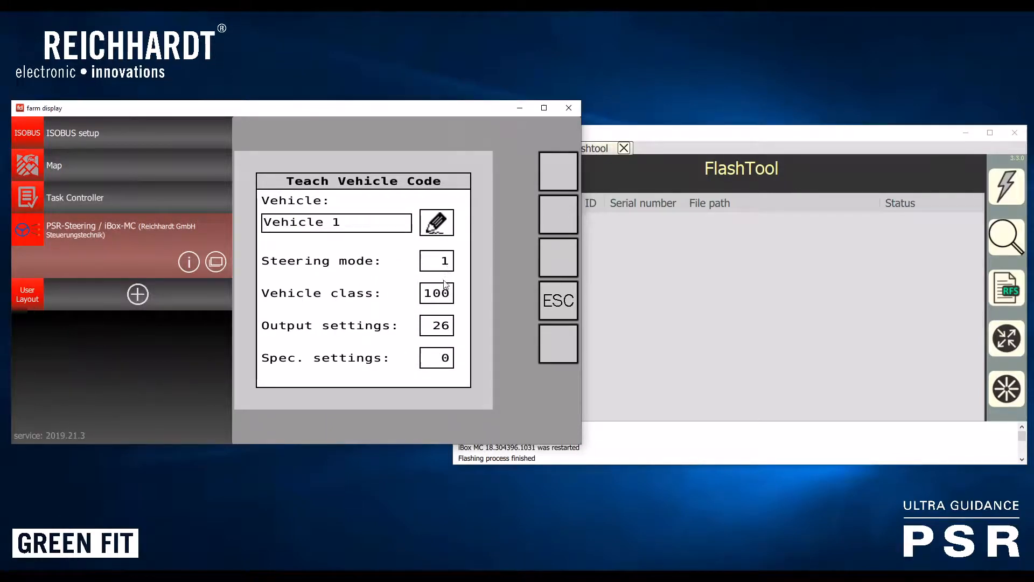
pyautogui.moveTo(446, 333)
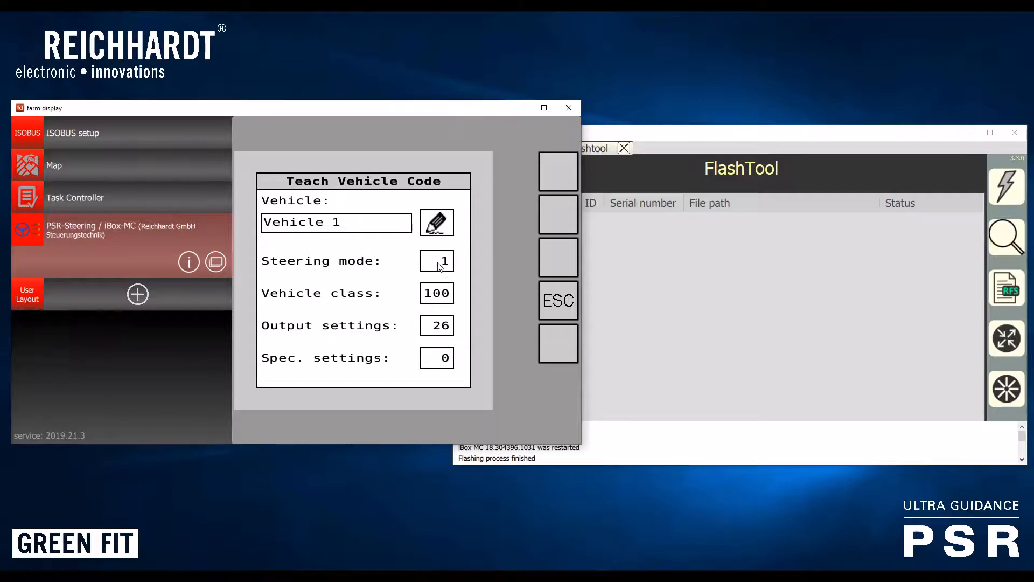
# Confirm steering mode 1 and save the changed vehicle settings, returning to the Teach Menu
pyautogui.click(436, 260)
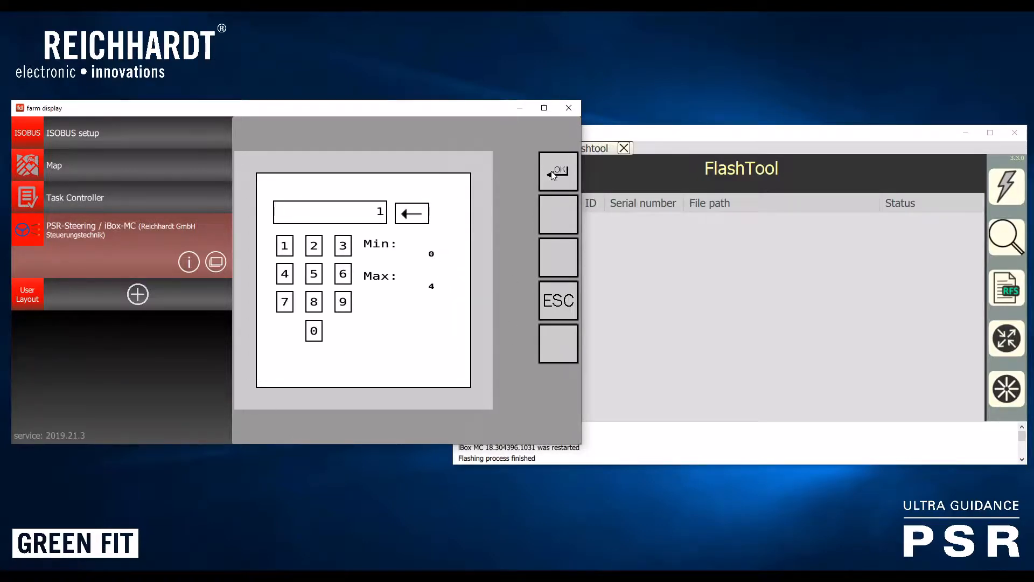
pyautogui.click(557, 170)
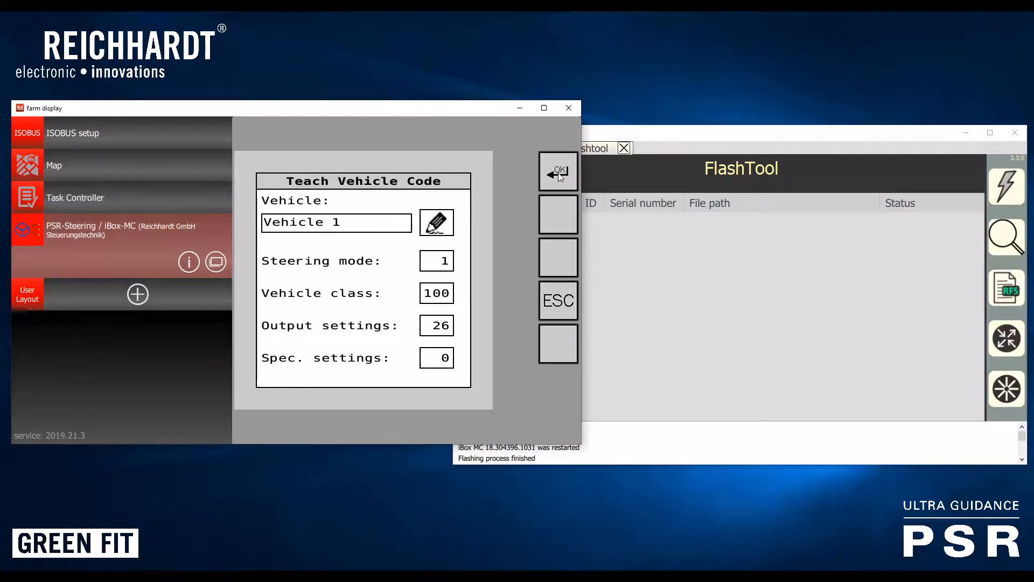
pyautogui.click(558, 171)
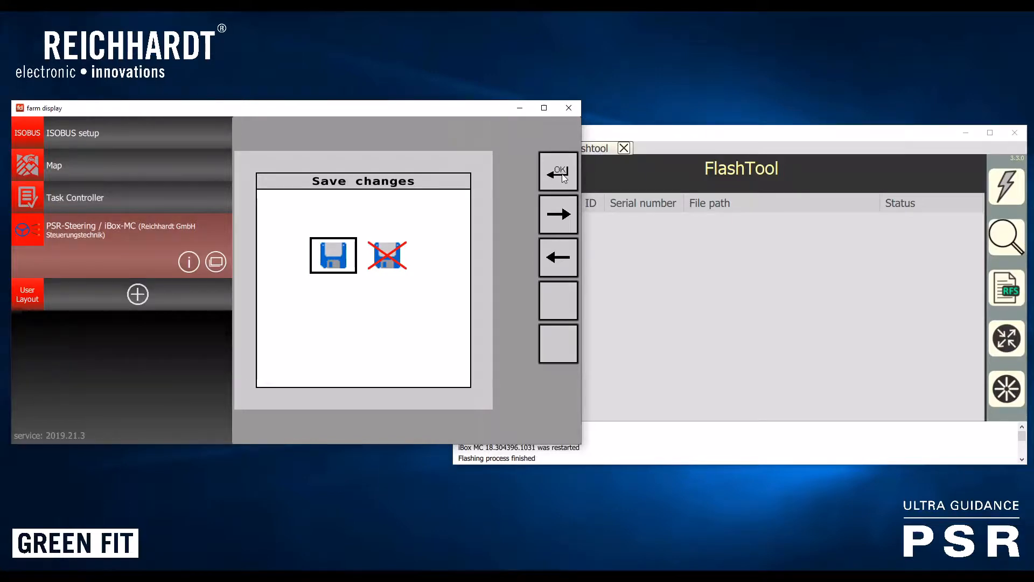
pyautogui.click(558, 170)
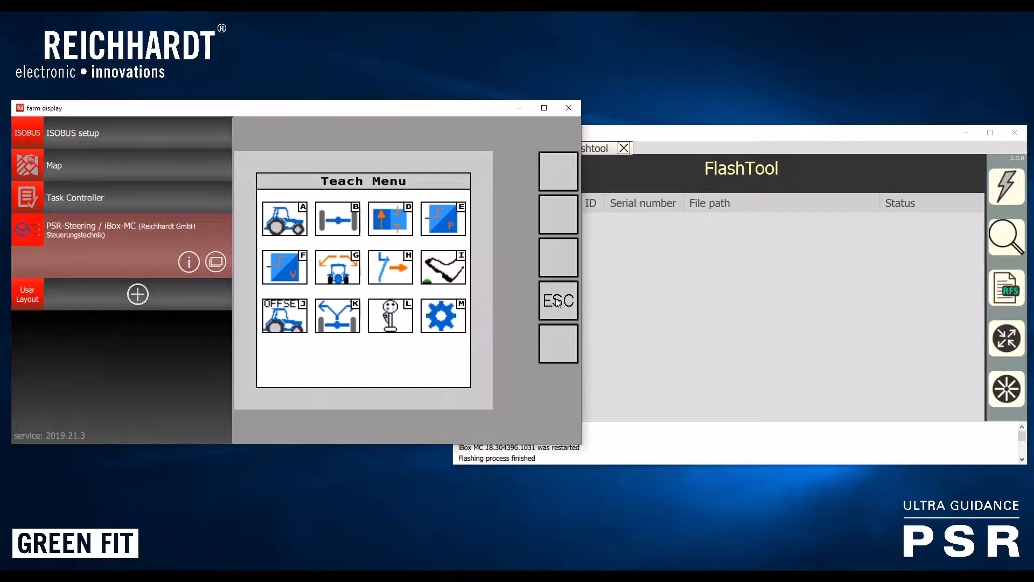
# Check SW-Ver 2.180.0.PSR under DIAG HW/SW Information, then return to the Main Menu
pyautogui.click(558, 300)
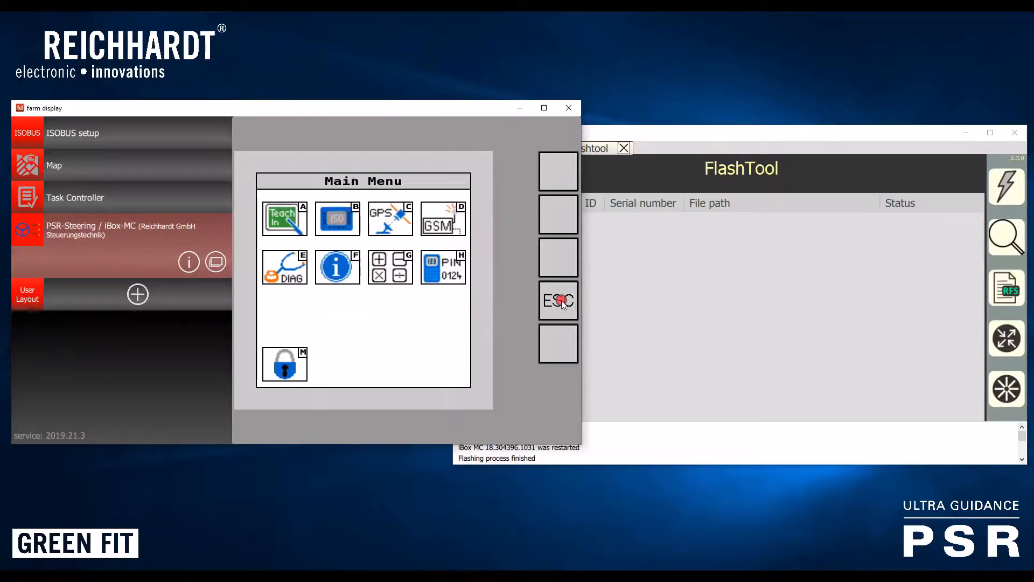
pyautogui.click(558, 300)
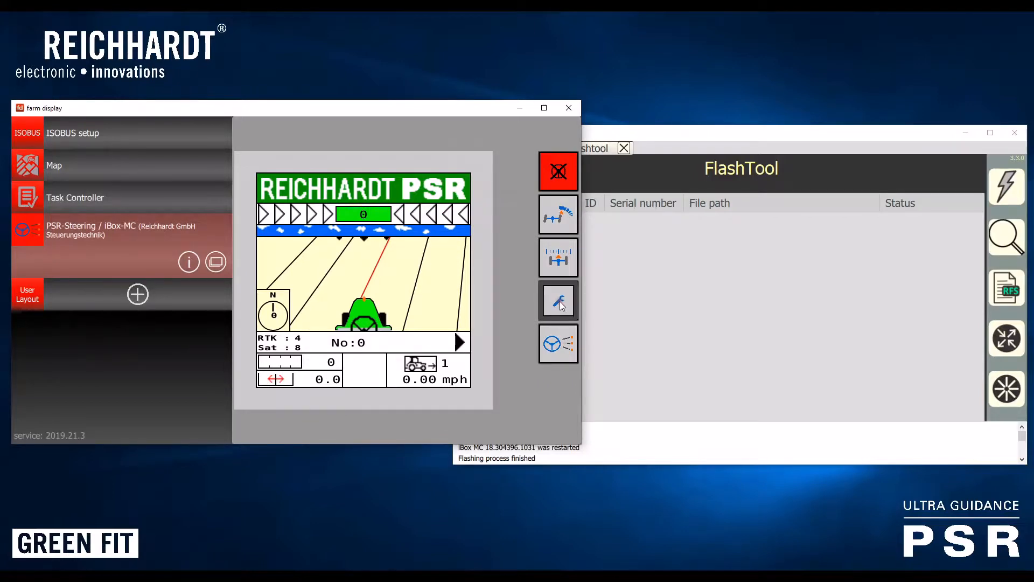
pyautogui.click(558, 301)
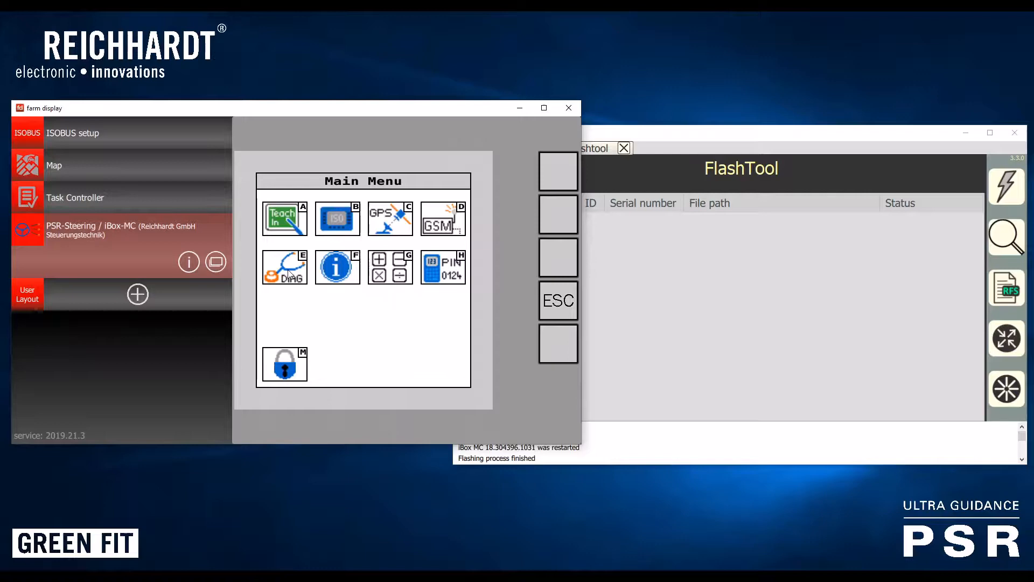
pyautogui.click(285, 267)
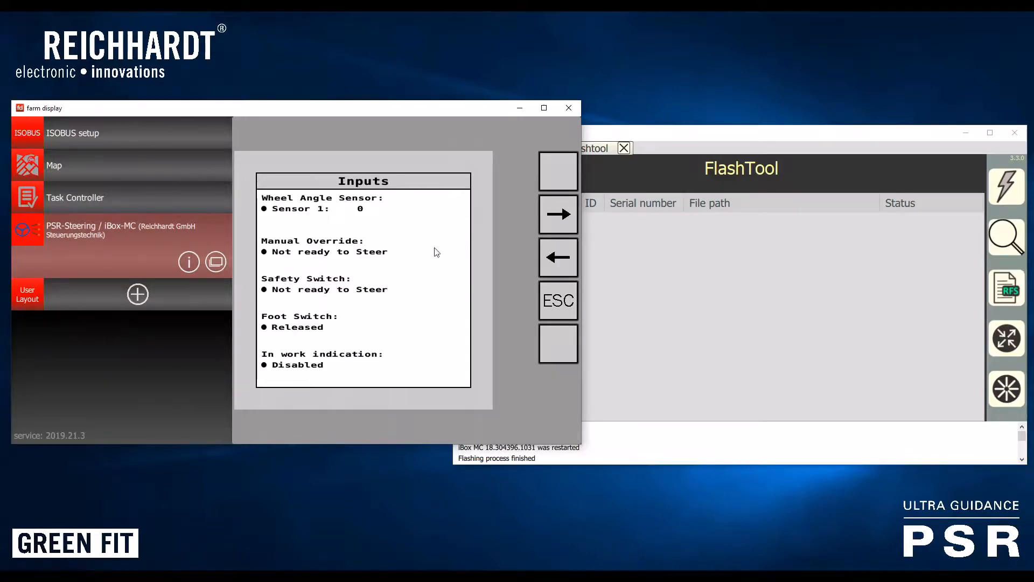
pyautogui.click(558, 257)
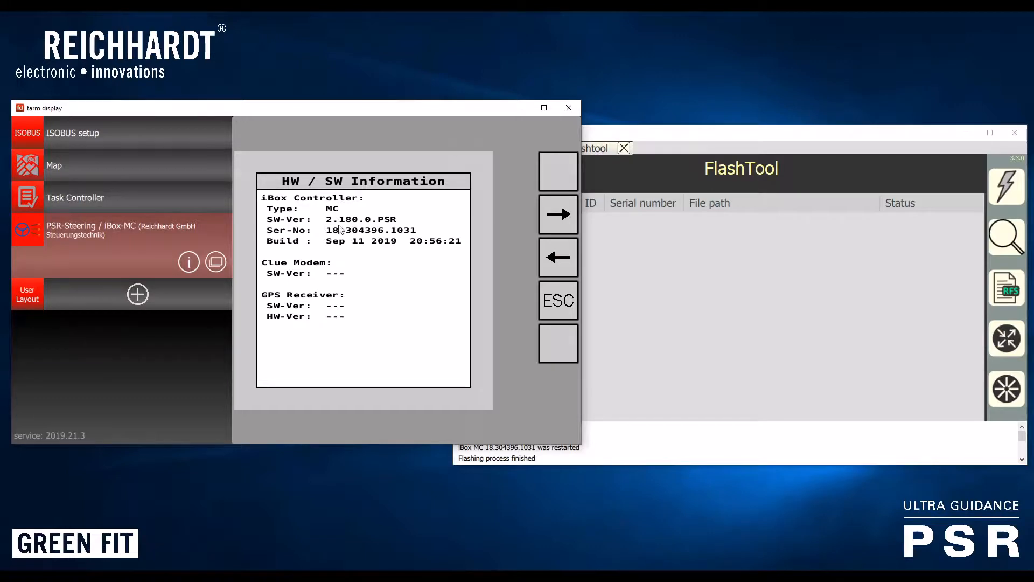
pyautogui.moveTo(455, 310)
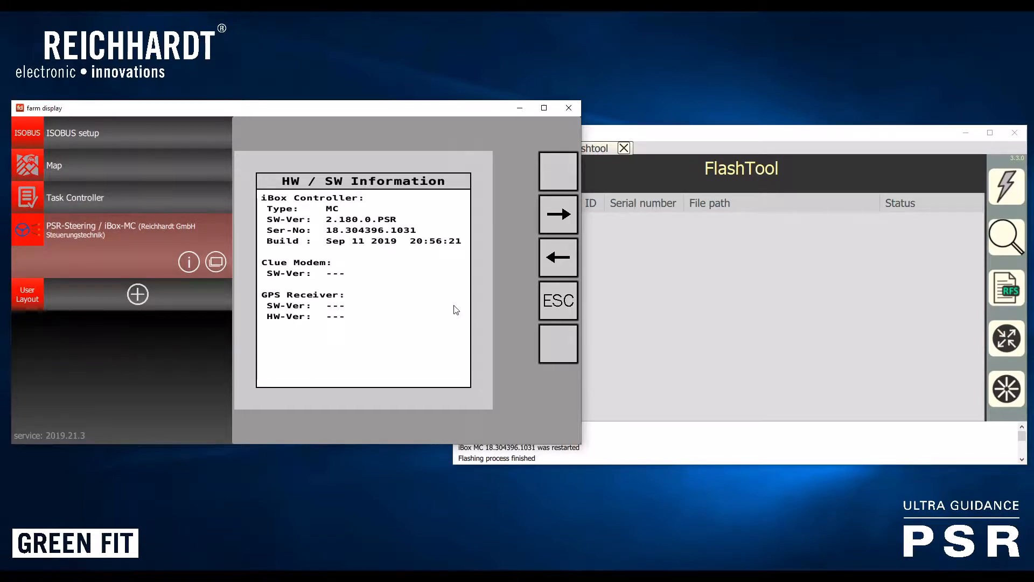
pyautogui.moveTo(482, 268)
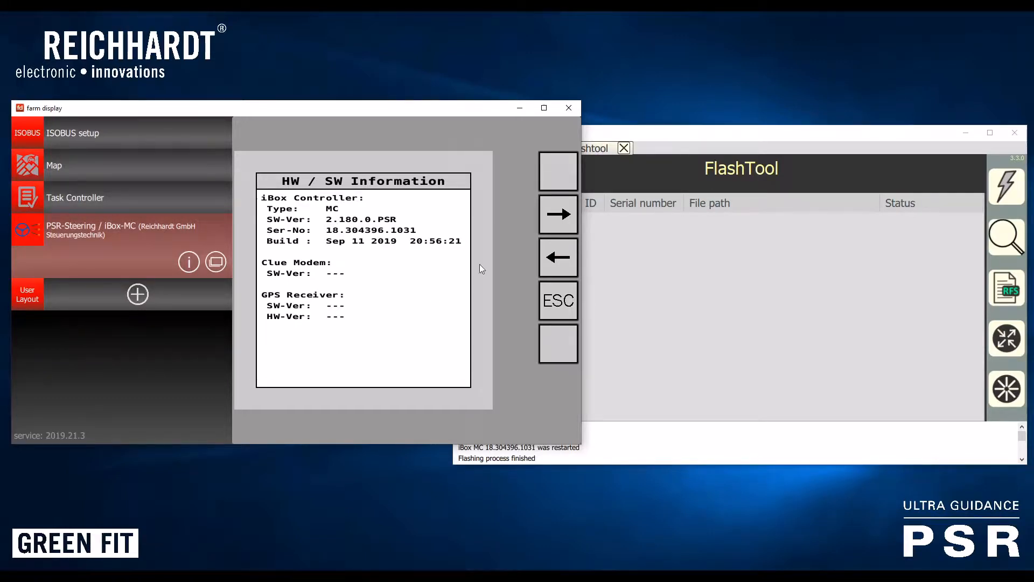
pyautogui.click(558, 300)
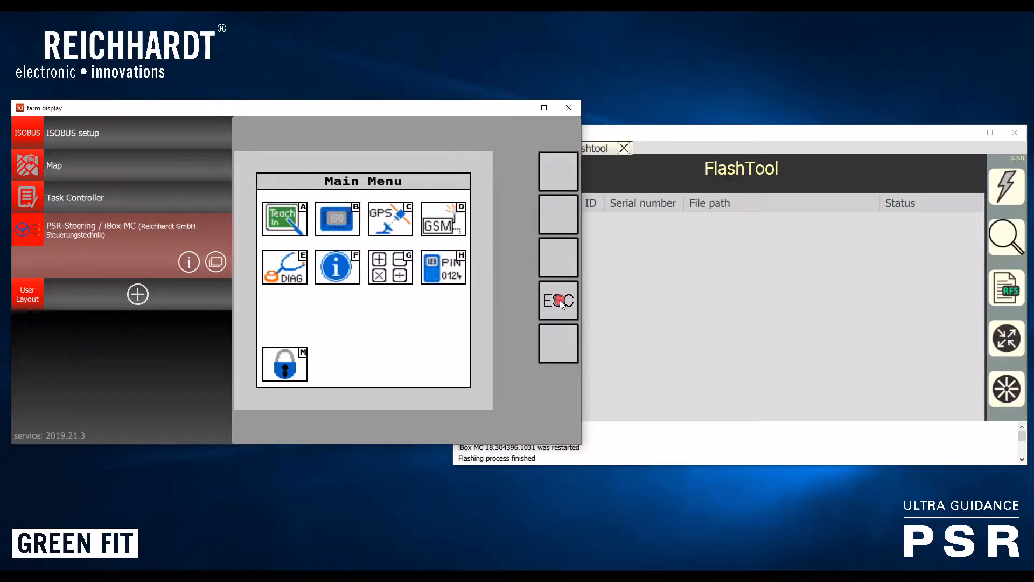
# Return the PSR-Steering terminal to its guidance work screen
pyautogui.click(558, 301)
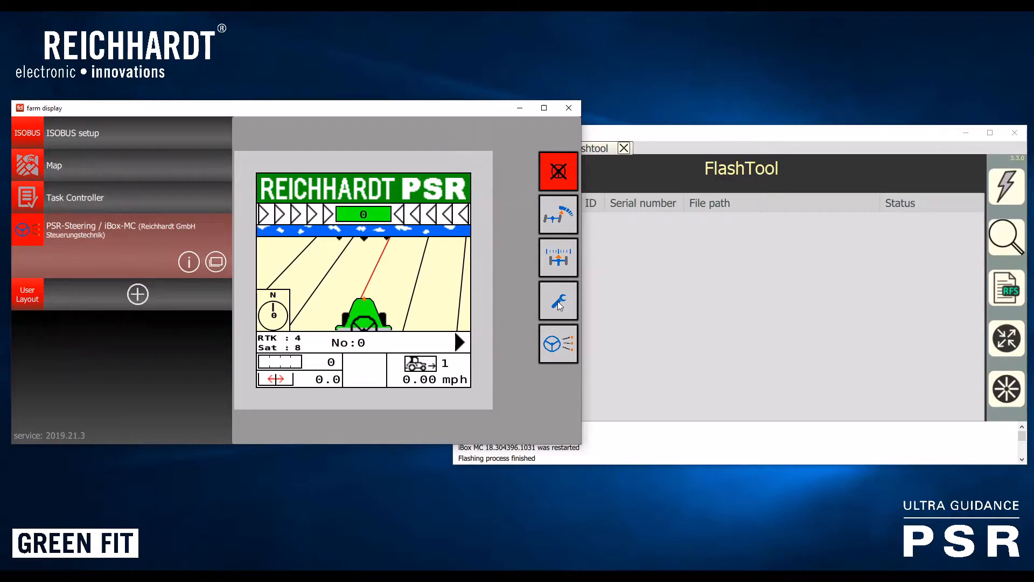
pyautogui.moveTo(708, 142)
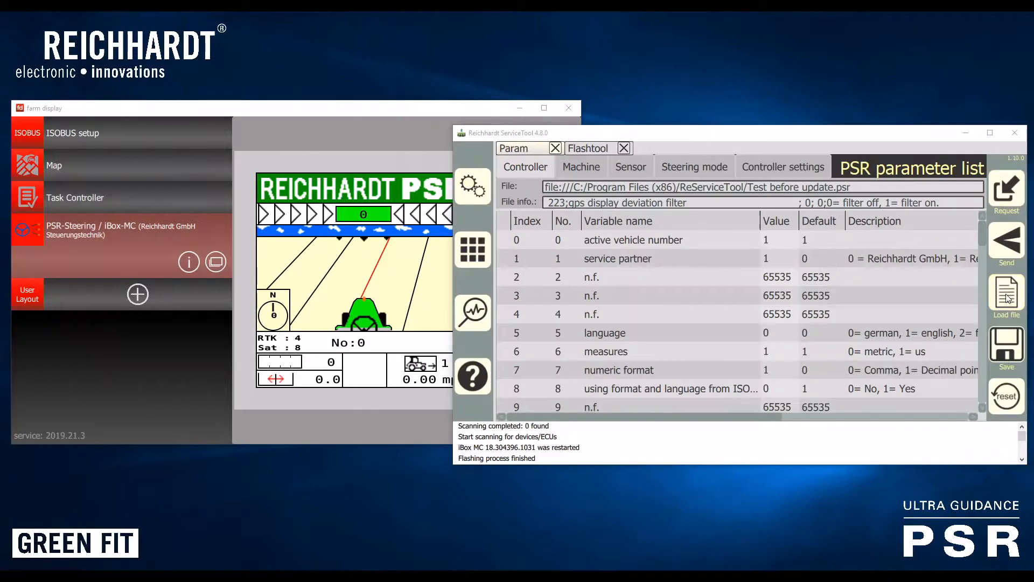
# Load Parameter_List_EN.psr and request parameters from the iBox, which times out
pyautogui.click(1006, 293)
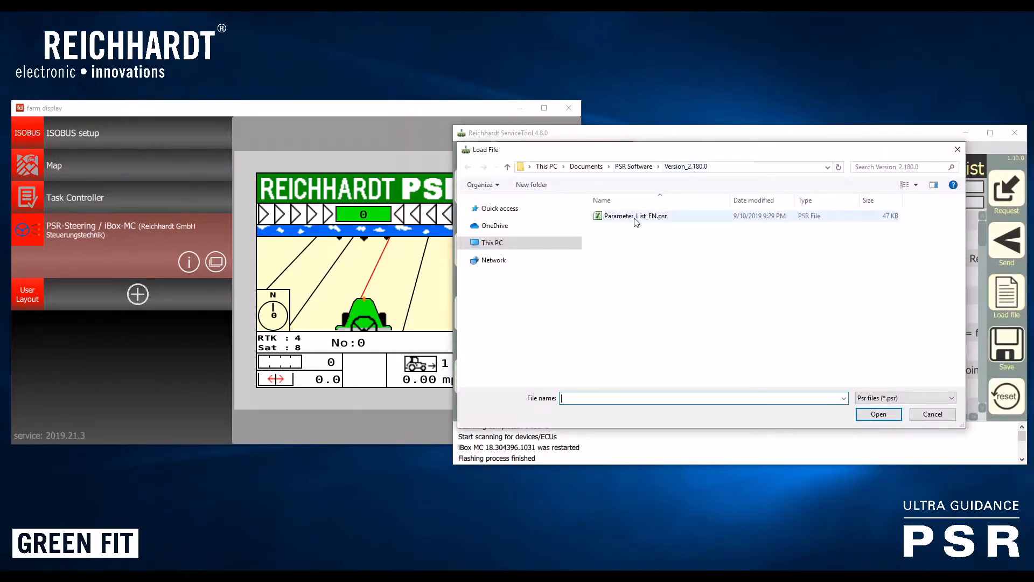
pyautogui.click(878, 414)
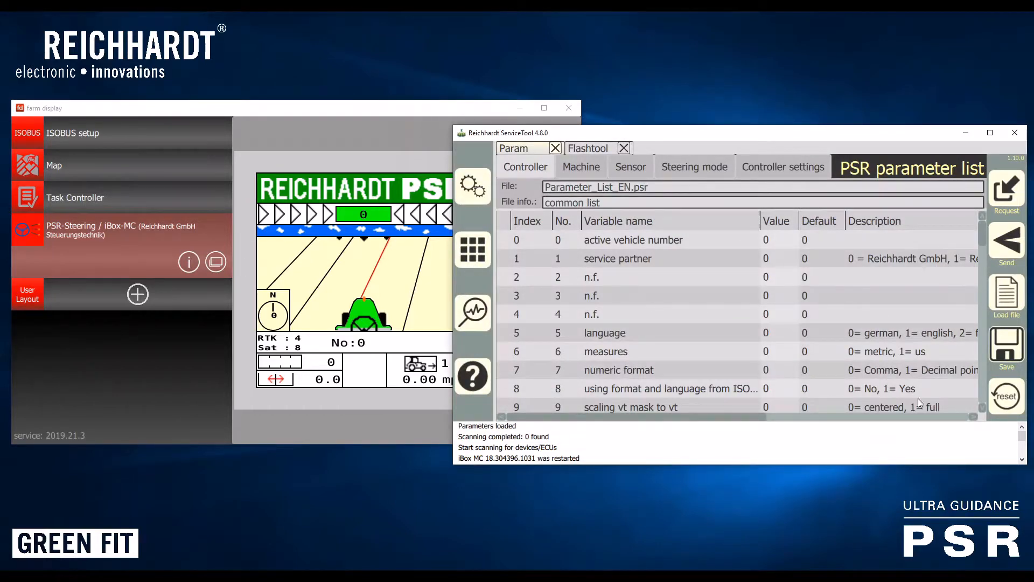
pyautogui.moveTo(878, 347)
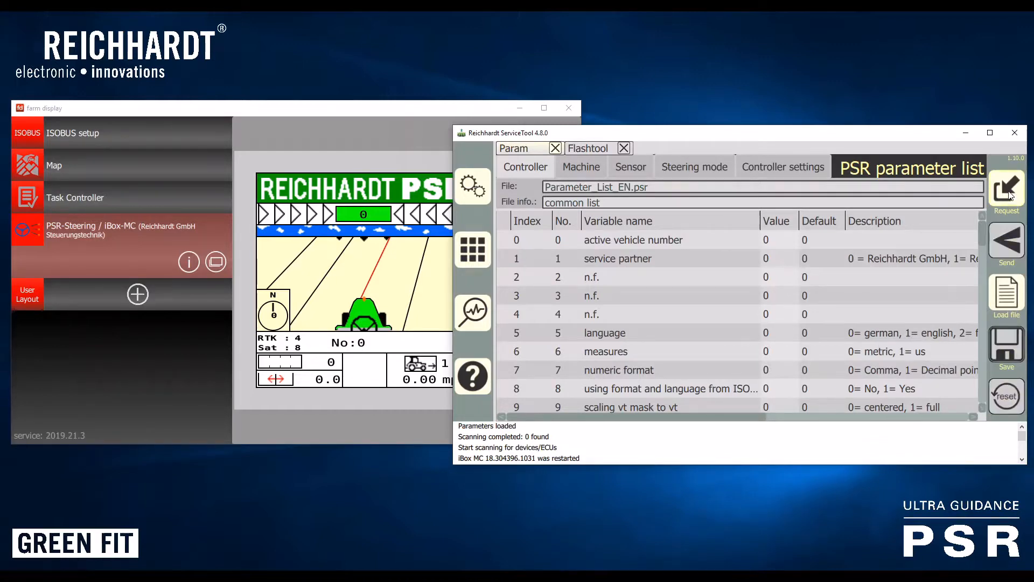
pyautogui.click(1006, 191)
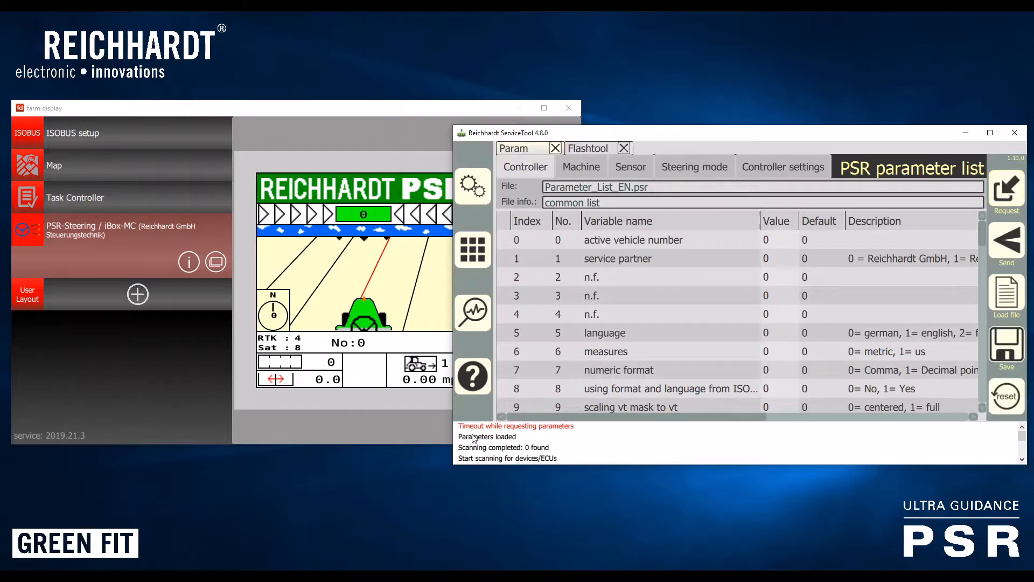
pyautogui.moveTo(652, 476)
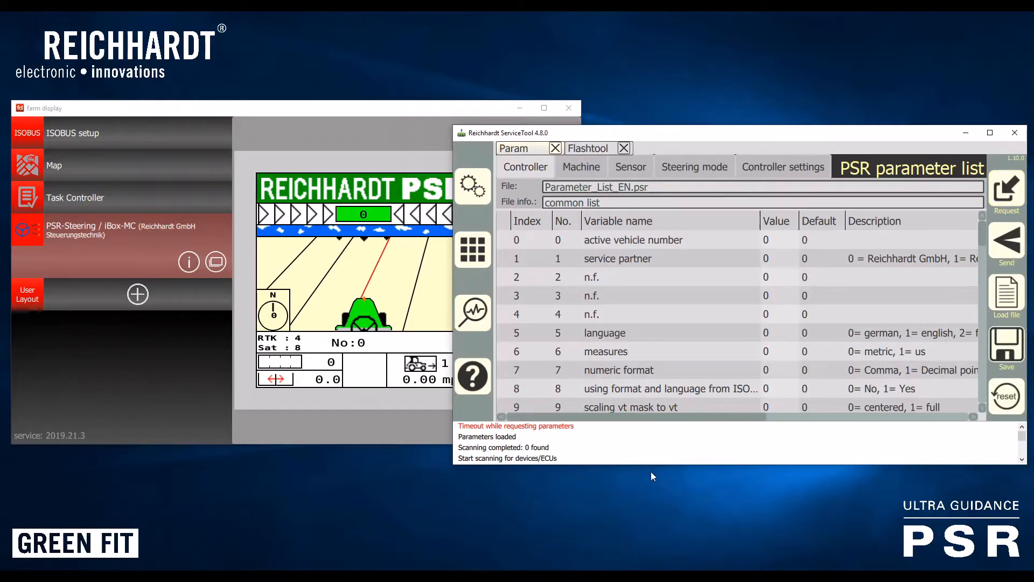
pyautogui.moveTo(616, 449)
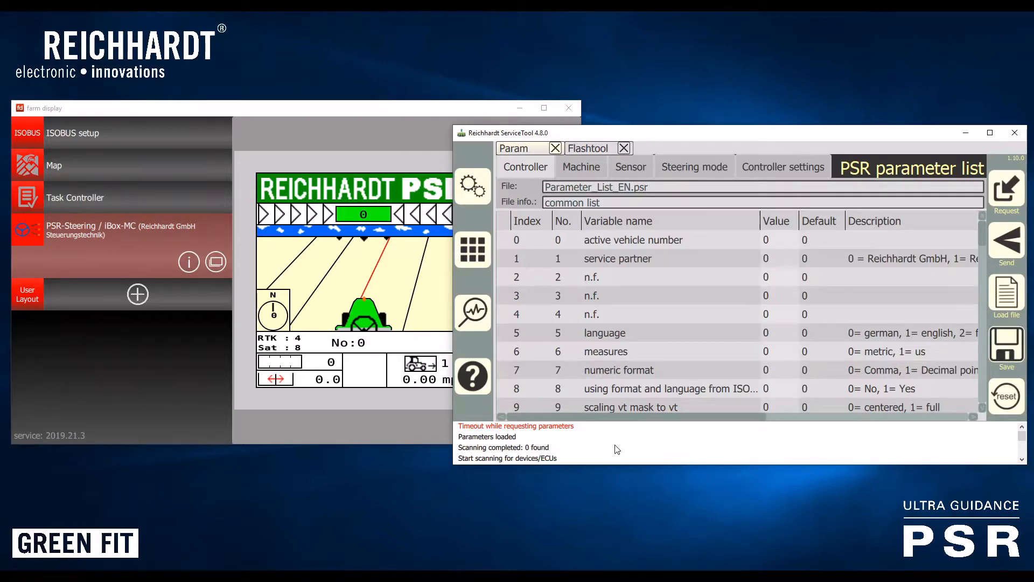
pyautogui.moveTo(732, 298)
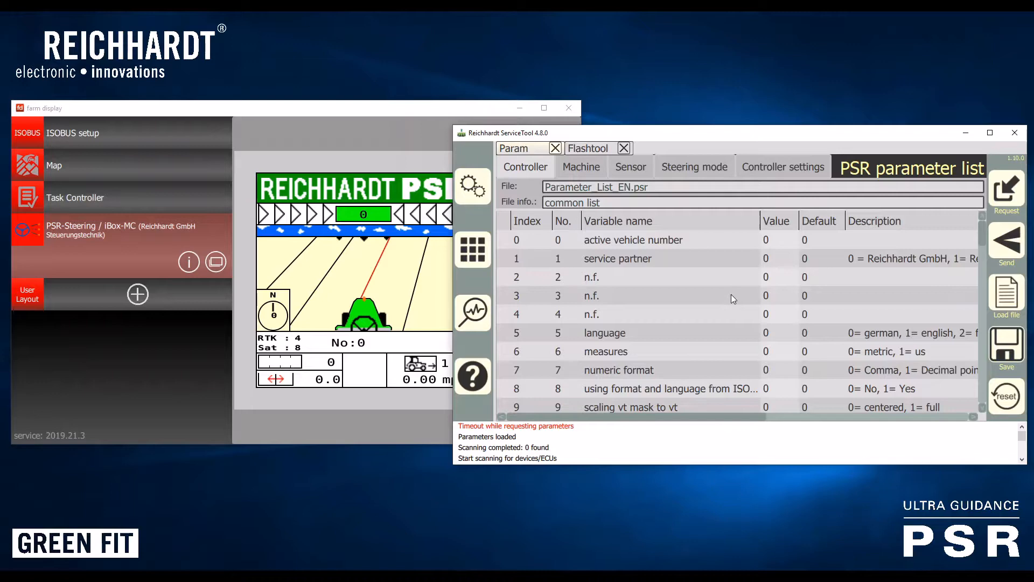
pyautogui.moveTo(985, 151)
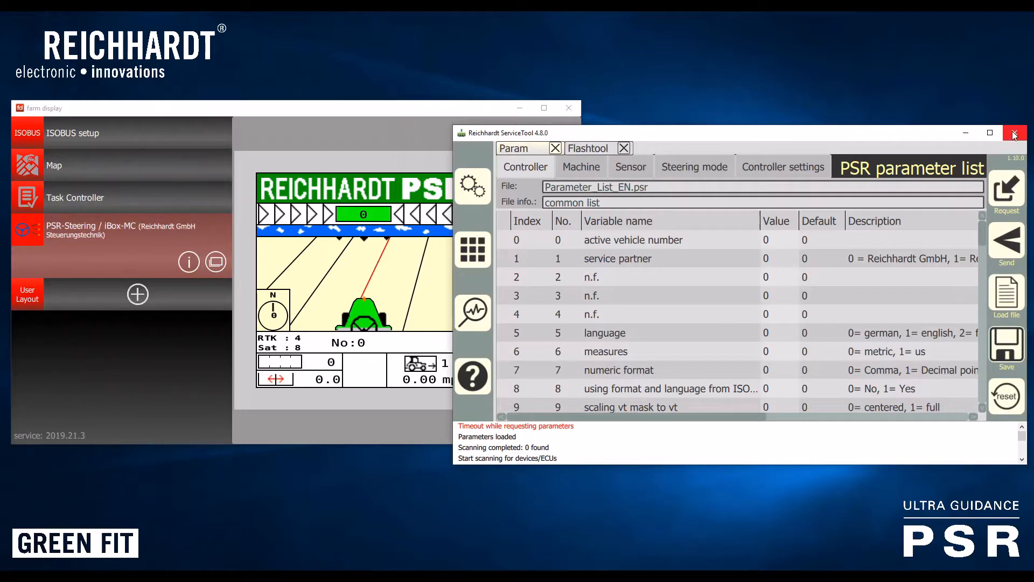
pyautogui.moveTo(1014, 133)
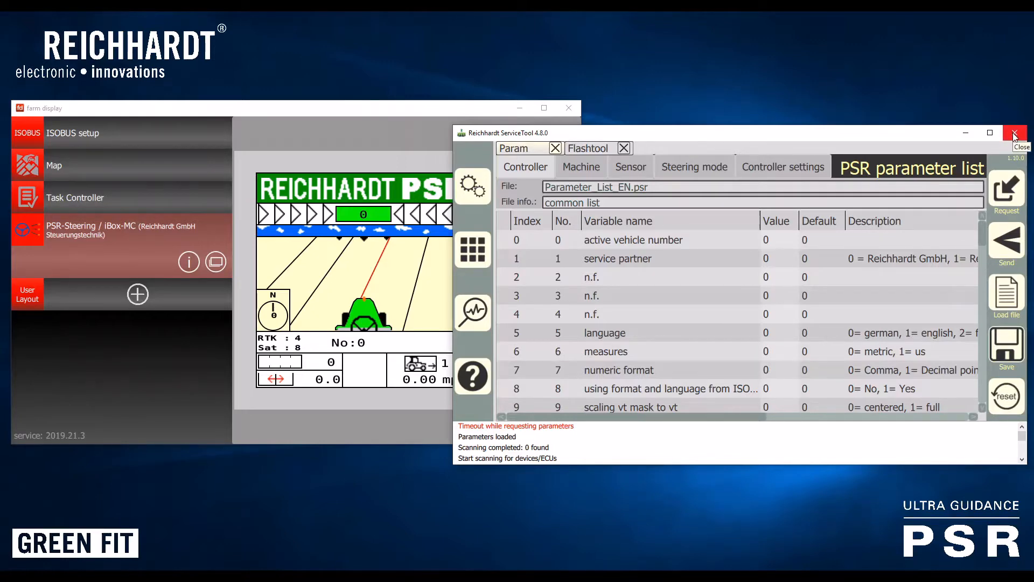
# Restart ServiceTool and open its empty PSR parameter list view
pyautogui.click(1016, 132)
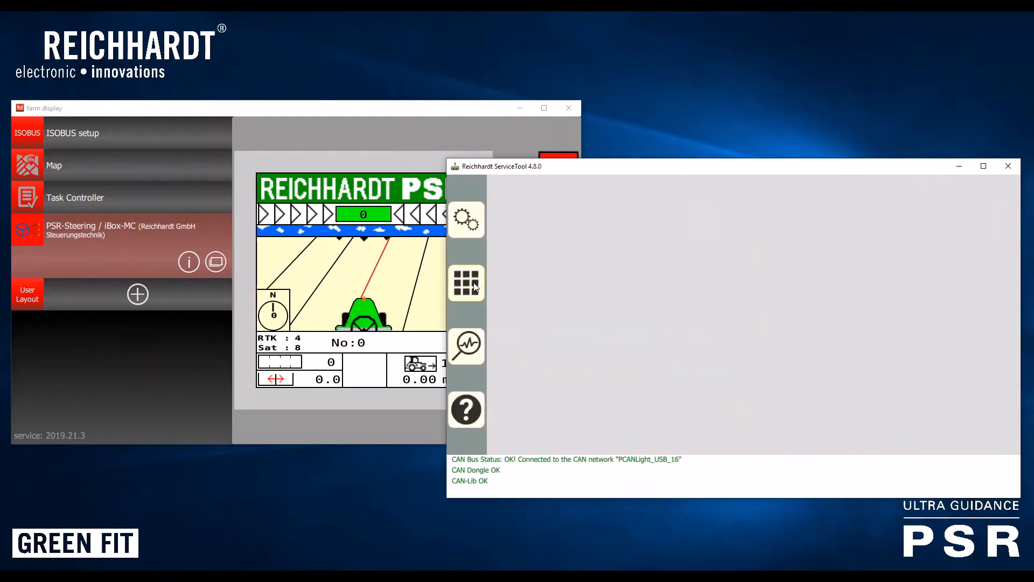
pyautogui.click(467, 282)
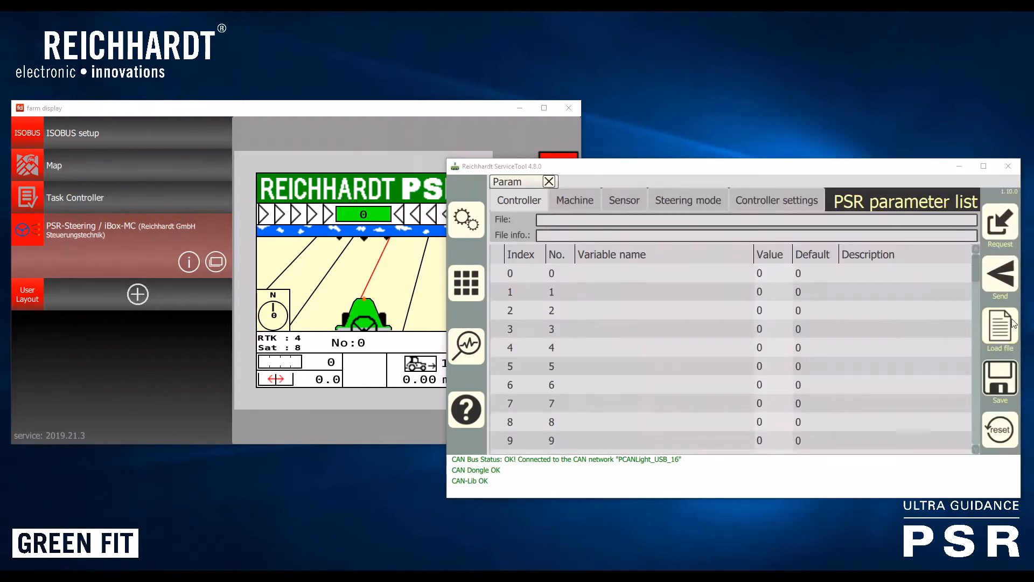
# Load Parameter_List_EN.psr and save the received parameters as 'Test after update.psr'
pyautogui.click(999, 330)
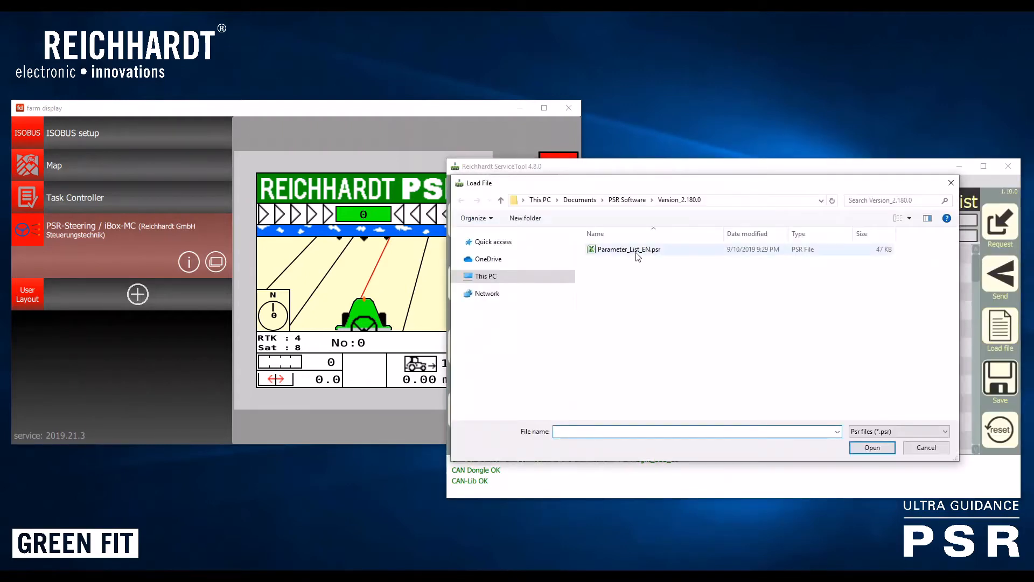
pyautogui.click(872, 447)
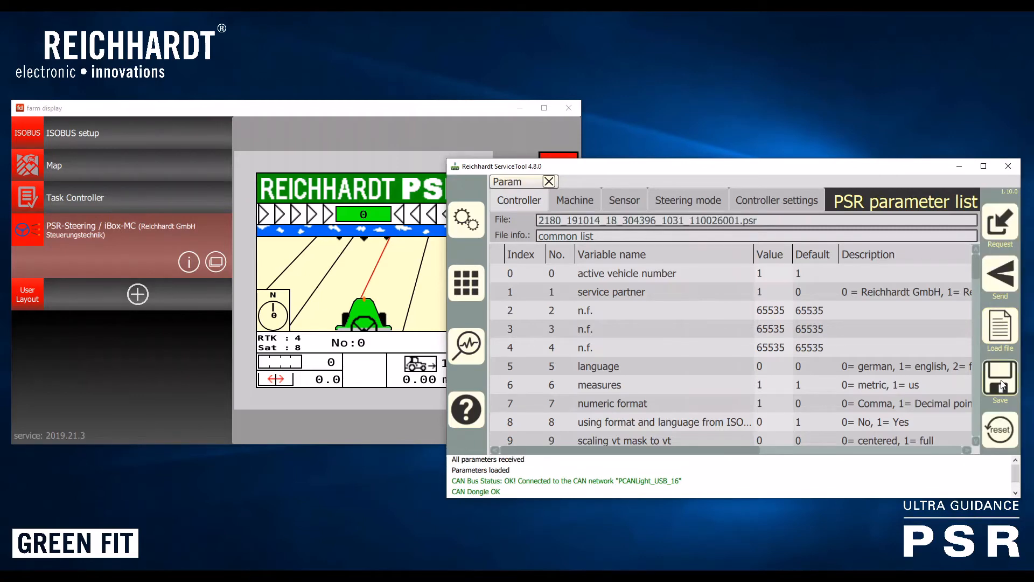
pyautogui.click(999, 382)
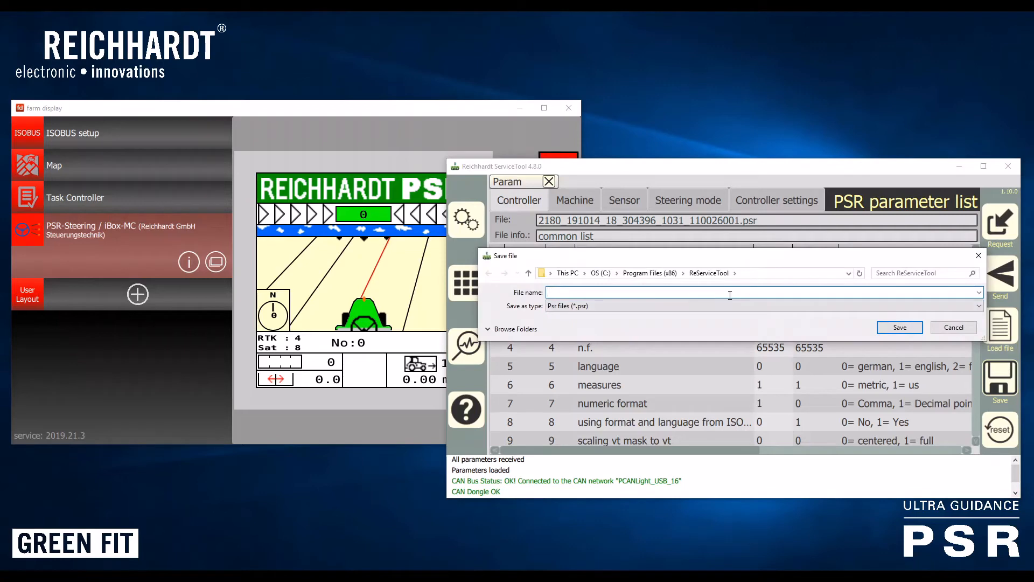
pyautogui.write('Test af')
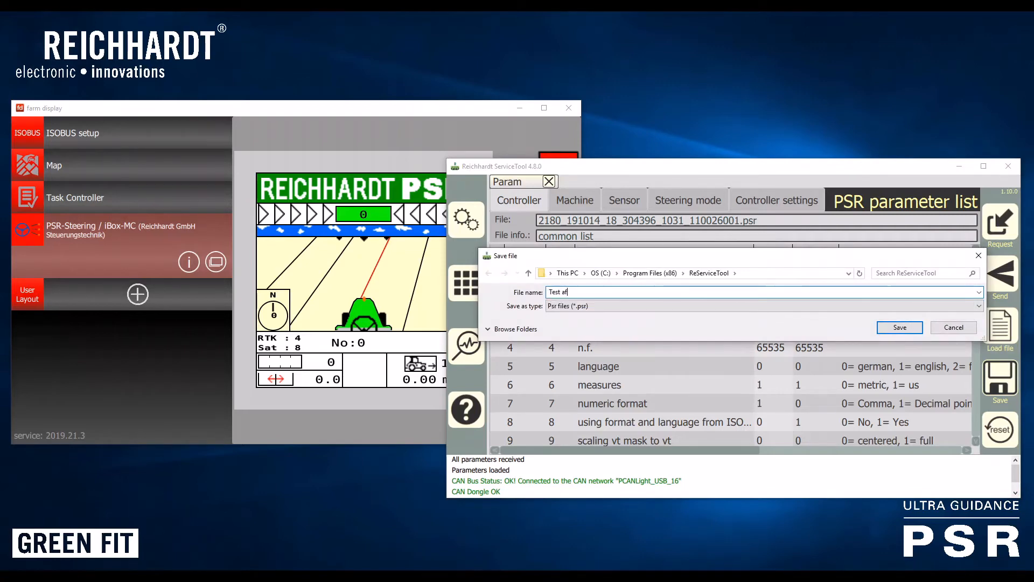
pyautogui.click(898, 327)
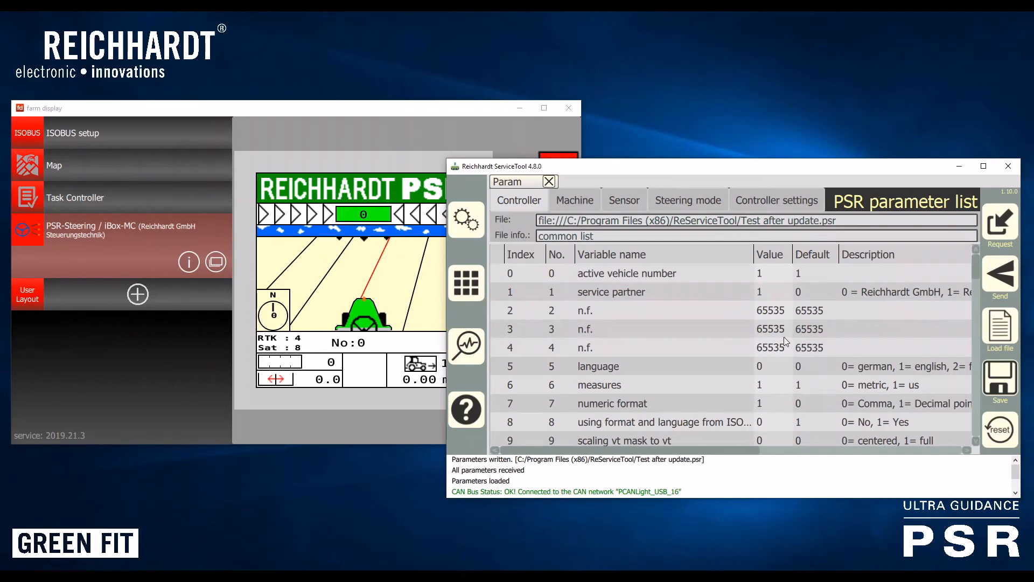
pyautogui.moveTo(803, 354)
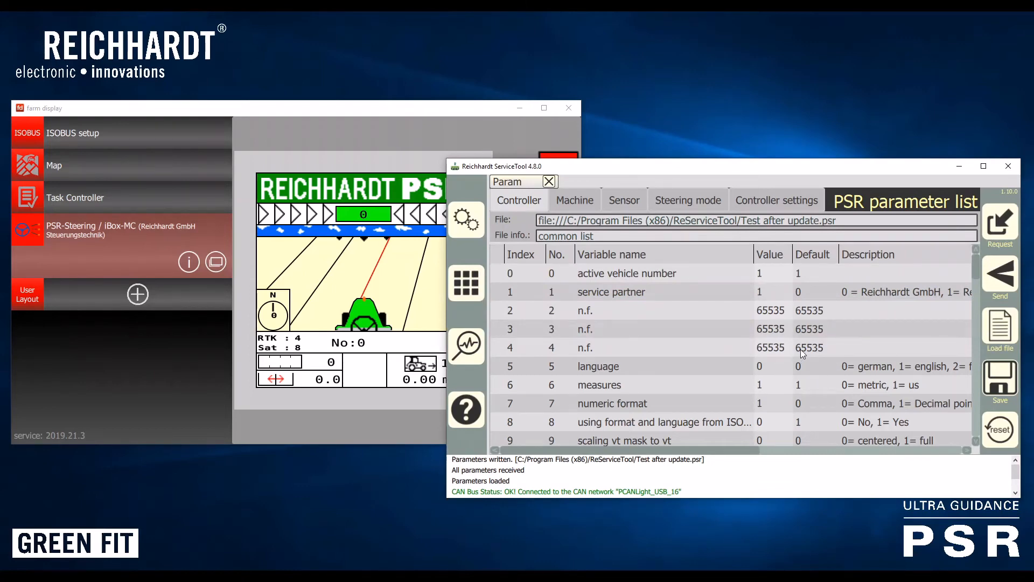
pyautogui.moveTo(484, 118)
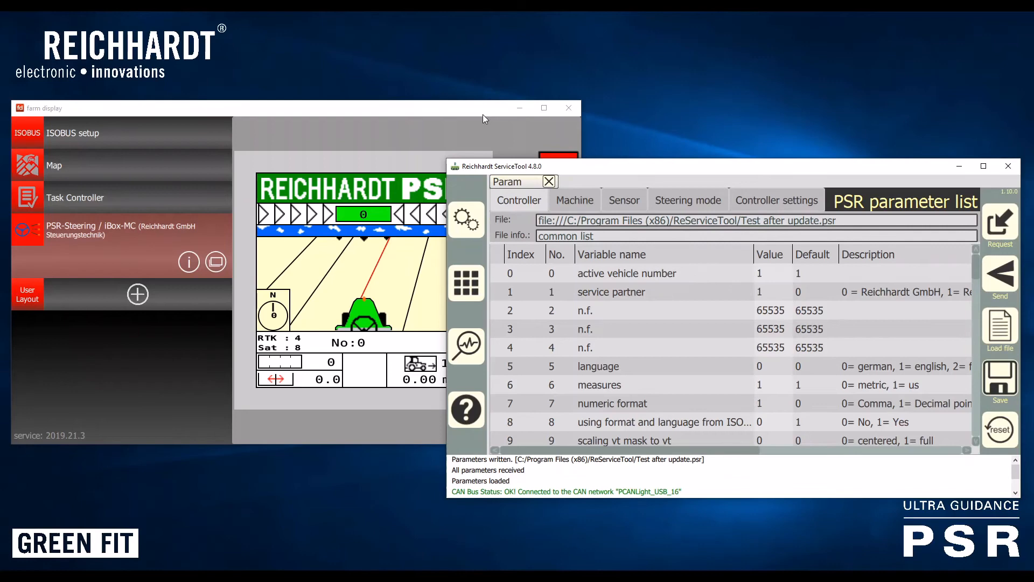